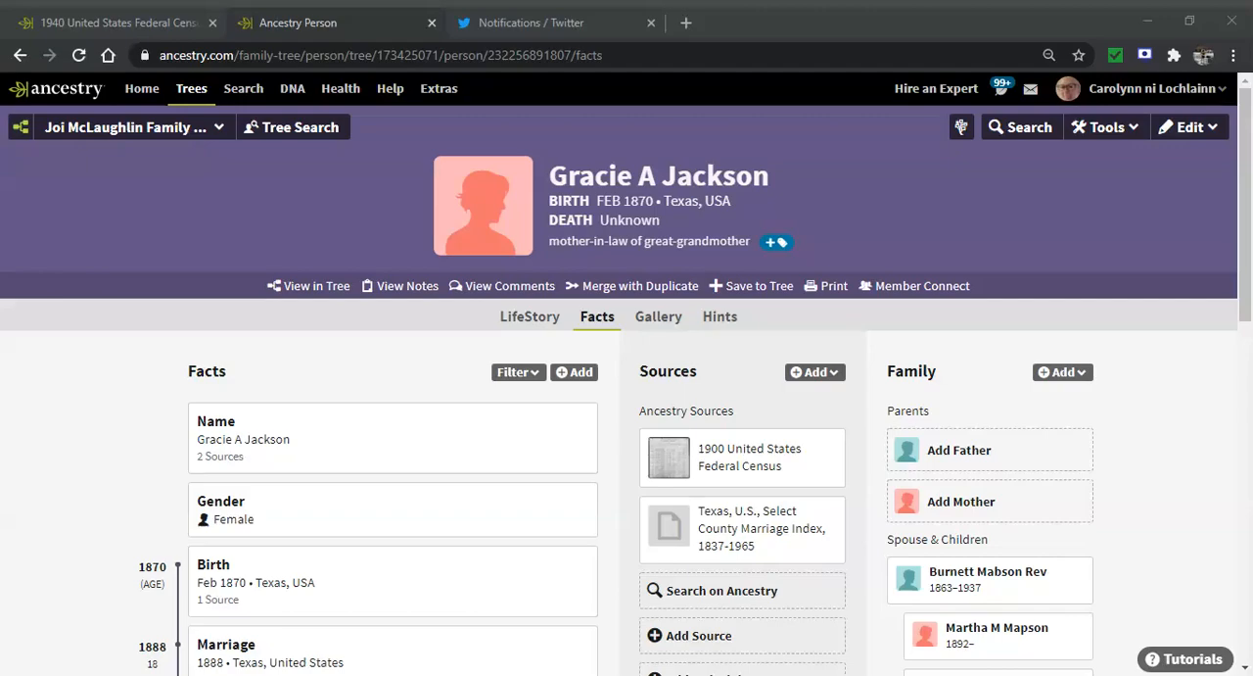
{"action": "mouse_move", "coordinate": [989, 117]}
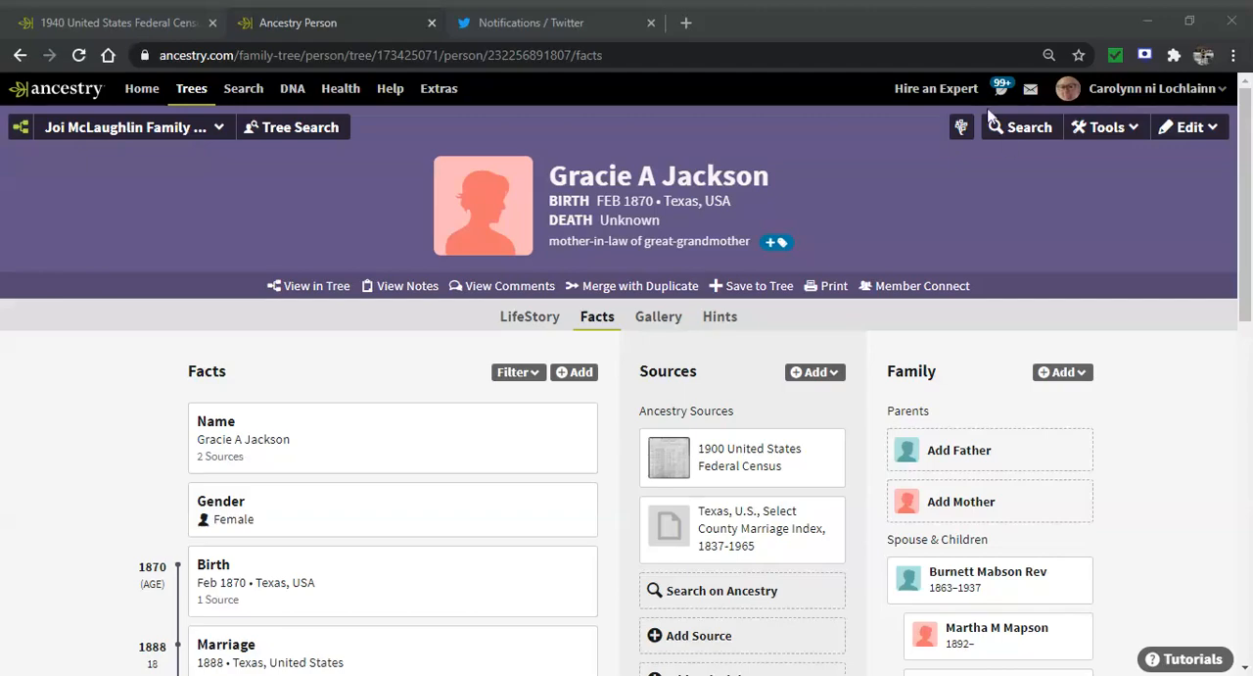
{"action": "mouse_move", "coordinate": [1022, 172]}
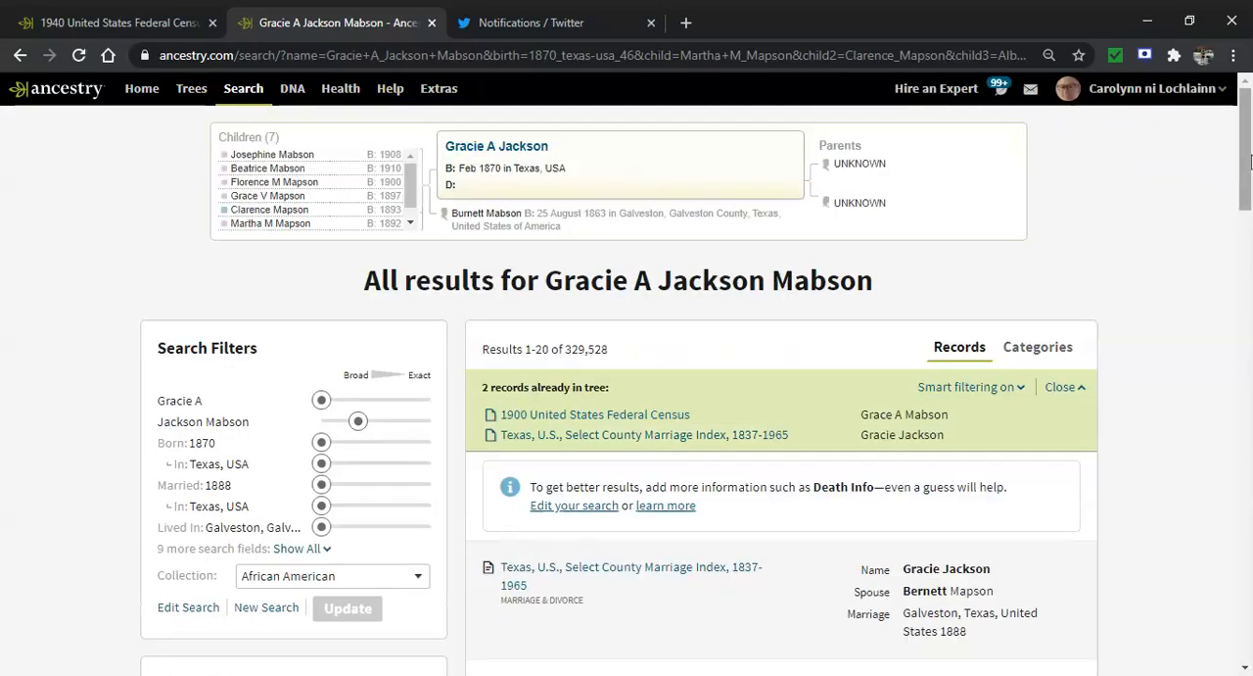
{"action": "scroll", "scroll_direction": "down", "scroll_amount": 3}
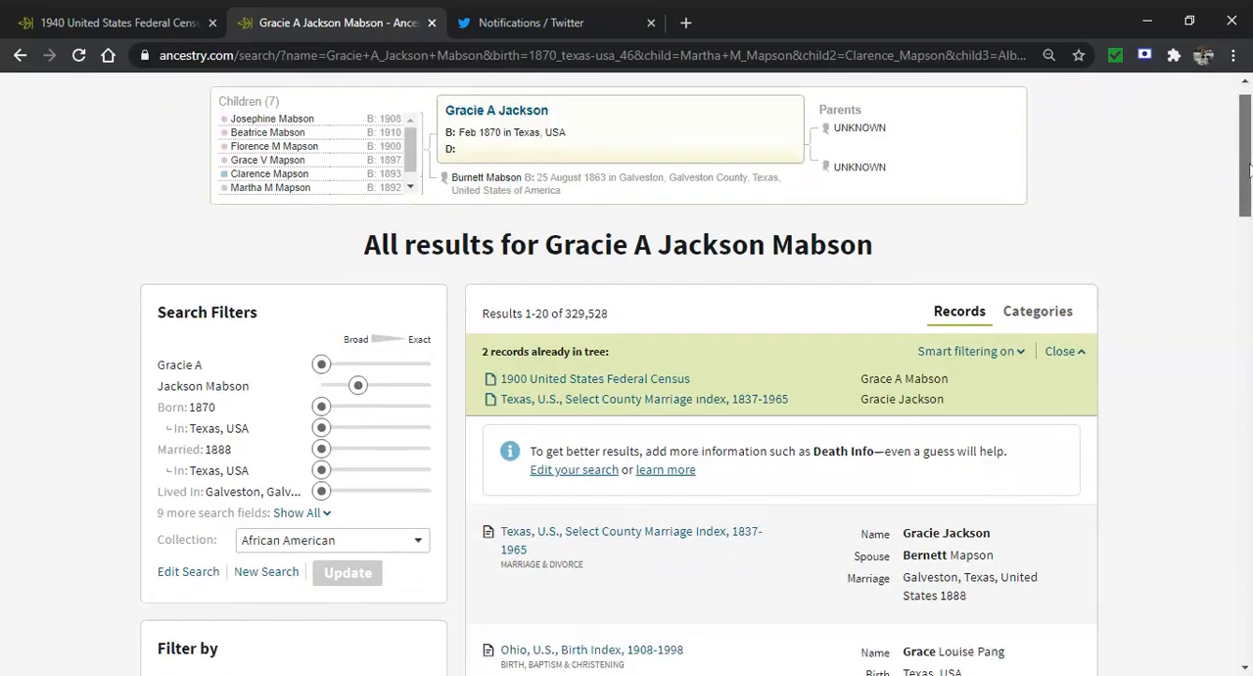
{"action": "scroll", "scroll_direction": "down", "scroll_amount": 3}
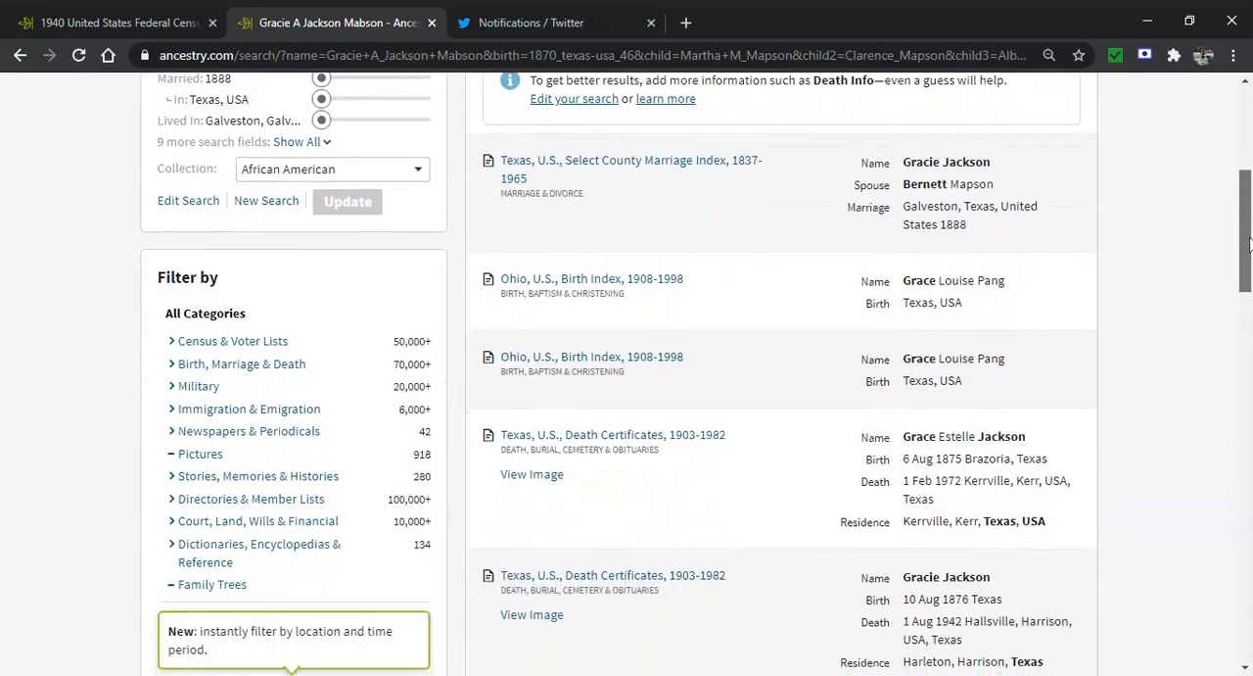
{"action": "scroll", "scroll_direction": "down", "scroll_amount": 3}
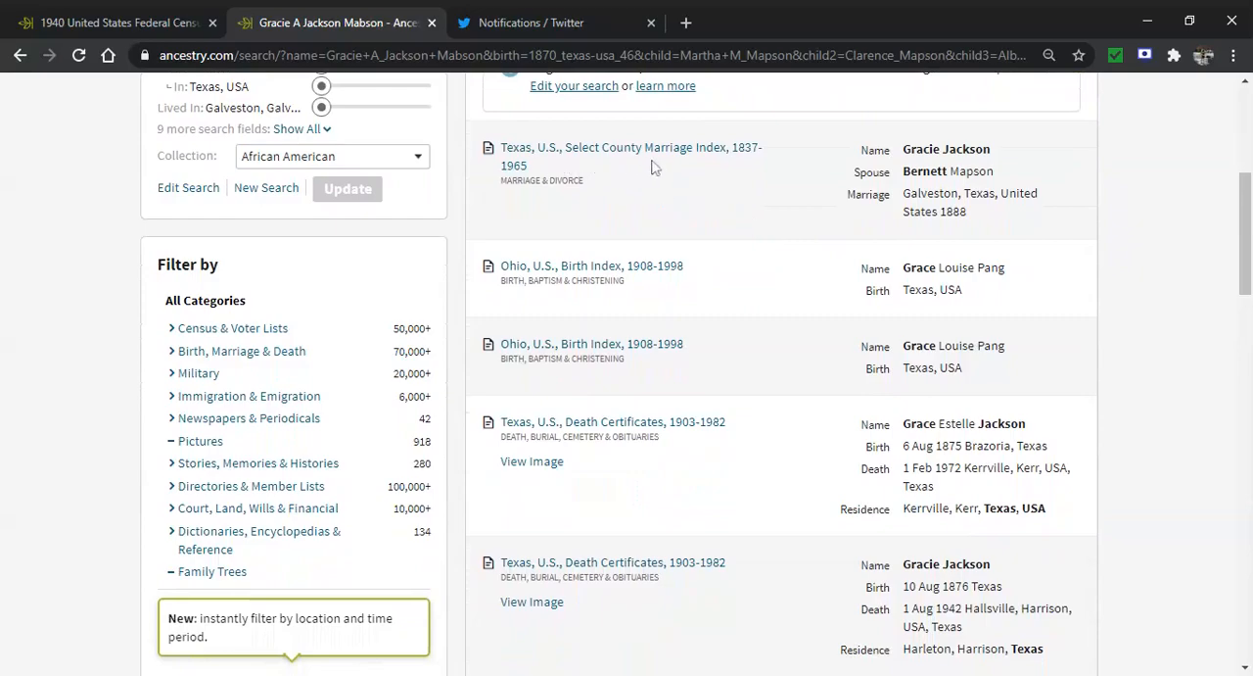
{"action": "mouse_move", "coordinate": [728, 174]}
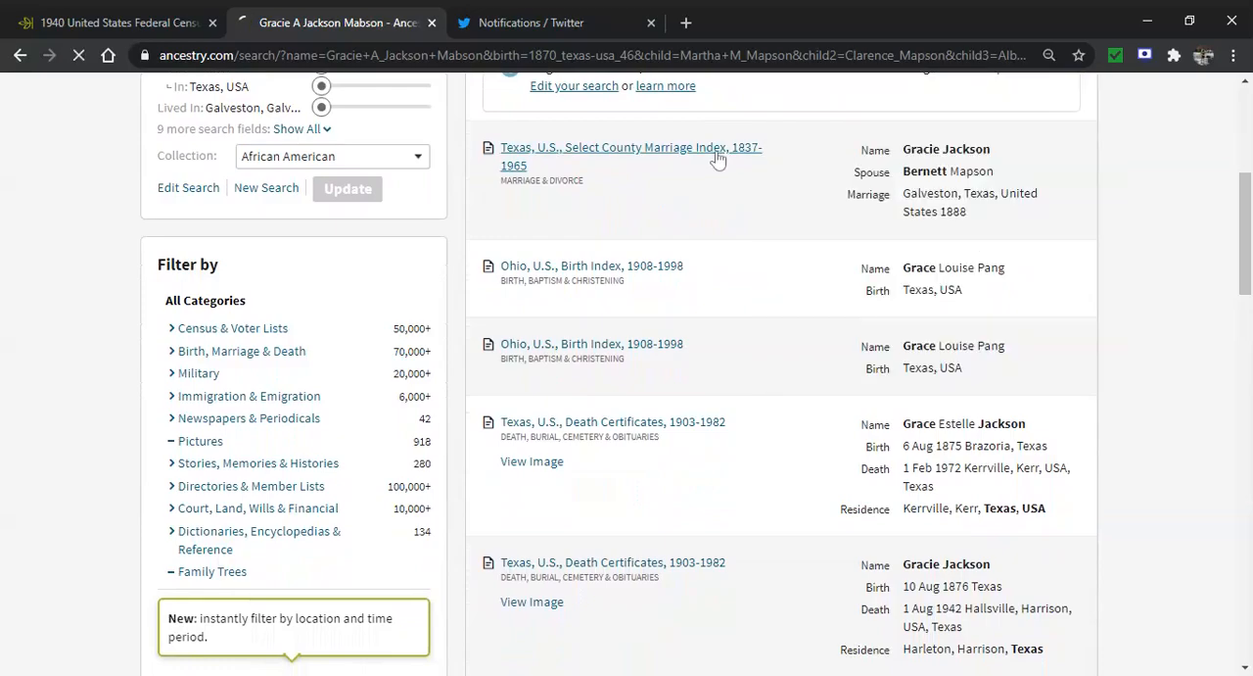
{"action": "left_click", "coordinate": [623, 147]}
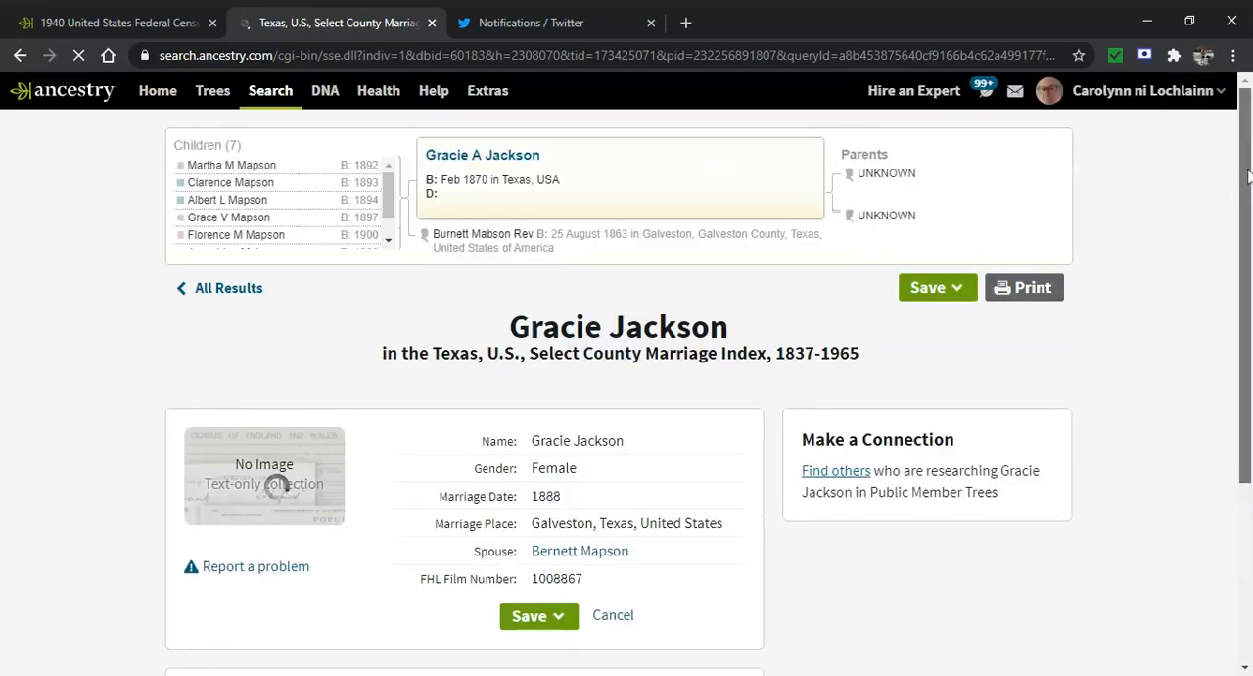
{"action": "scroll", "scroll_direction": "down", "scroll_amount": 3}
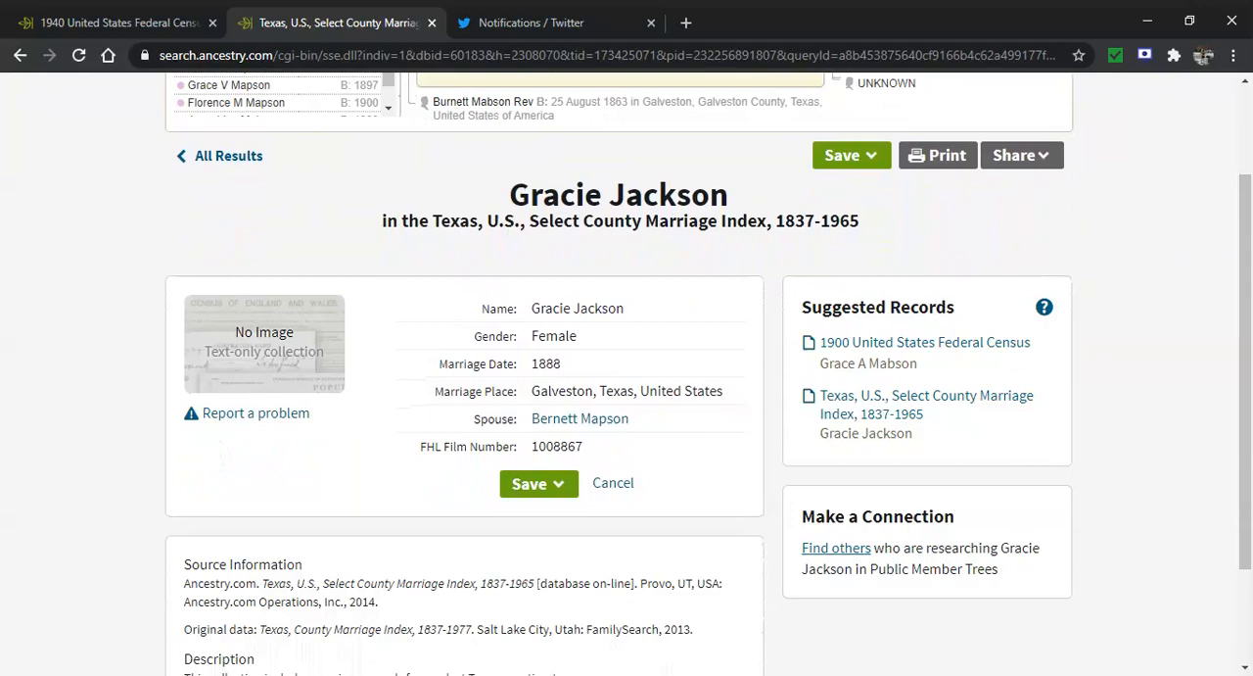
{"action": "mouse_move", "coordinate": [901, 245]}
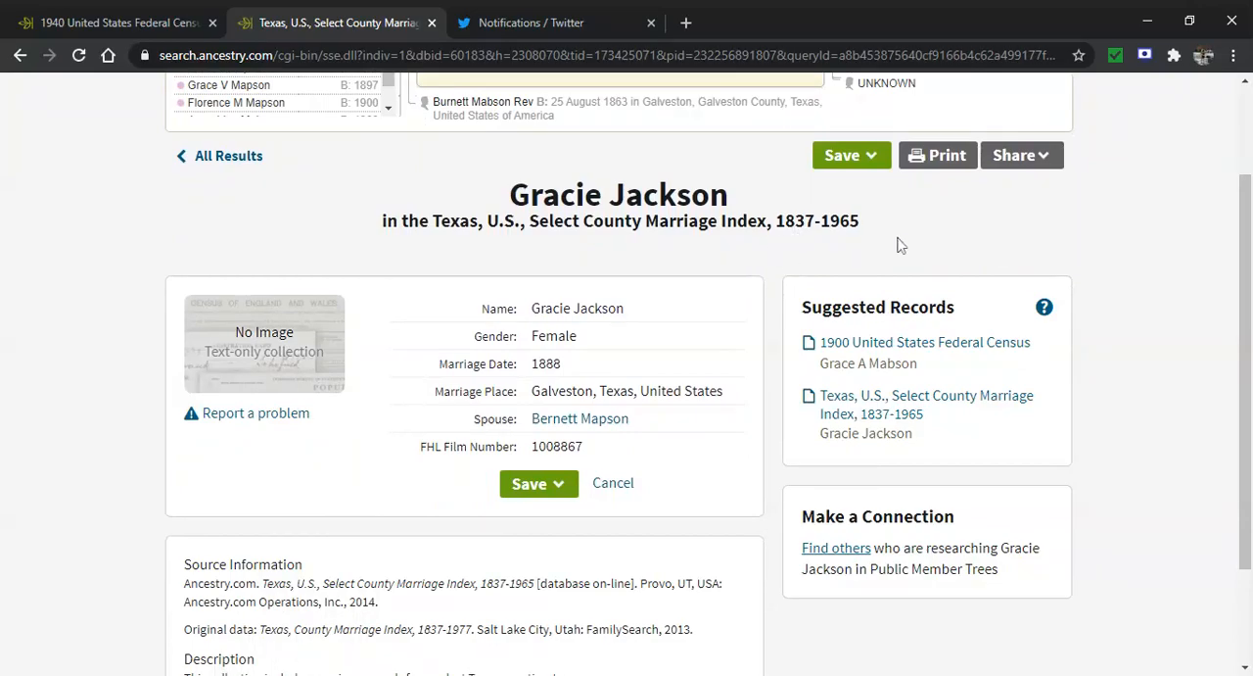
{"action": "mouse_move", "coordinate": [866, 212]}
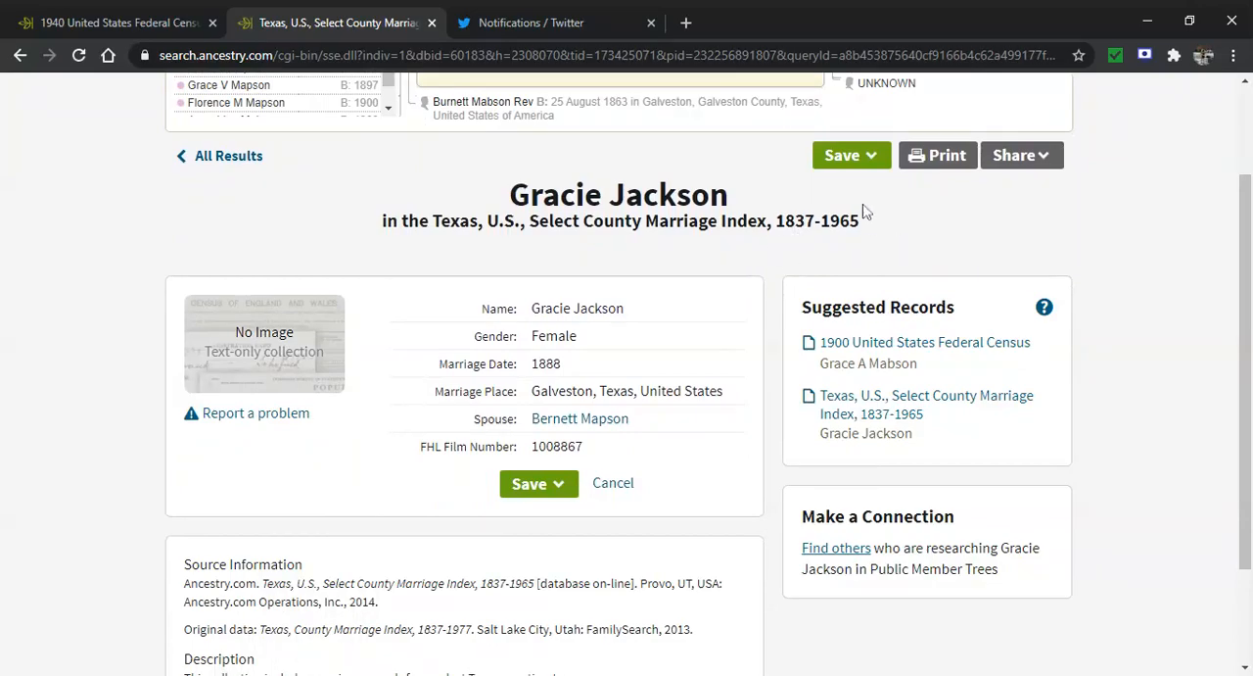
{"action": "left_click", "coordinate": [850, 155]}
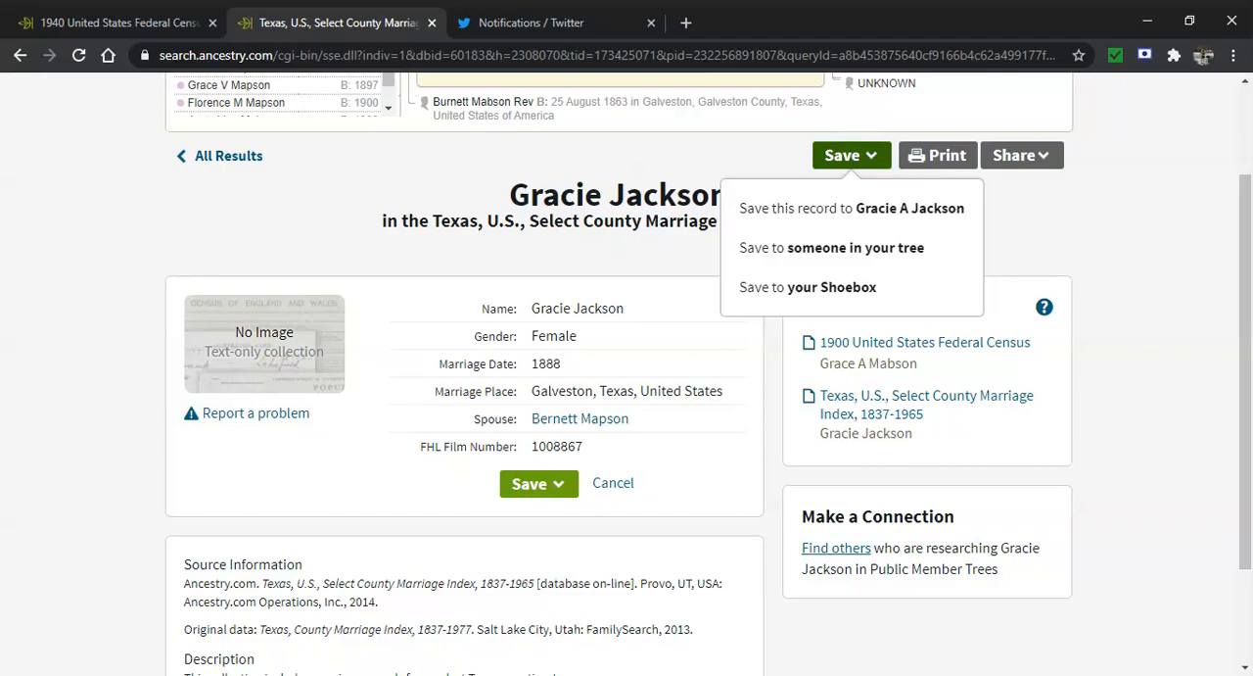
{"action": "left_click", "coordinate": [852, 208]}
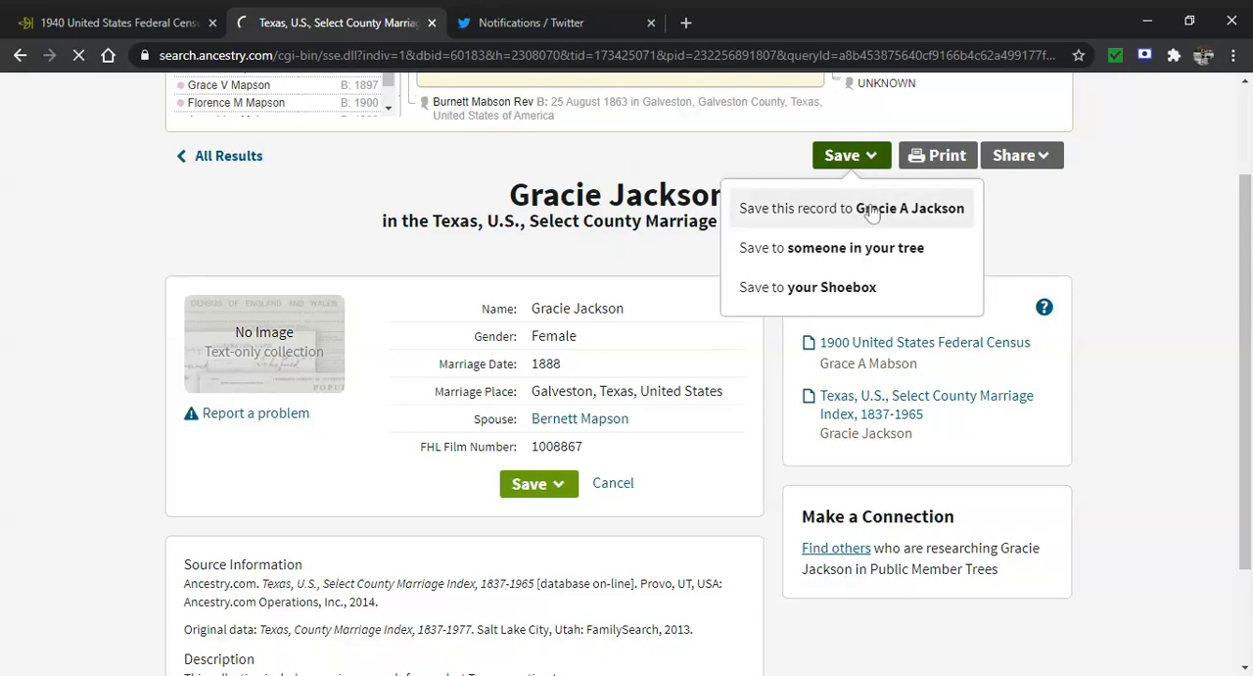
{"action": "left_click", "coordinate": [849, 208]}
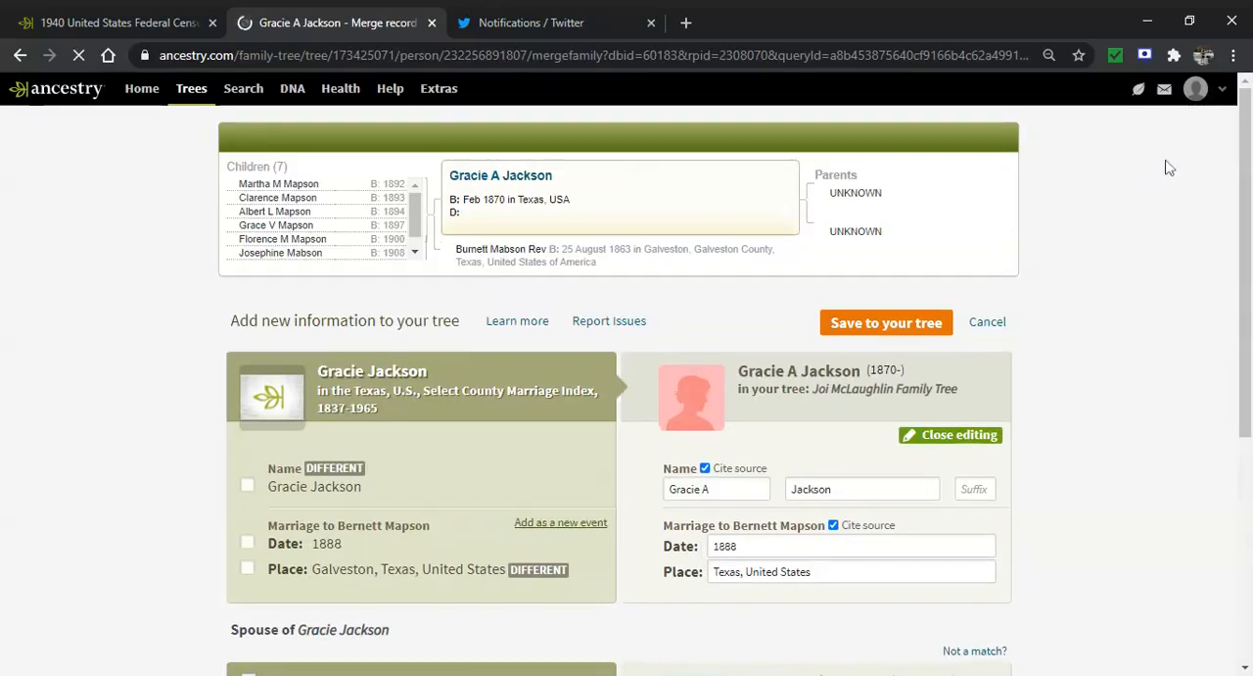
{"action": "scroll", "scroll_direction": "down", "scroll_amount": 3}
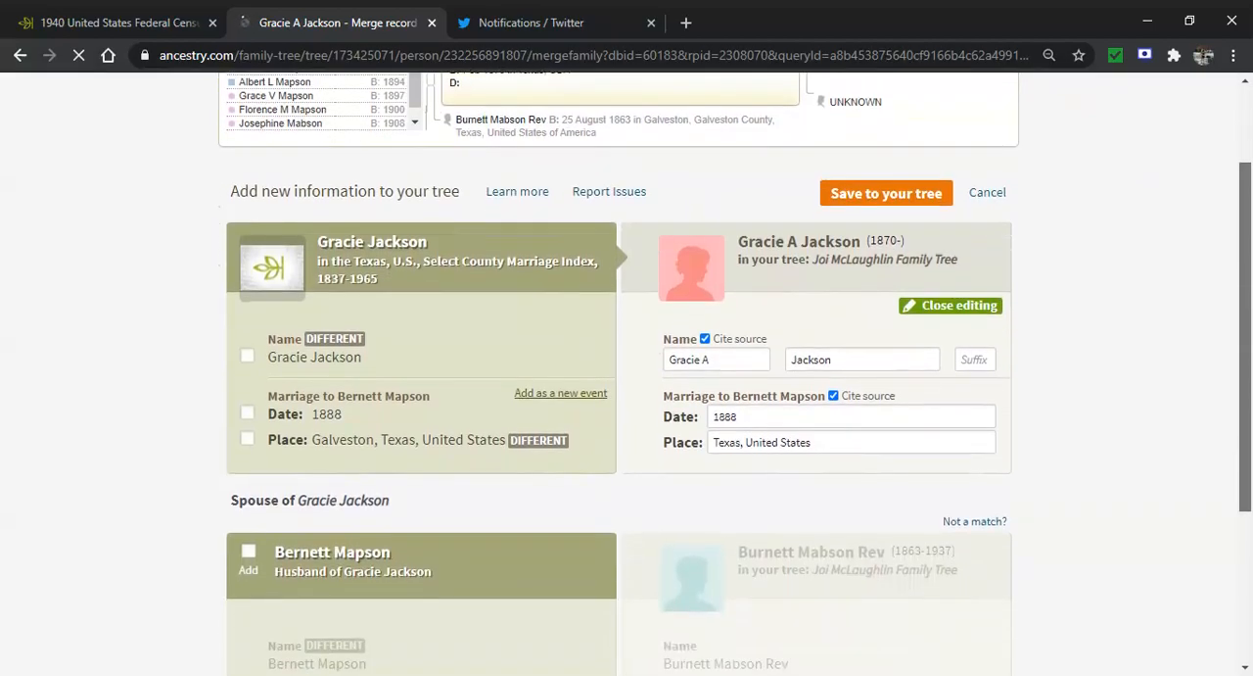
{"action": "scroll", "scroll_direction": "down", "scroll_amount": 3}
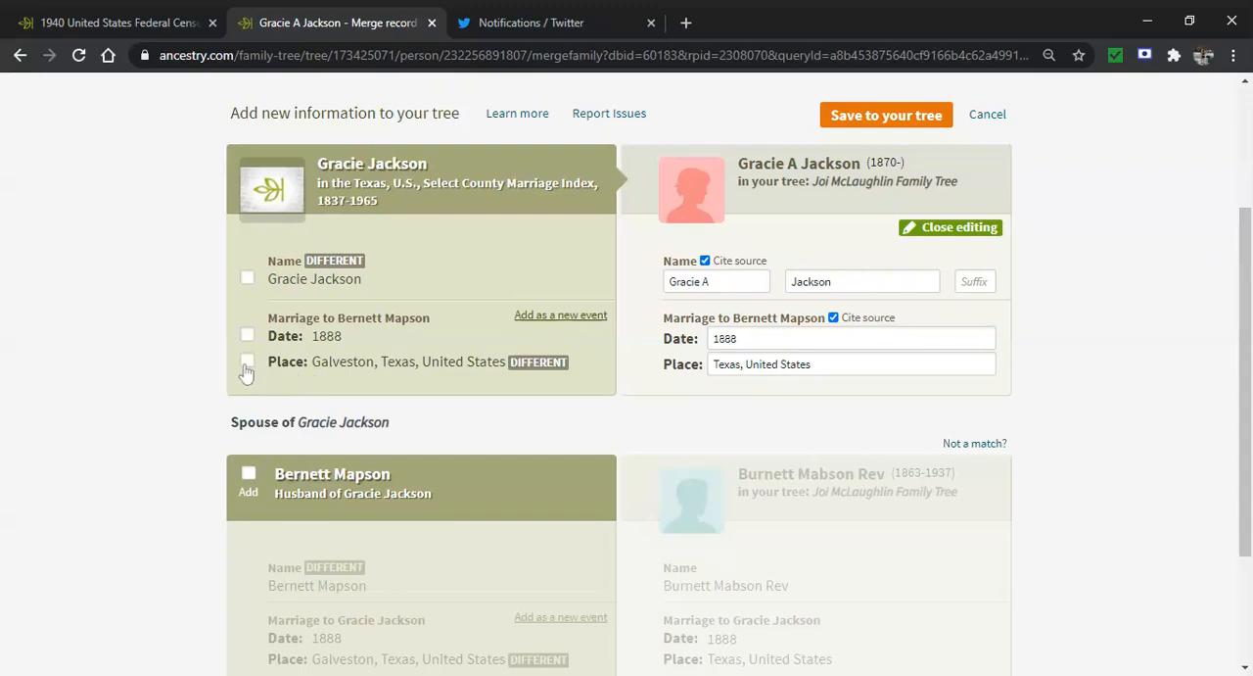
{"action": "left_click", "coordinate": [247, 361]}
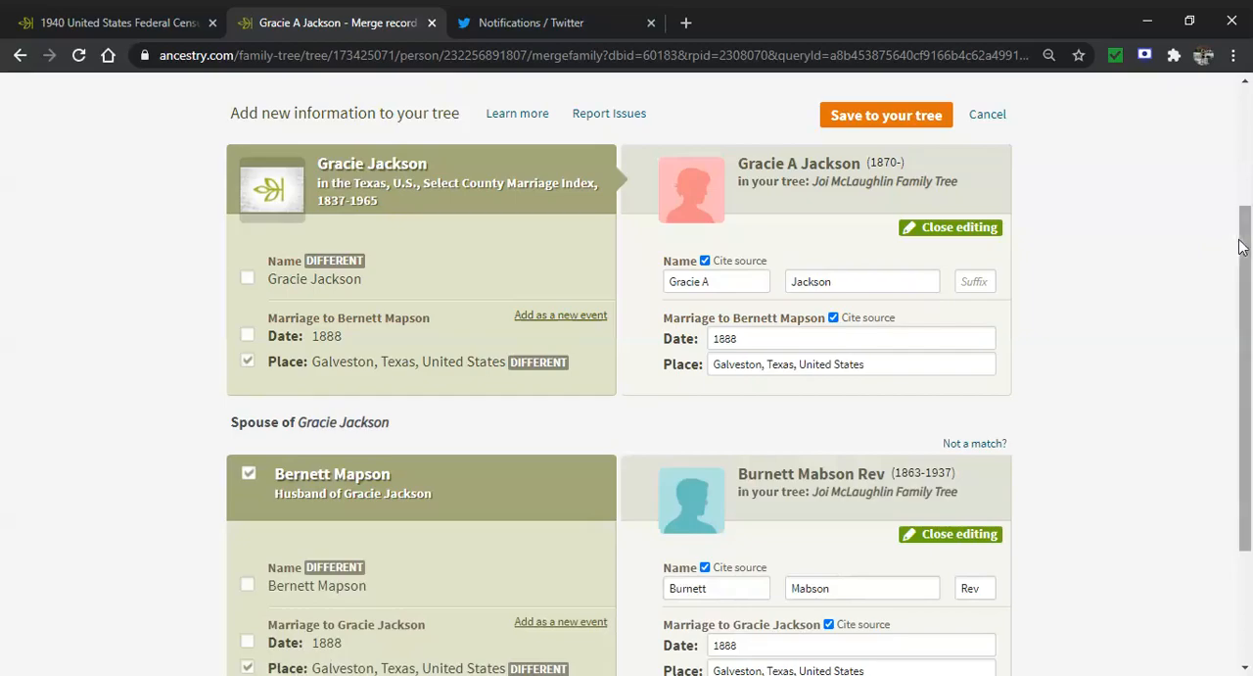
{"action": "scroll", "scroll_direction": "down", "scroll_amount": 3}
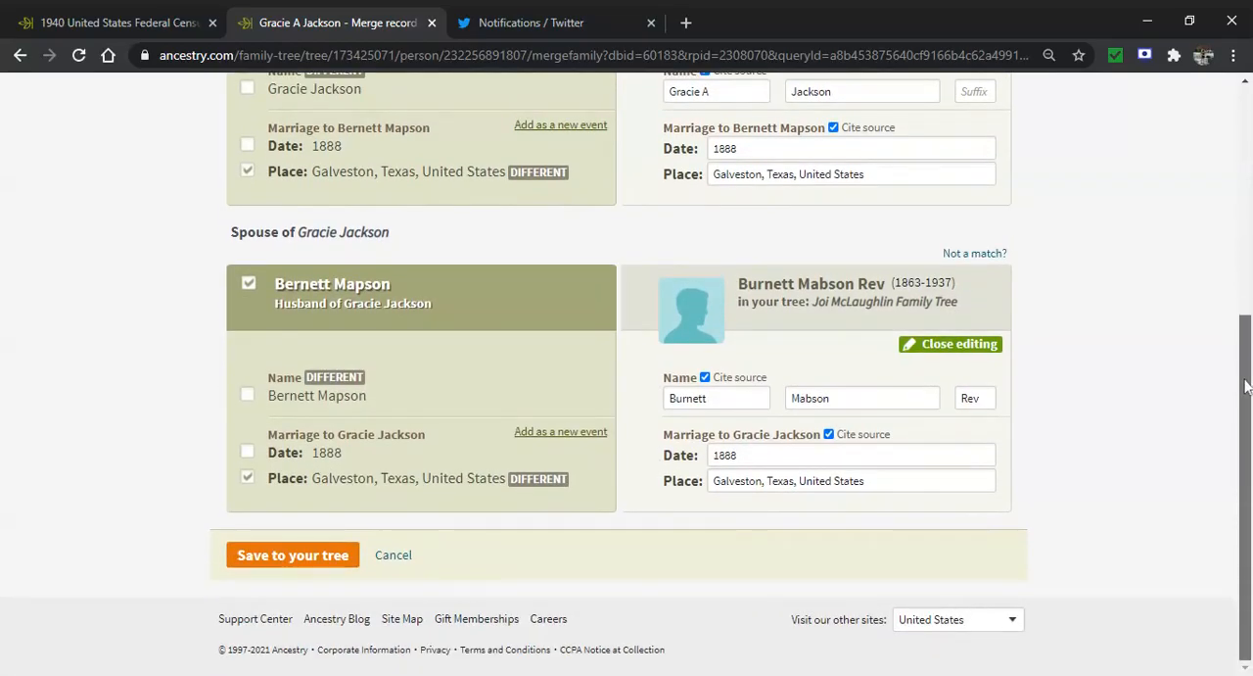
{"action": "mouse_move", "coordinate": [673, 519]}
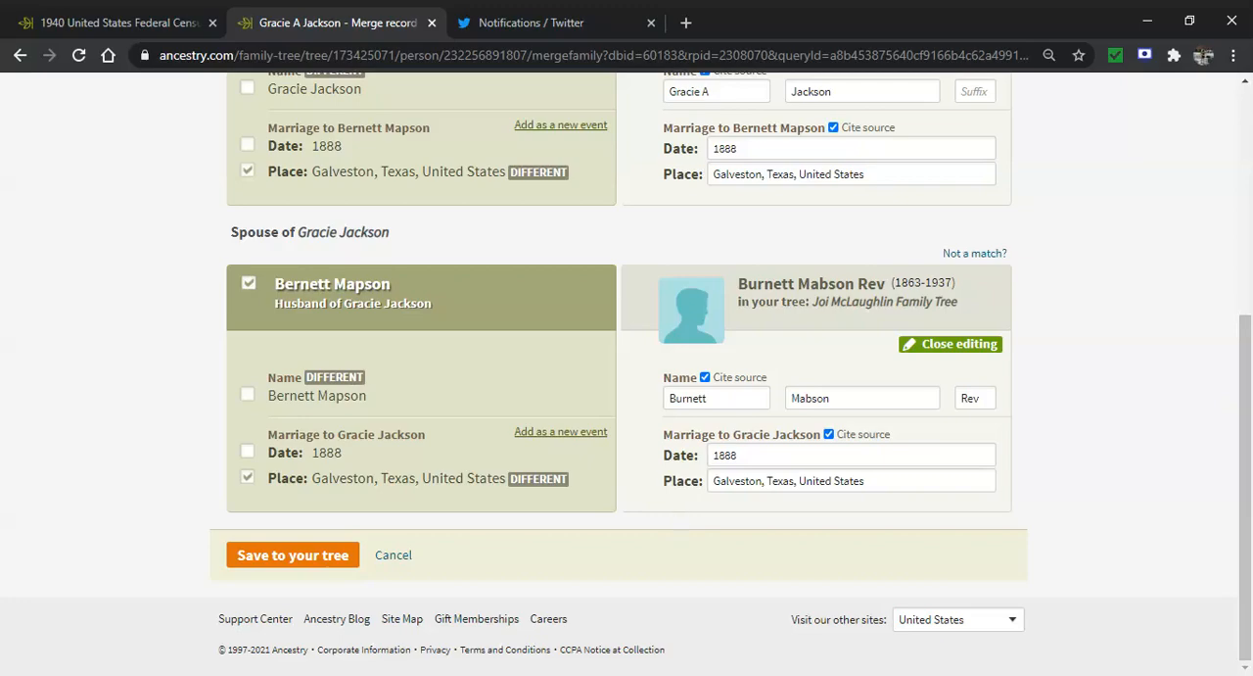
{"action": "mouse_move", "coordinate": [515, 532]}
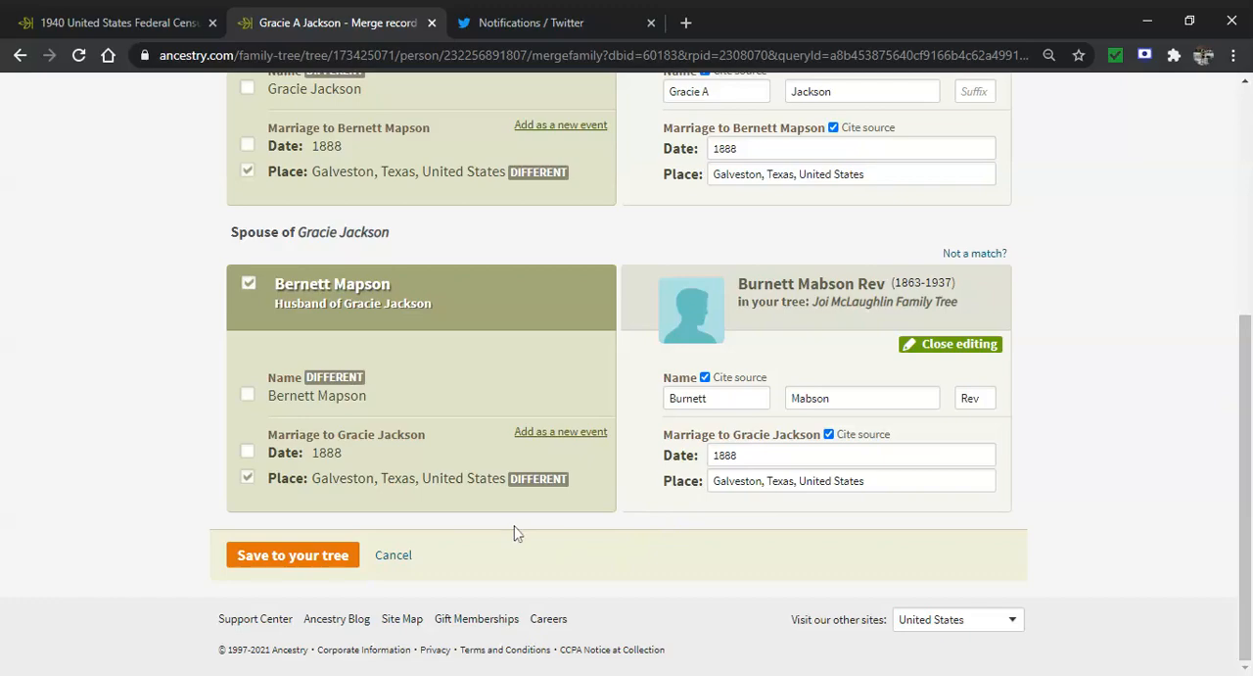
{"action": "mouse_move", "coordinate": [290, 555]}
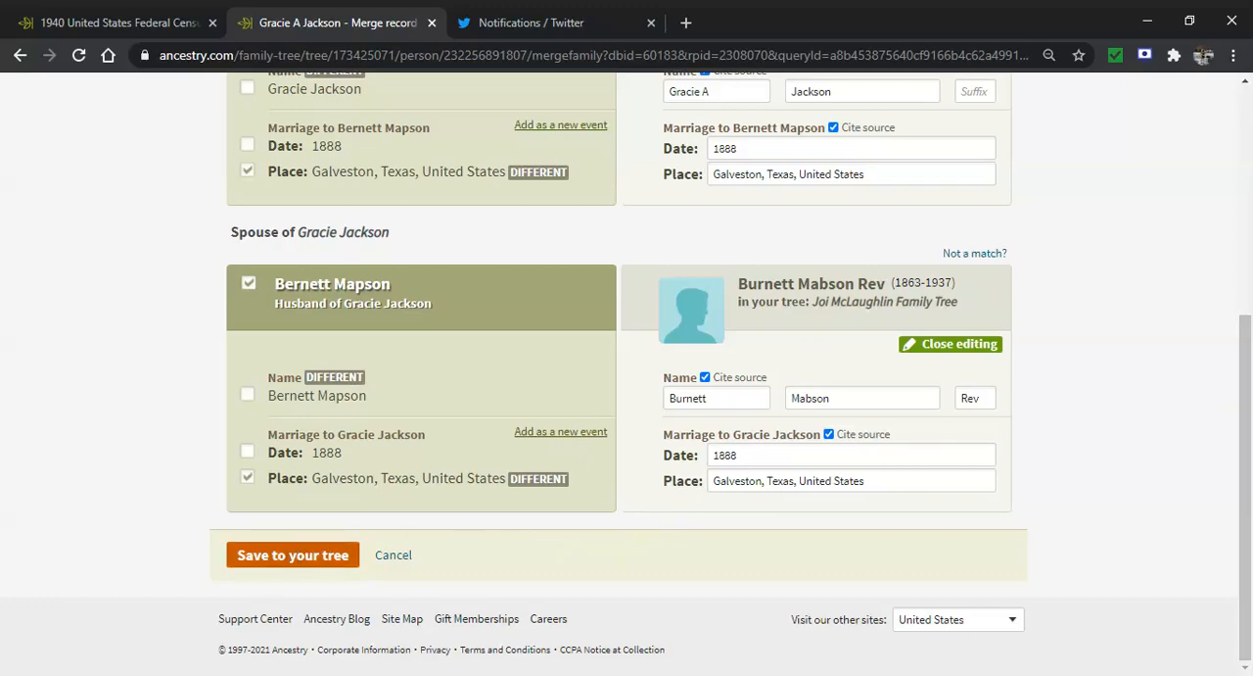
{"action": "mouse_move", "coordinate": [293, 556]}
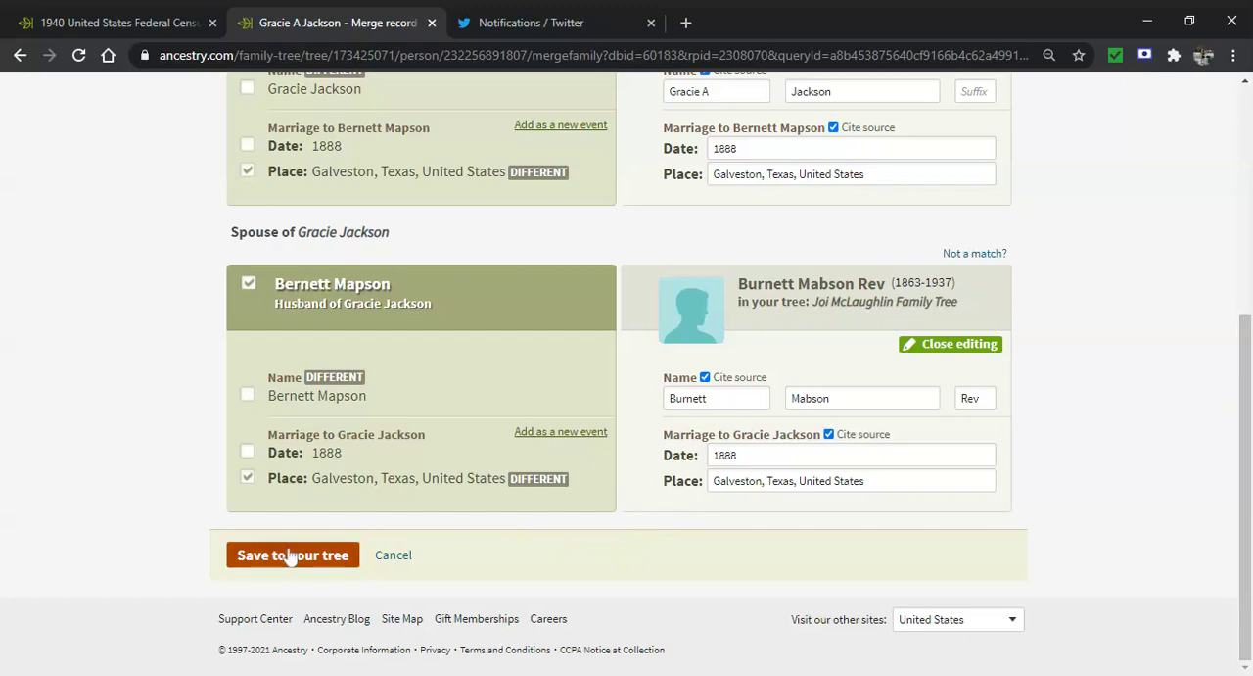
{"action": "left_click", "coordinate": [291, 554]}
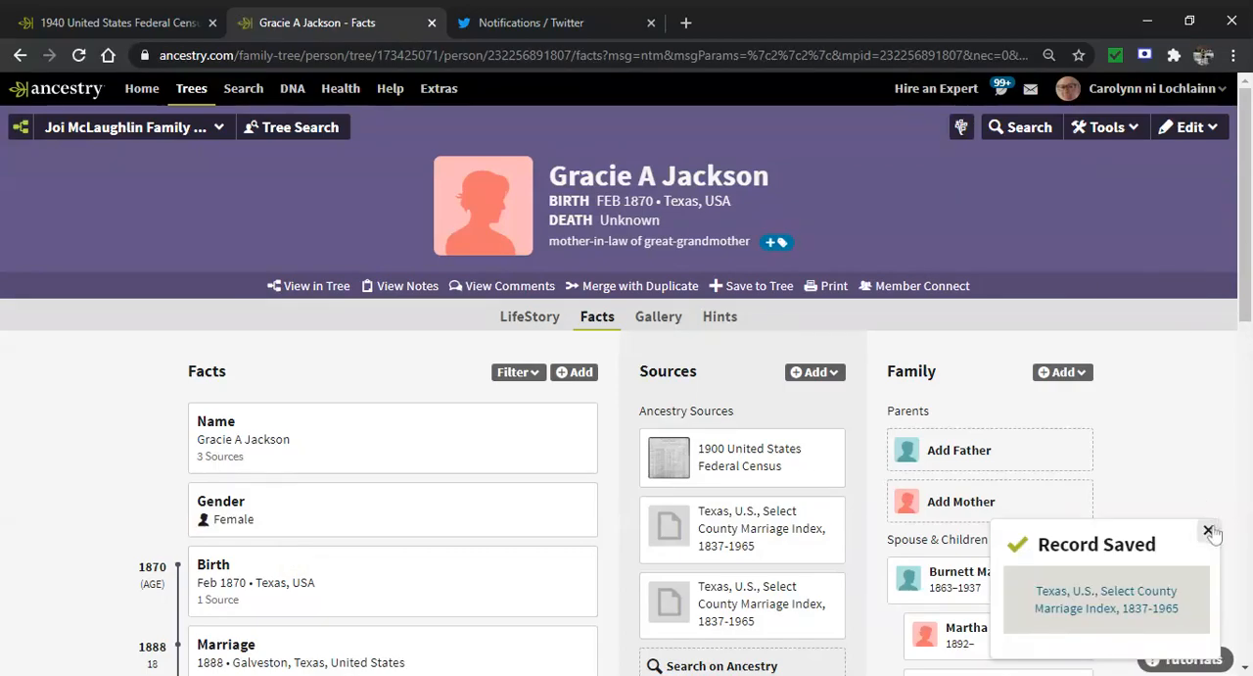
{"action": "left_click", "coordinate": [1206, 530]}
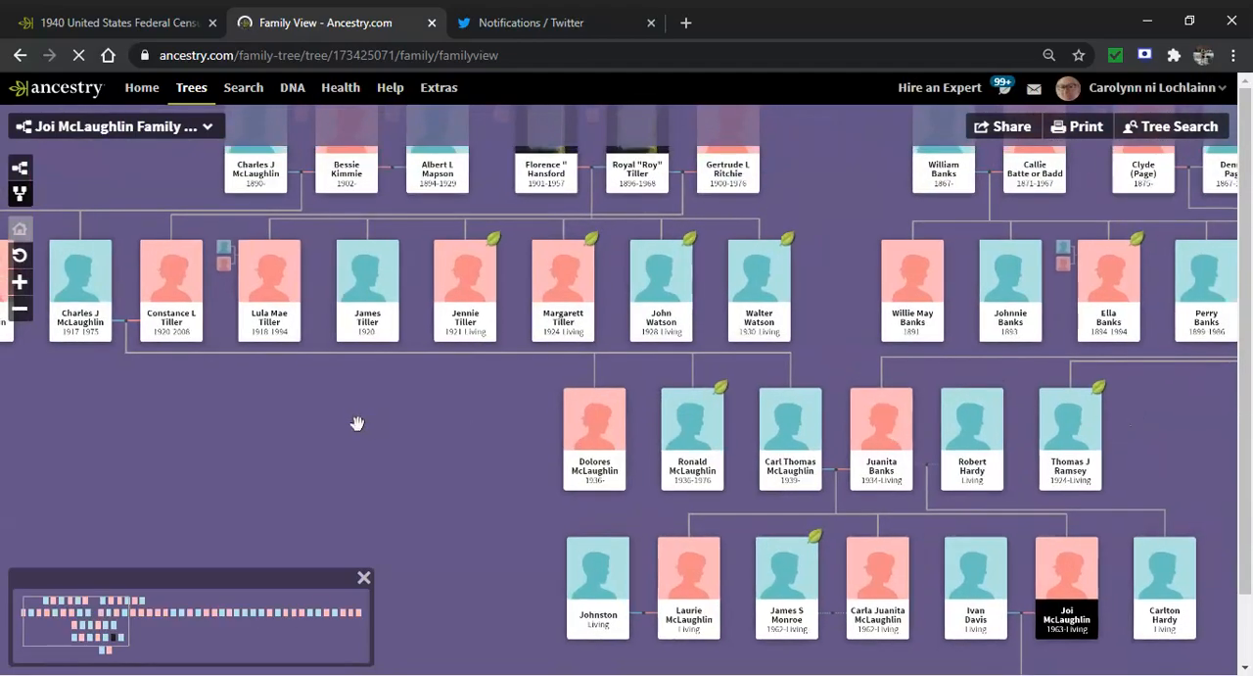
{"action": "mouse_move", "coordinate": [501, 378]}
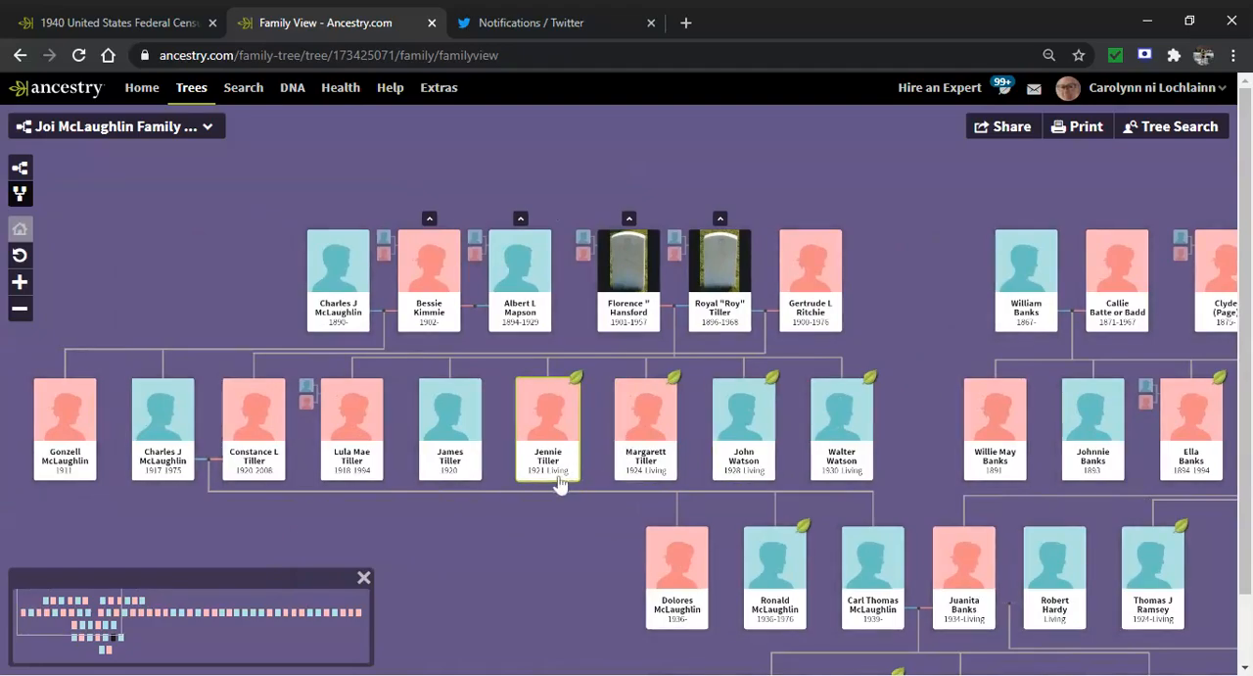
{"action": "left_click", "coordinate": [548, 431]}
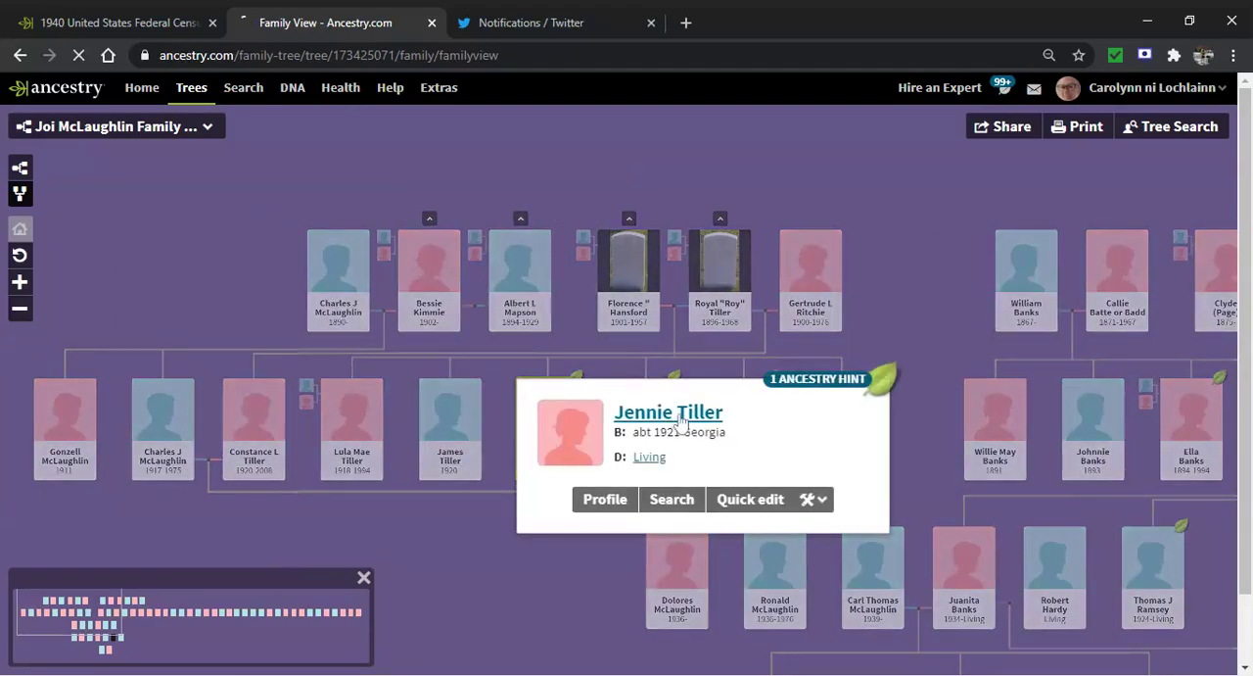
{"action": "left_click", "coordinate": [668, 412]}
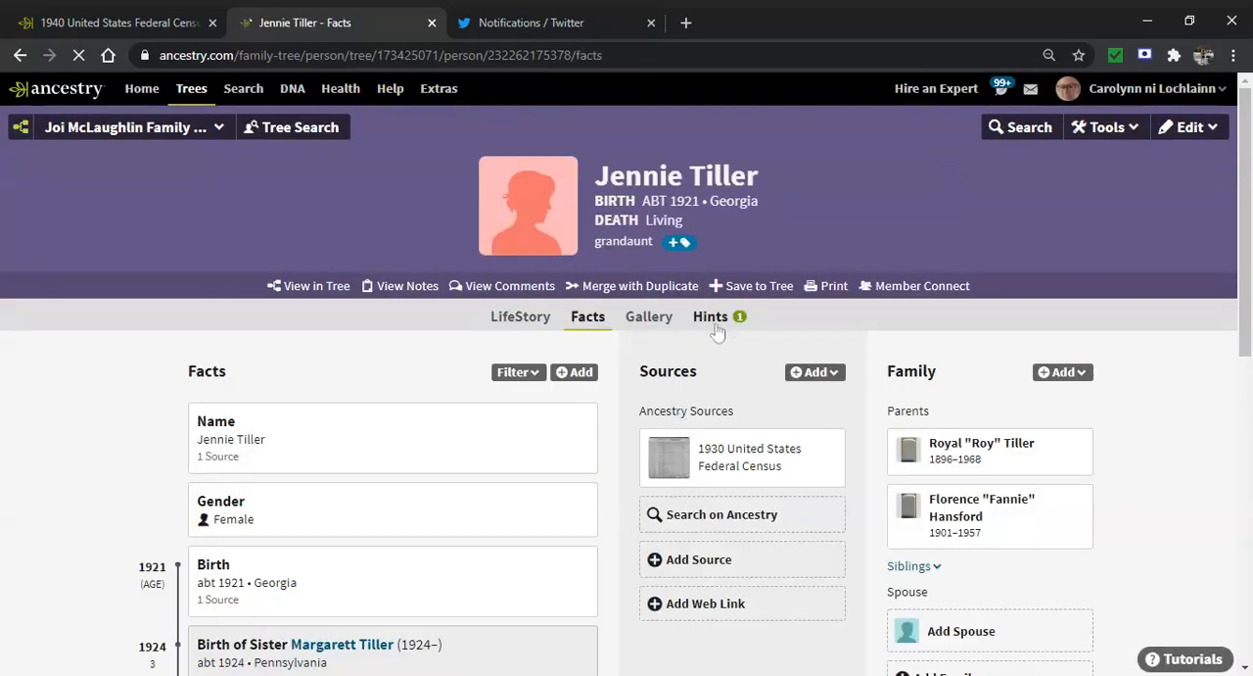
{"action": "left_click", "coordinate": [709, 315]}
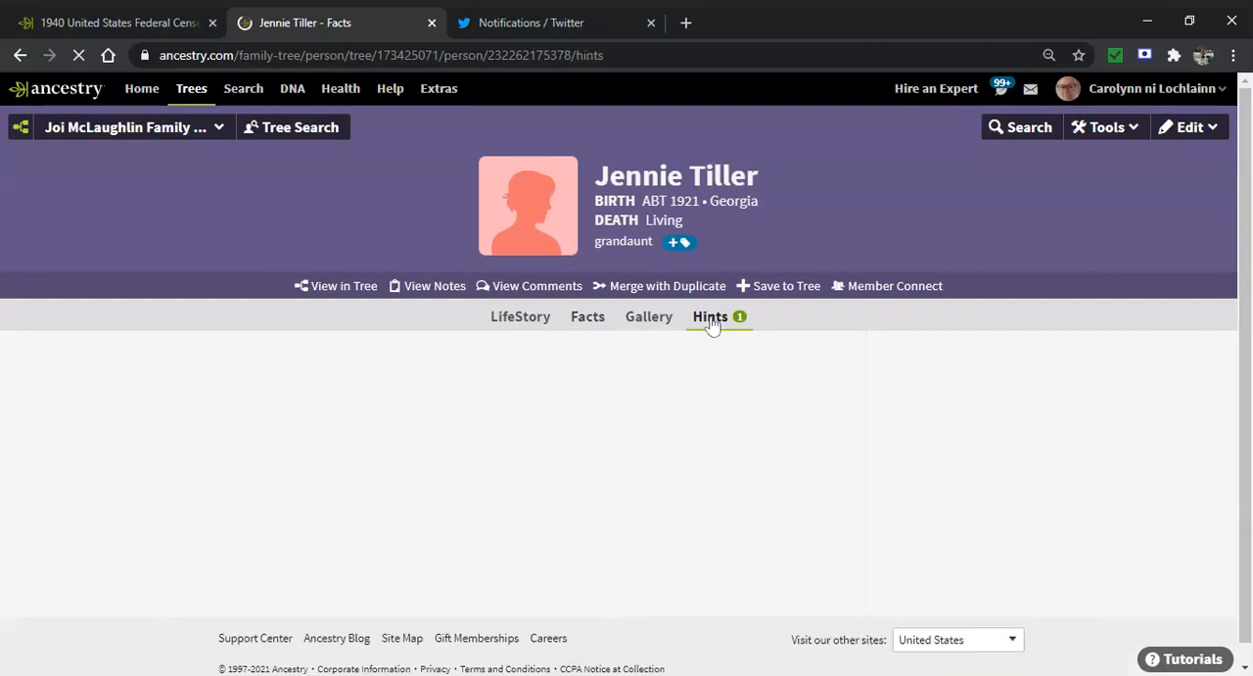
{"action": "left_click", "coordinate": [709, 317]}
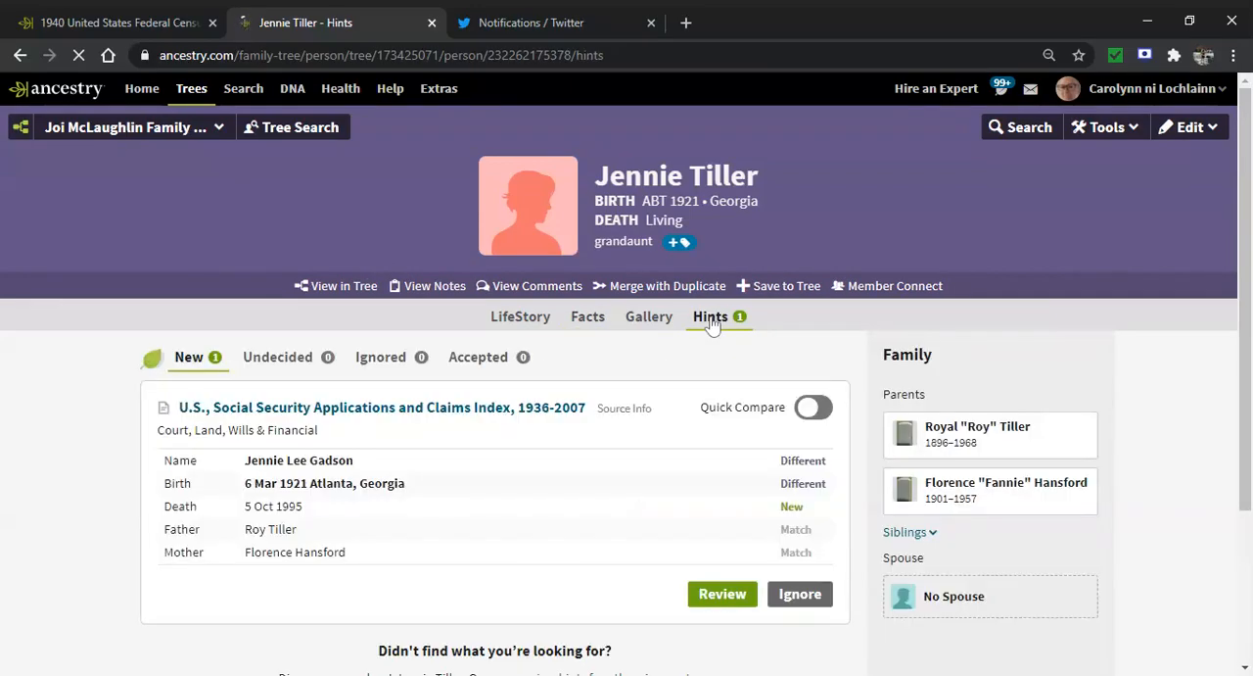
{"action": "mouse_move", "coordinate": [944, 249]}
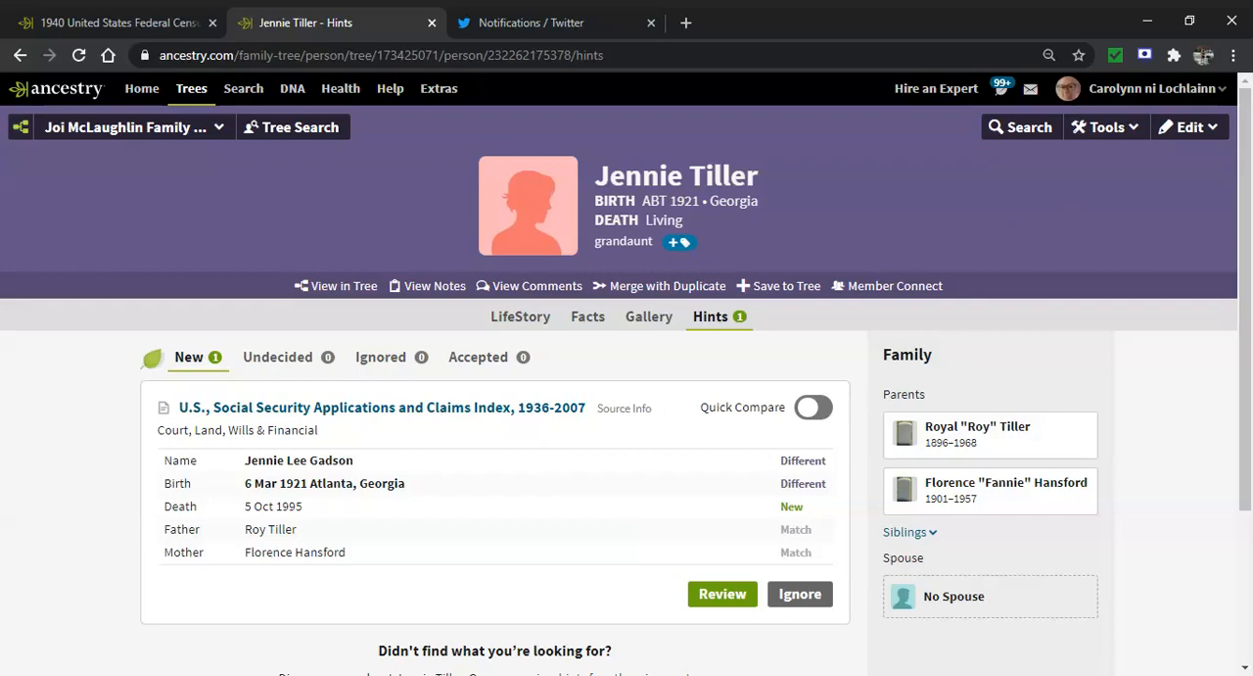
{"action": "scroll", "scroll_direction": "down", "scroll_amount": 3}
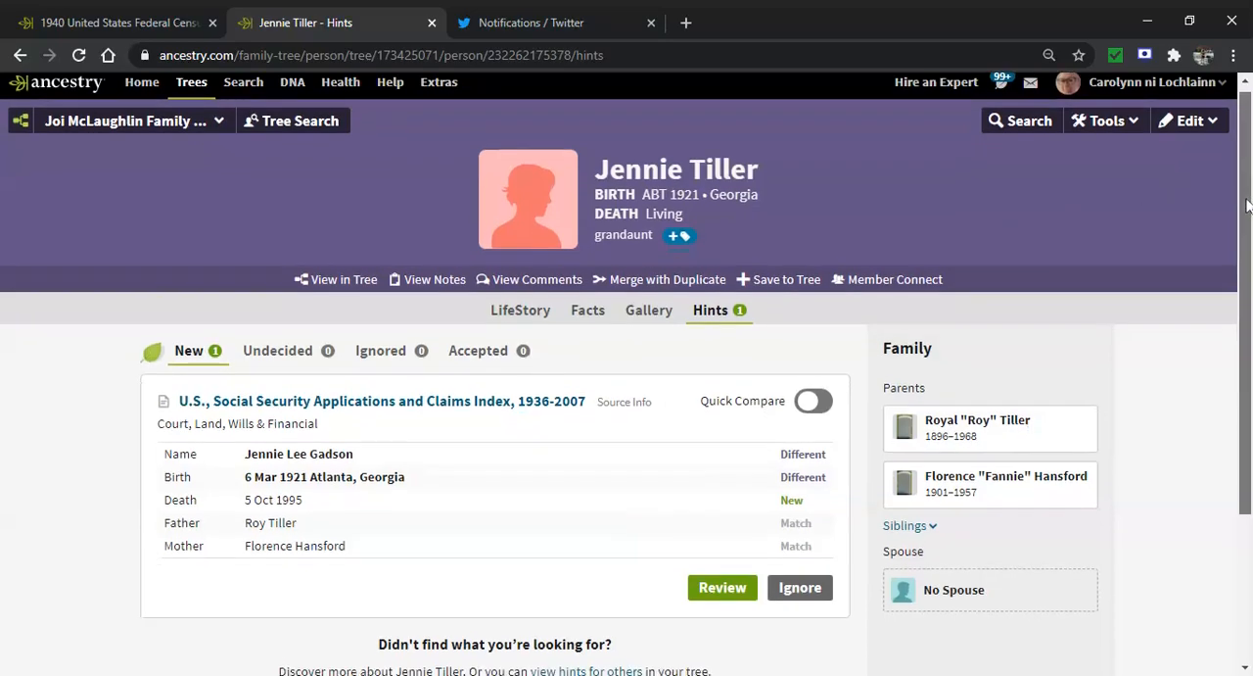
{"action": "scroll", "scroll_direction": "down", "scroll_amount": 3}
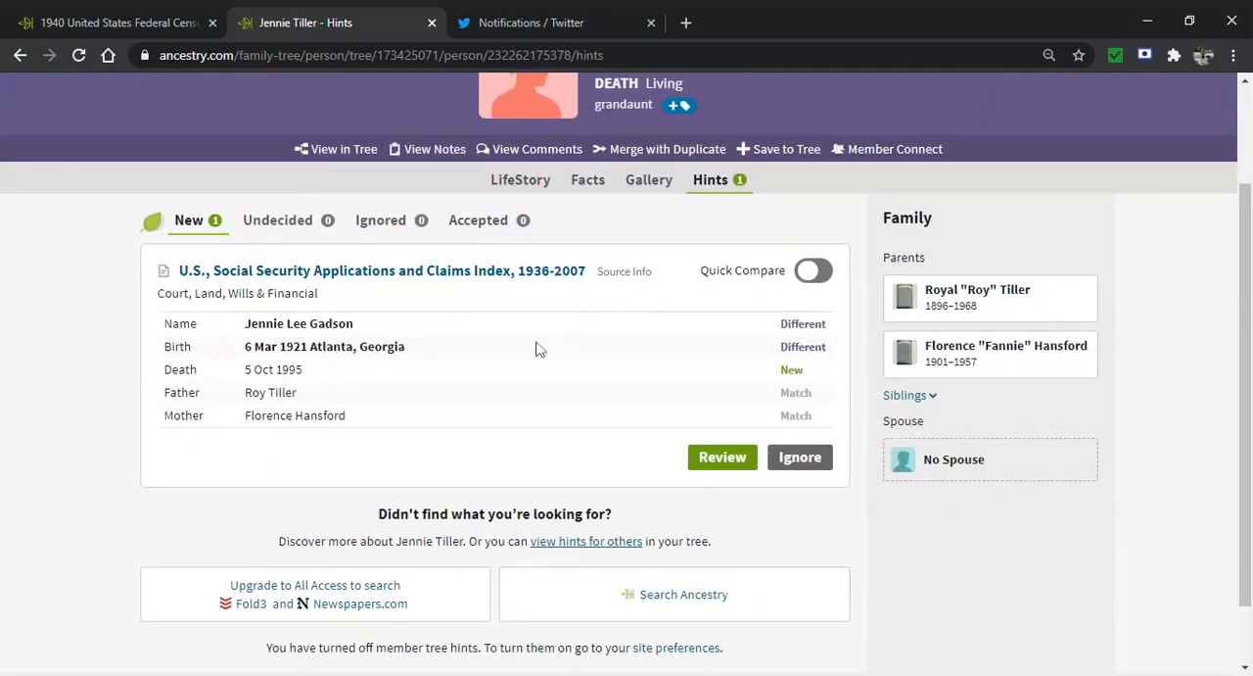
{"action": "mouse_move", "coordinate": [697, 456]}
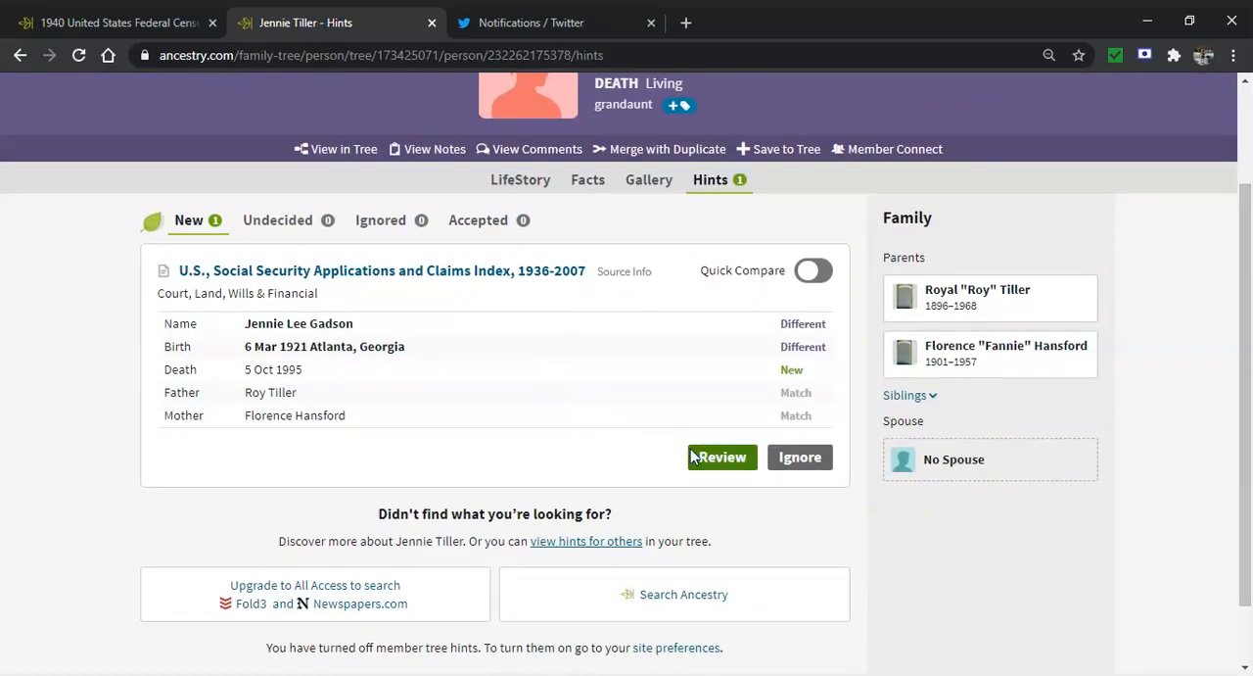
- Review the Social Security hint's full details, including the Gadson and REAVES name notes
{"action": "left_click", "coordinate": [721, 456]}
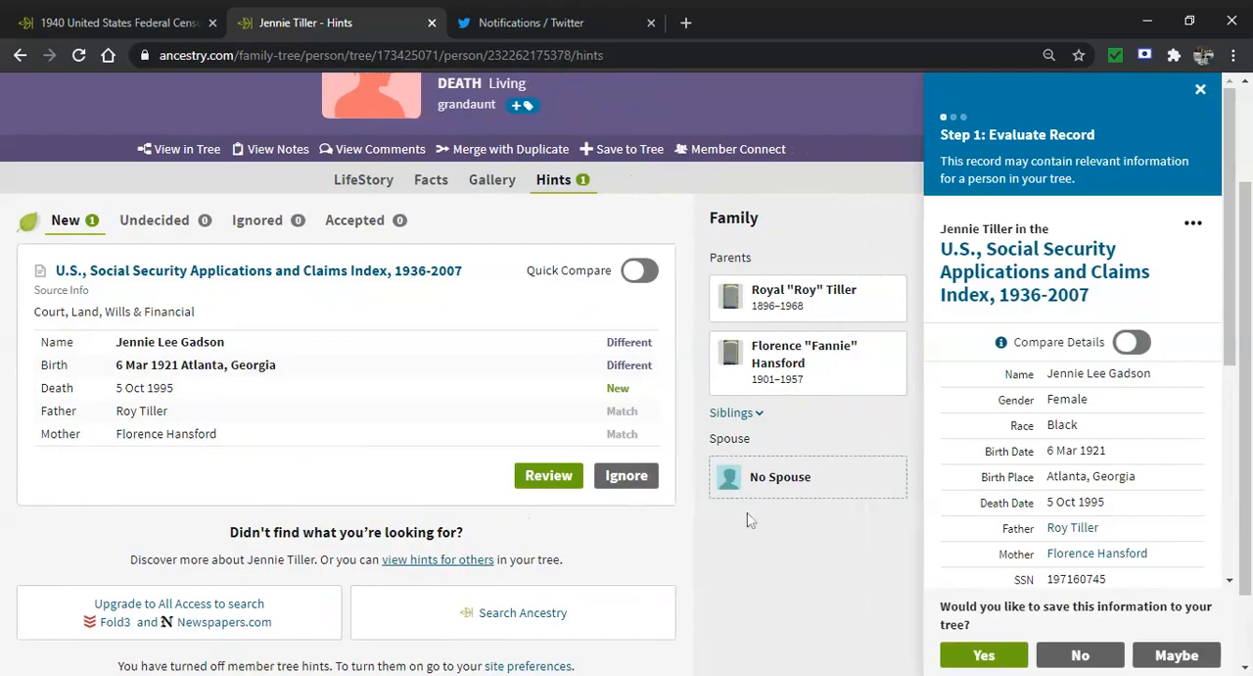
{"action": "mouse_move", "coordinate": [764, 533]}
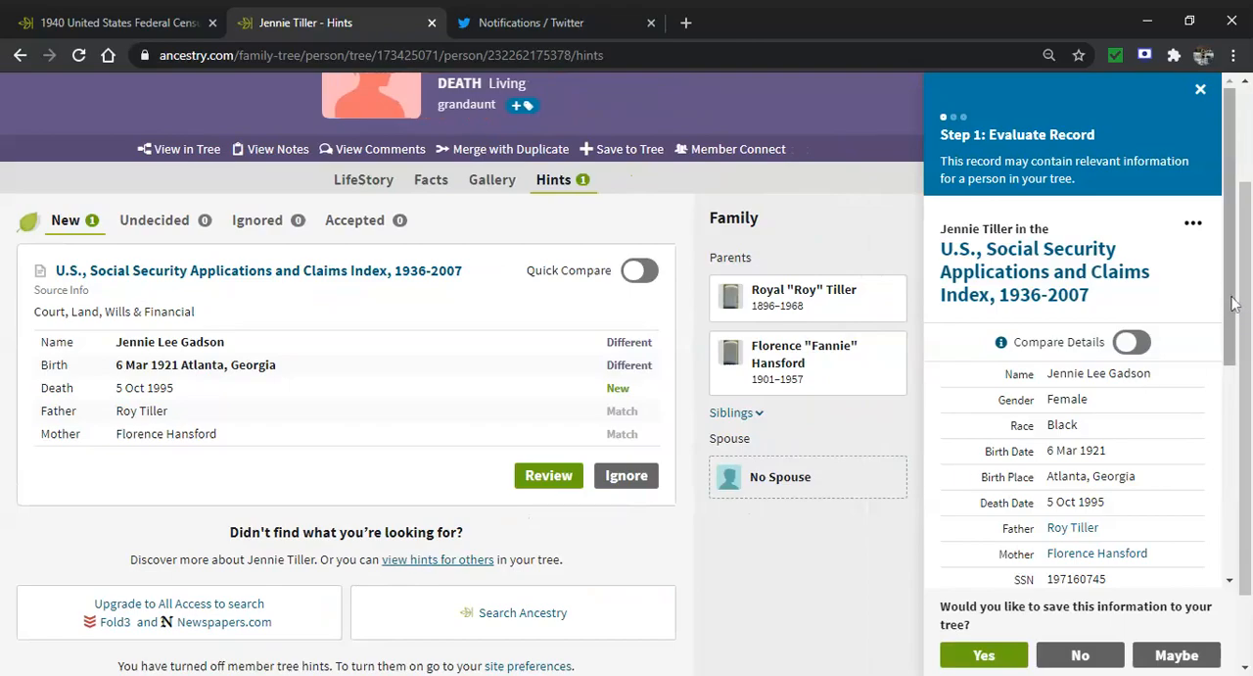
{"action": "mouse_move", "coordinate": [1226, 178]}
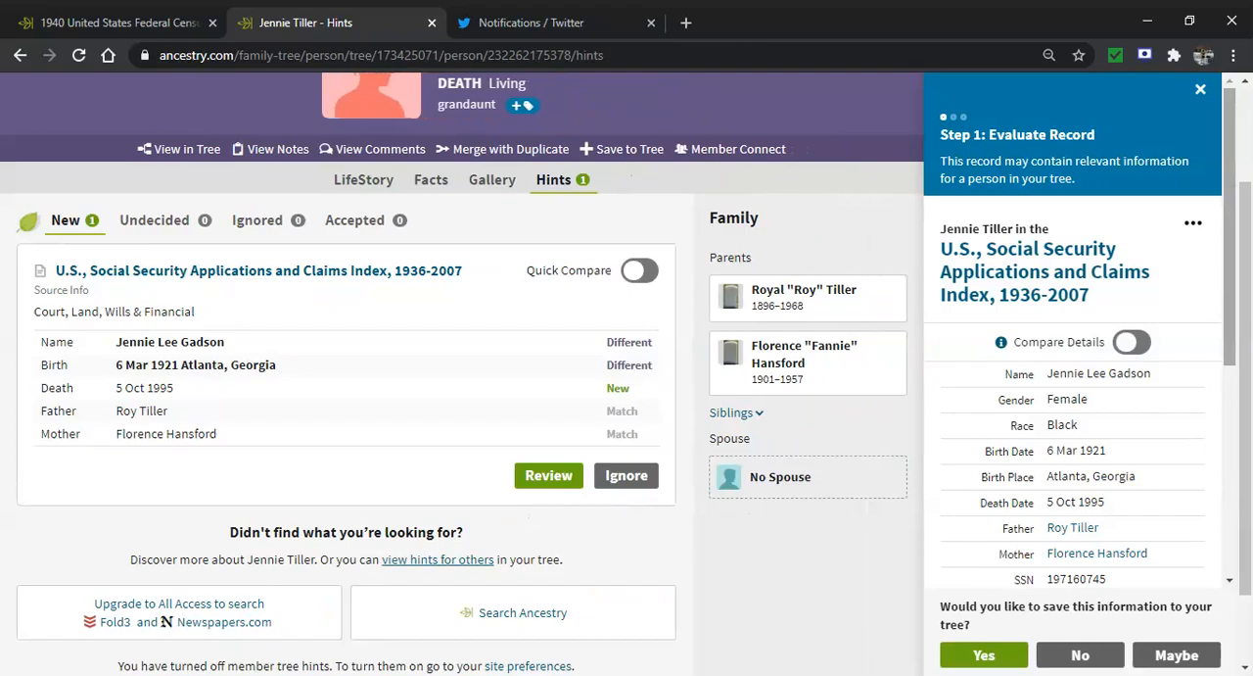
{"action": "mouse_move", "coordinate": [1232, 161]}
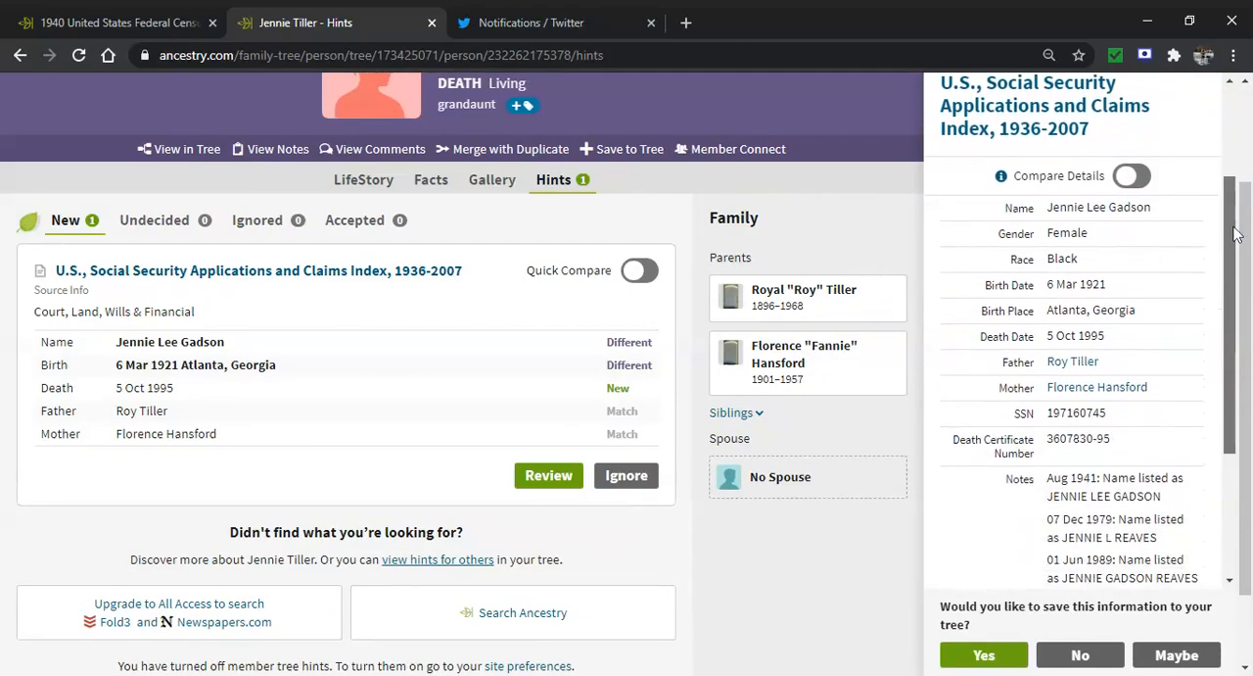
{"action": "scroll", "scroll_direction": "down", "scroll_amount": 3}
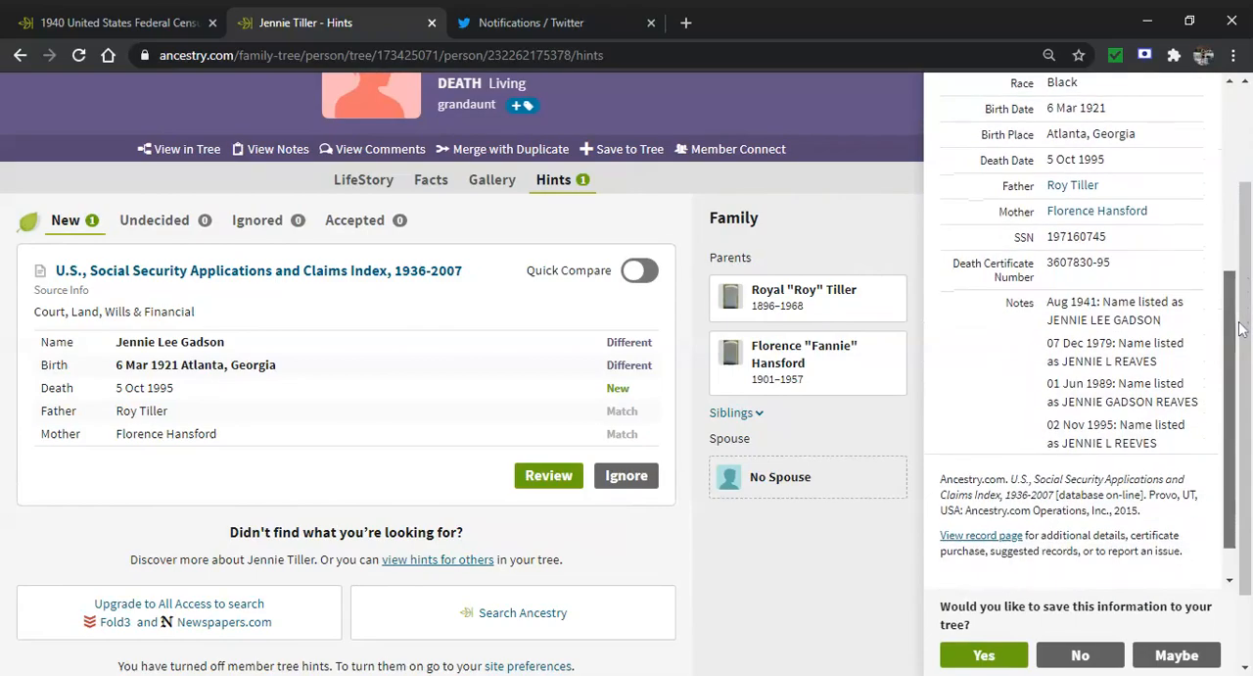
{"action": "scroll", "scroll_direction": "down", "scroll_amount": 3}
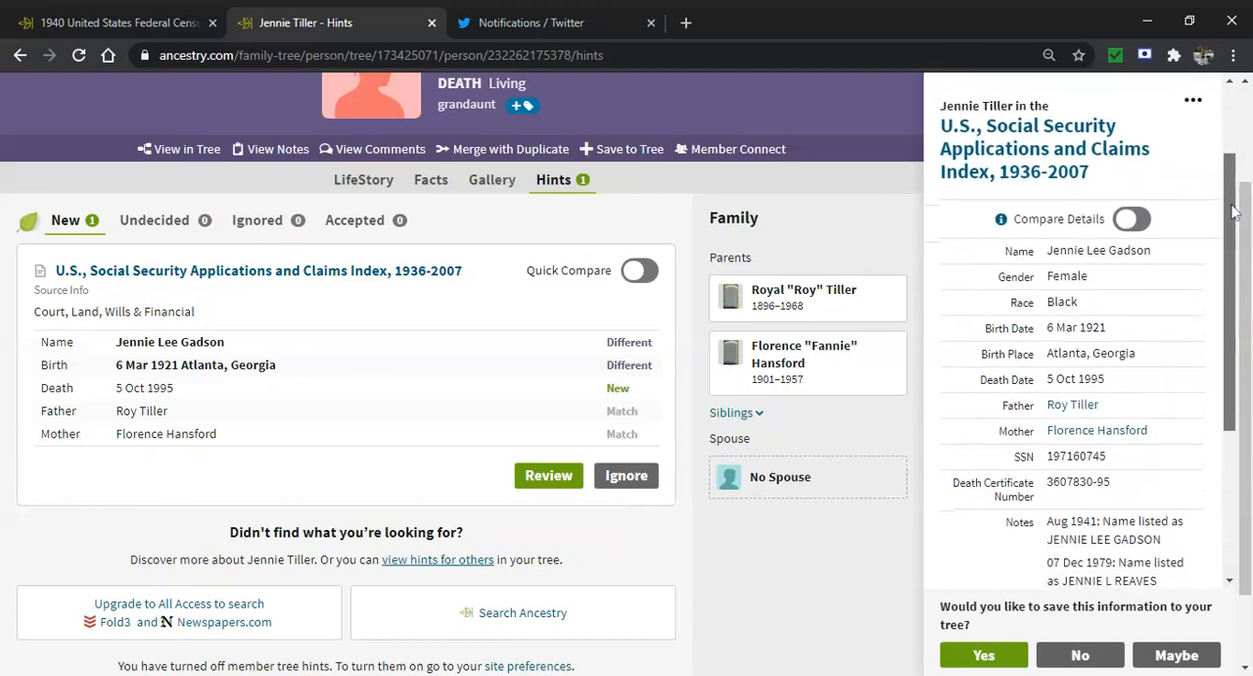
{"action": "scroll", "scroll_direction": "down", "scroll_amount": 3}
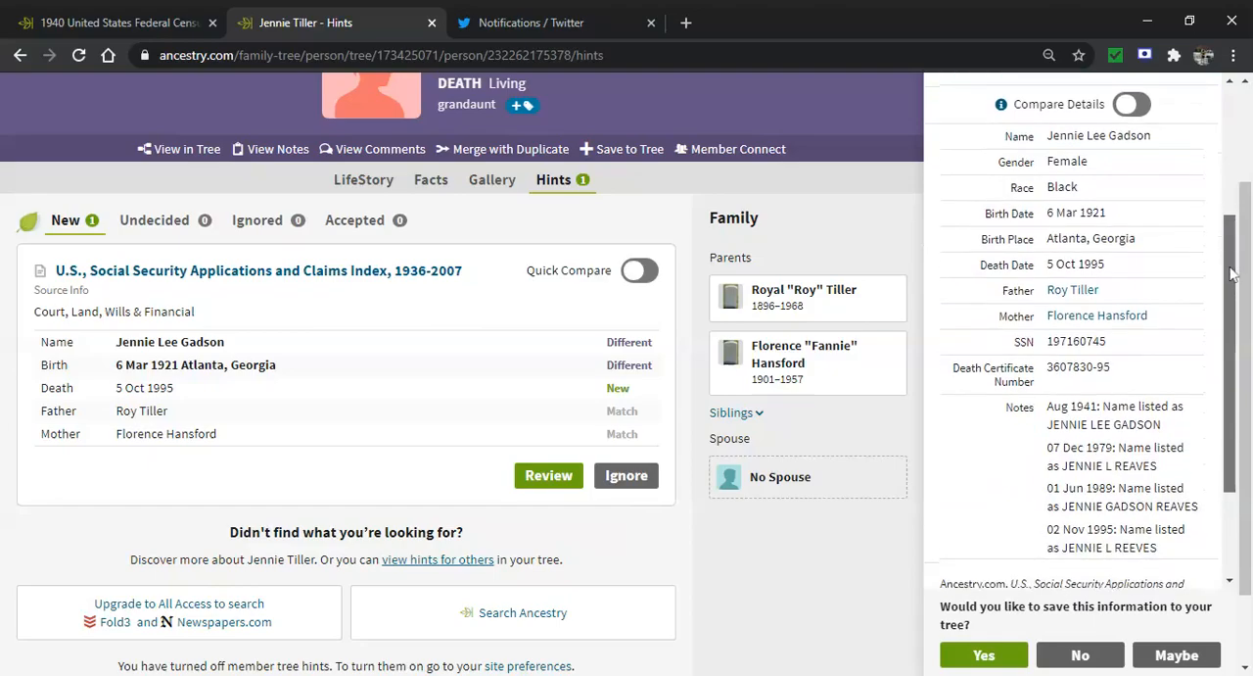
{"action": "scroll", "scroll_direction": "down", "scroll_amount": 3}
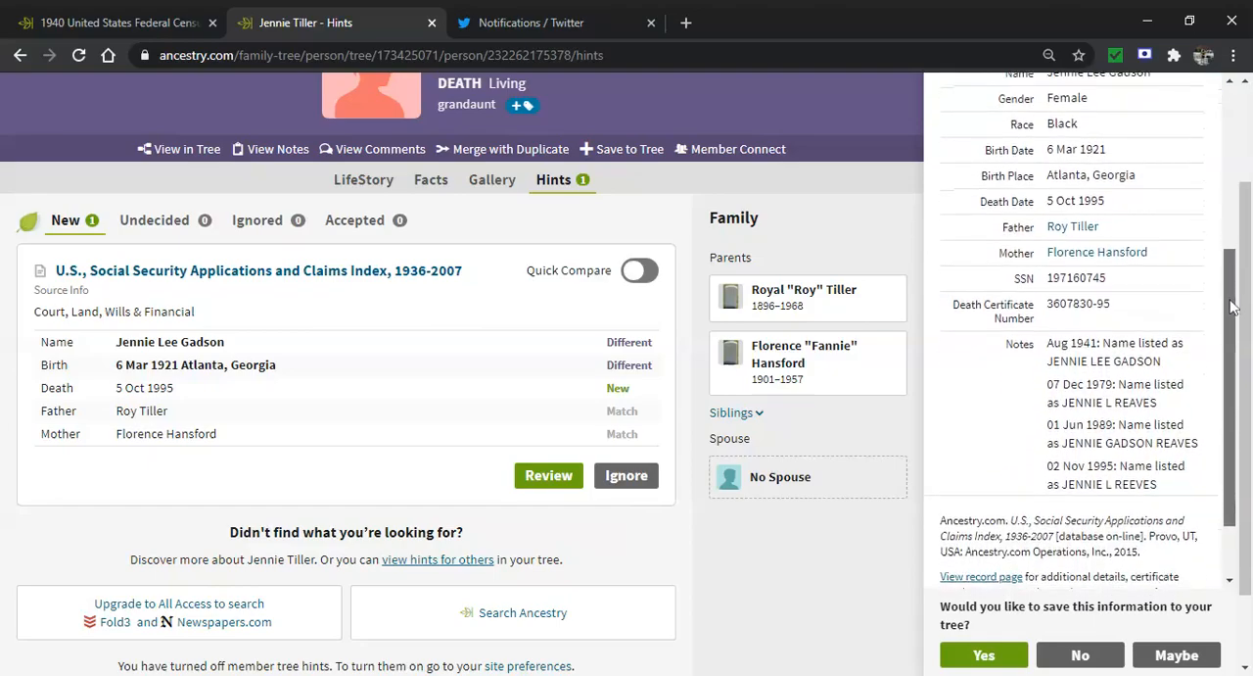
{"action": "scroll", "scroll_direction": "down", "scroll_amount": 3}
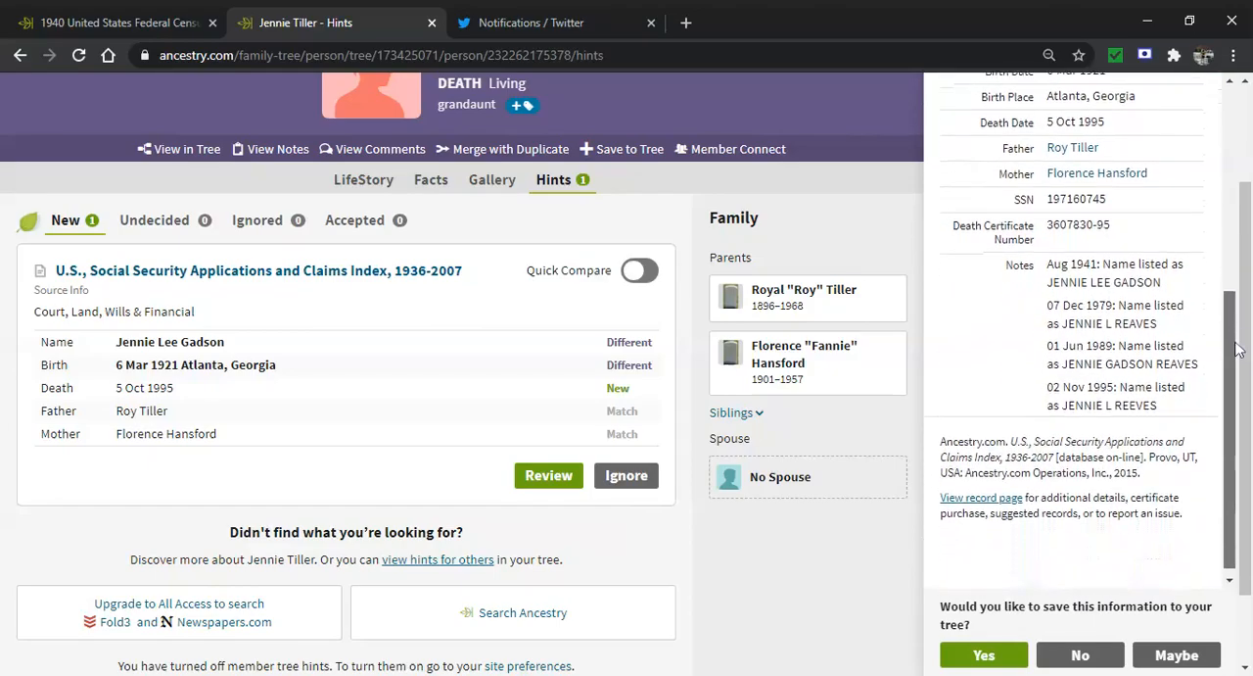
{"action": "scroll", "scroll_direction": "down", "scroll_amount": 3}
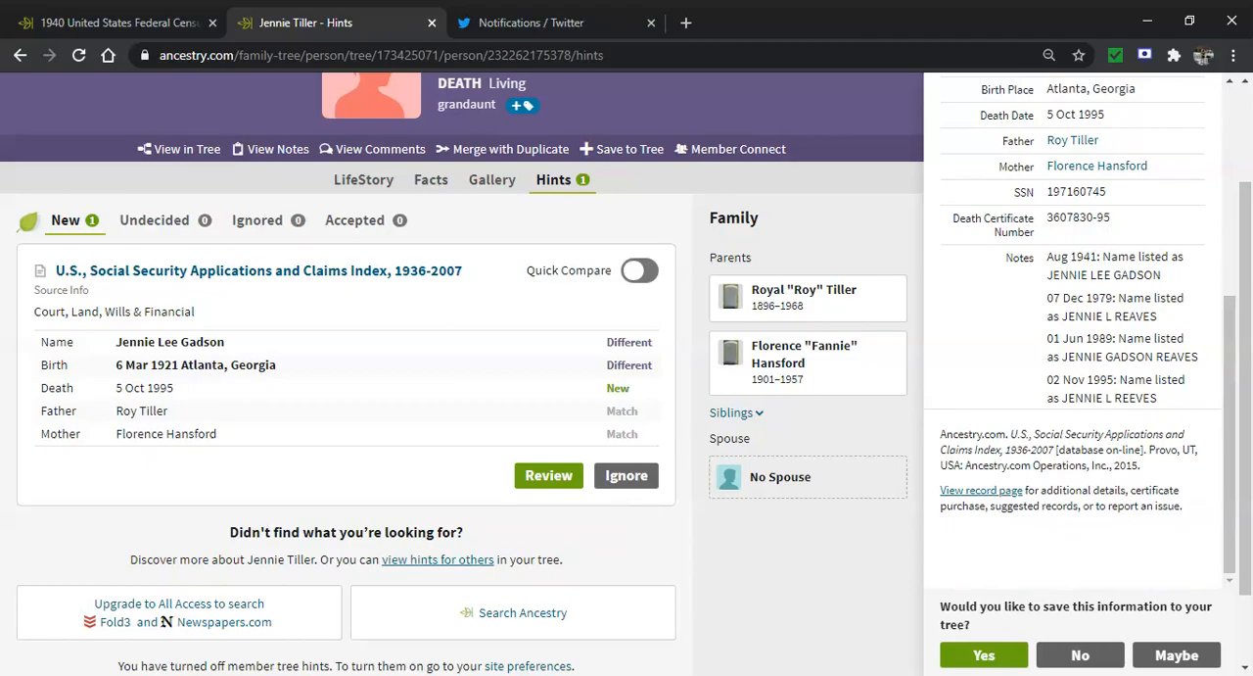
{"action": "mouse_move", "coordinate": [973, 650]}
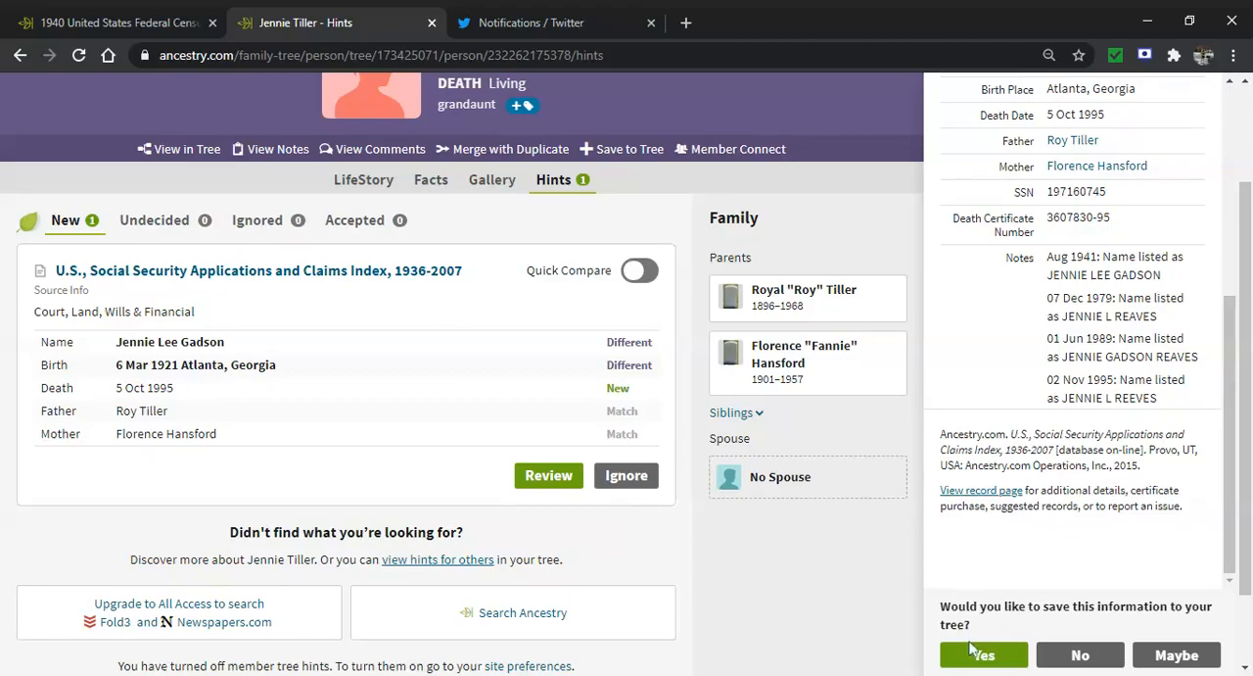
{"action": "left_click", "coordinate": [983, 654]}
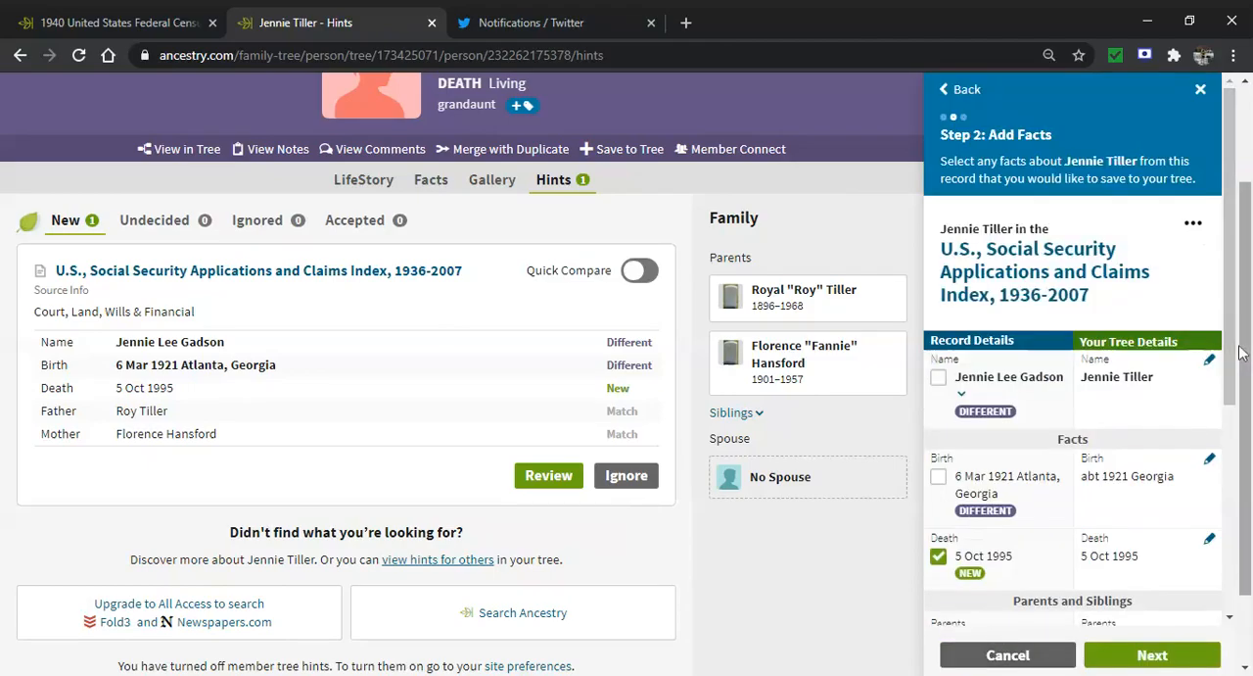
{"action": "mouse_move", "coordinate": [1233, 317]}
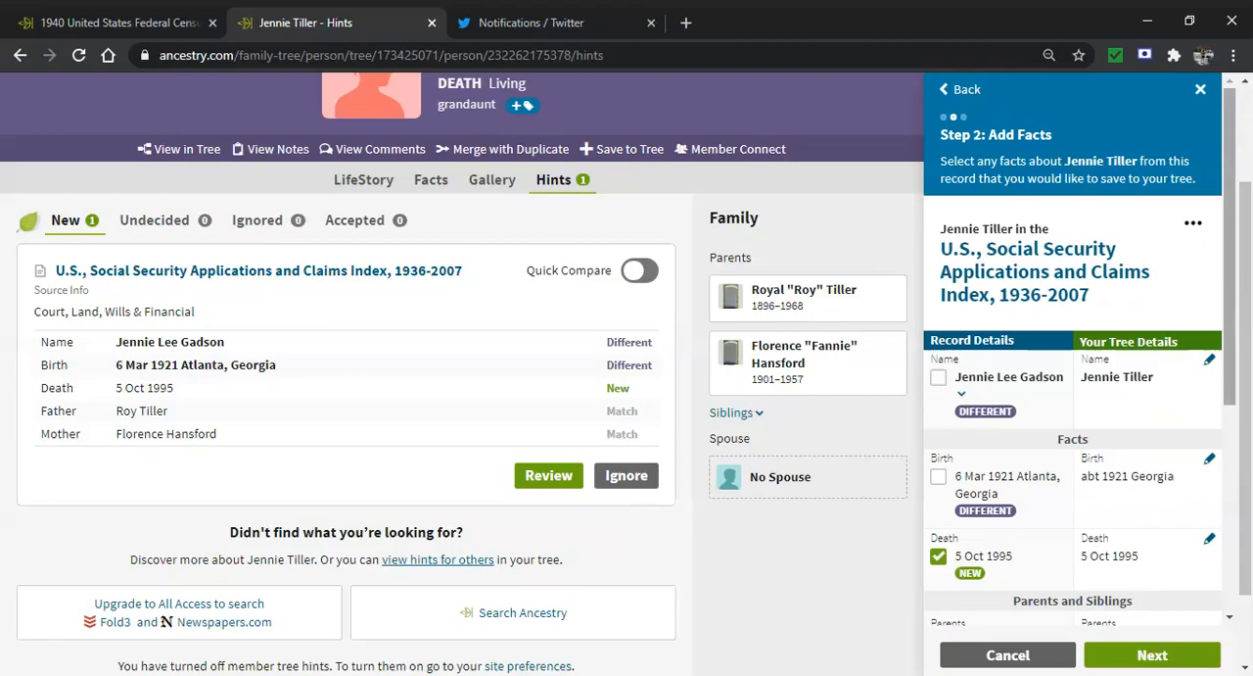
{"action": "mouse_move", "coordinate": [1231, 278]}
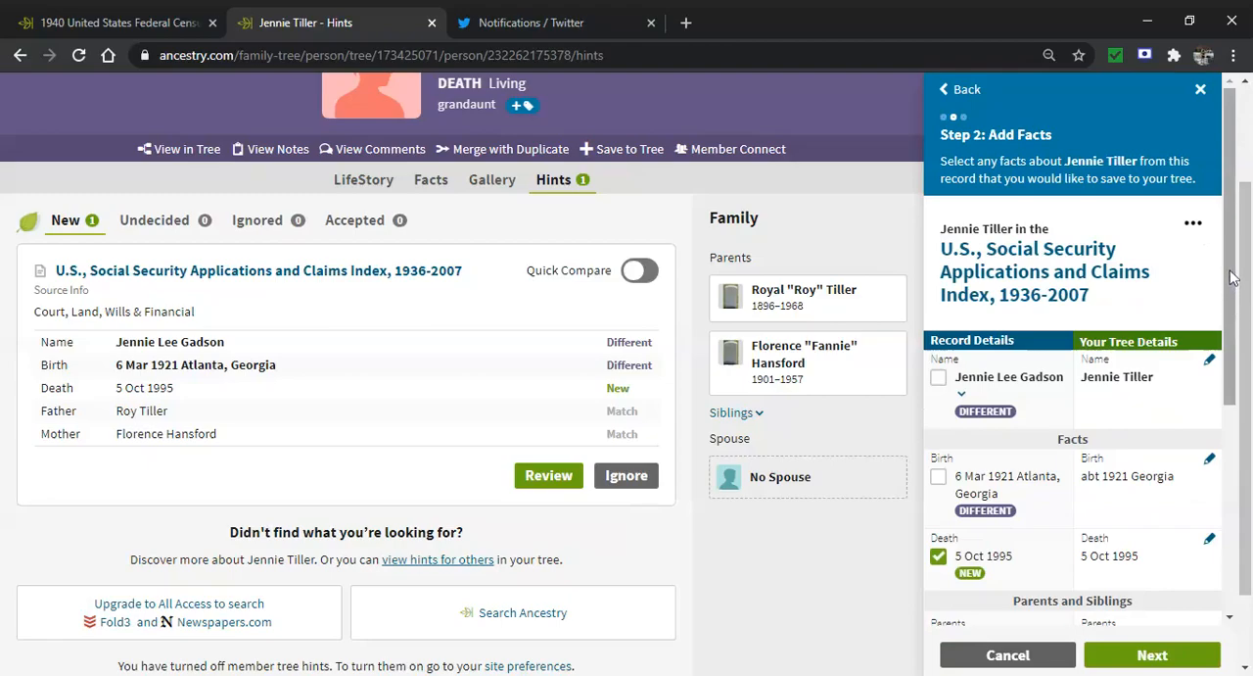
{"action": "scroll", "scroll_direction": "down", "scroll_amount": 3}
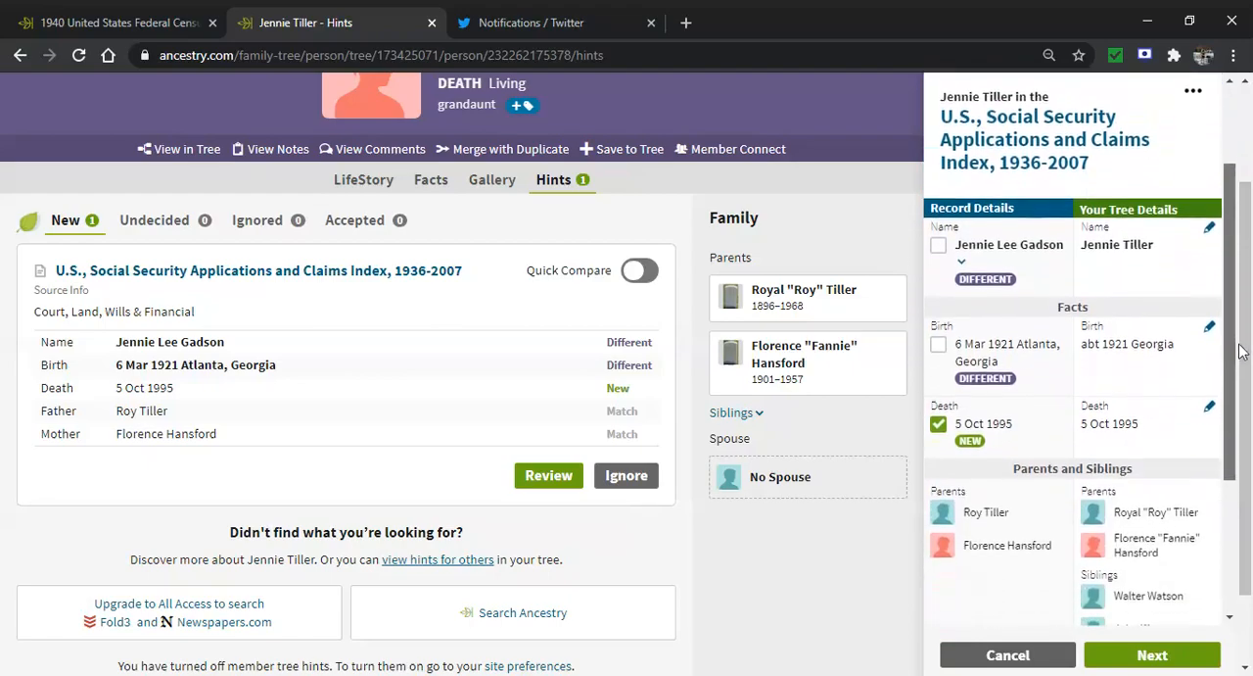
{"action": "scroll", "scroll_direction": "down", "scroll_amount": 3}
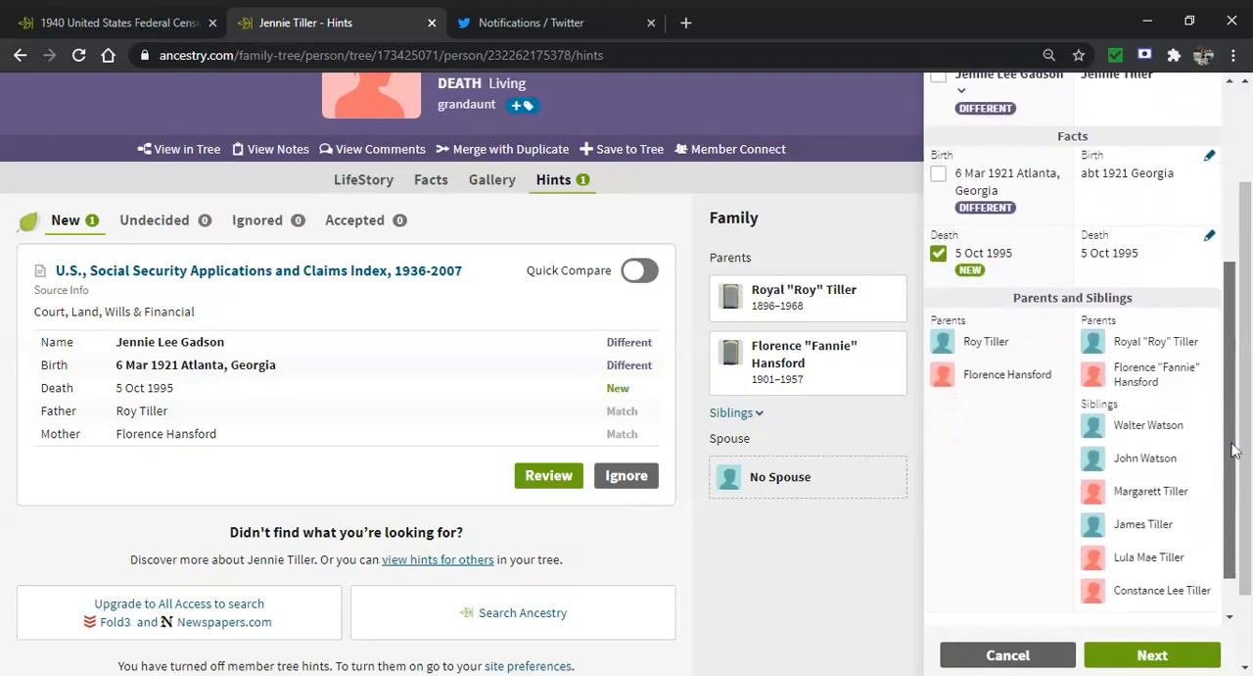
{"action": "scroll", "scroll_direction": "down", "scroll_amount": 3}
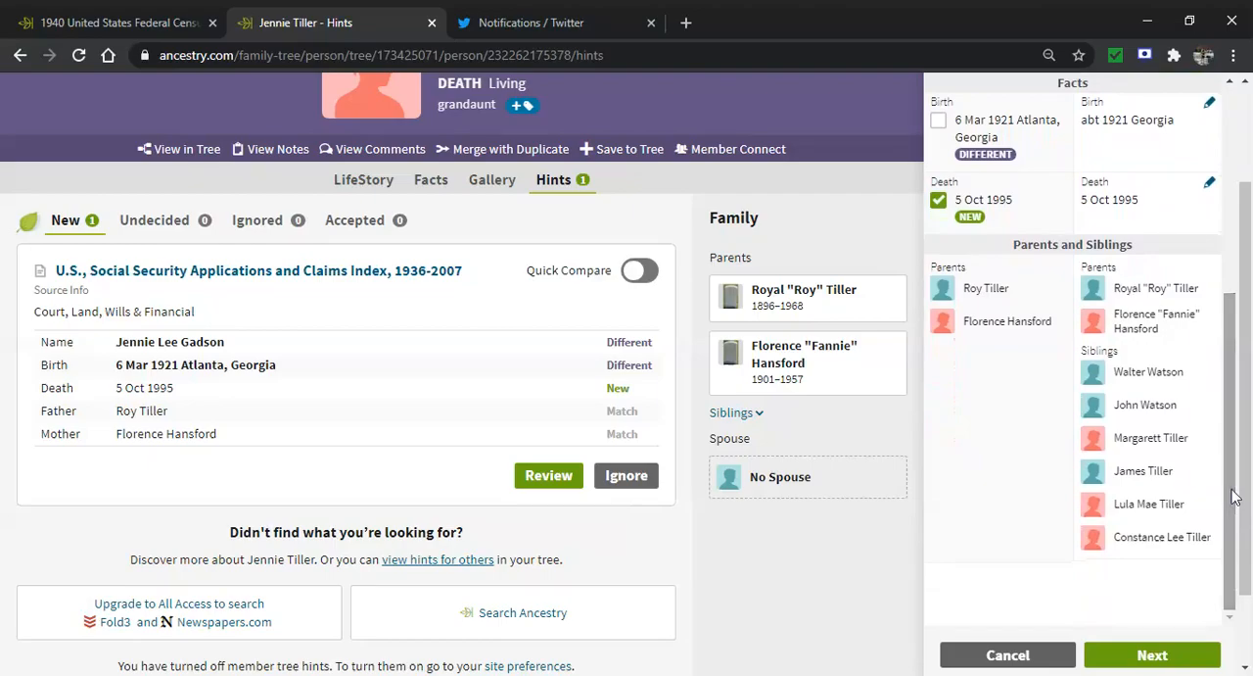
{"action": "mouse_move", "coordinate": [1236, 497]}
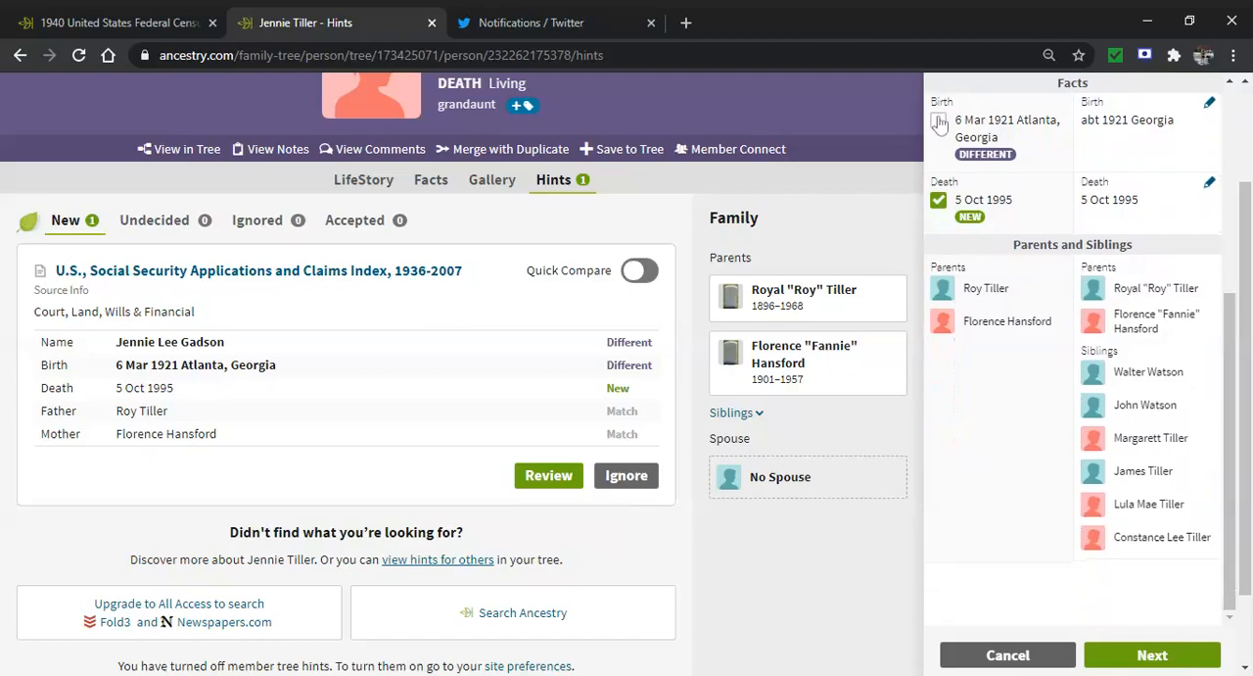
{"action": "left_click", "coordinate": [1210, 102]}
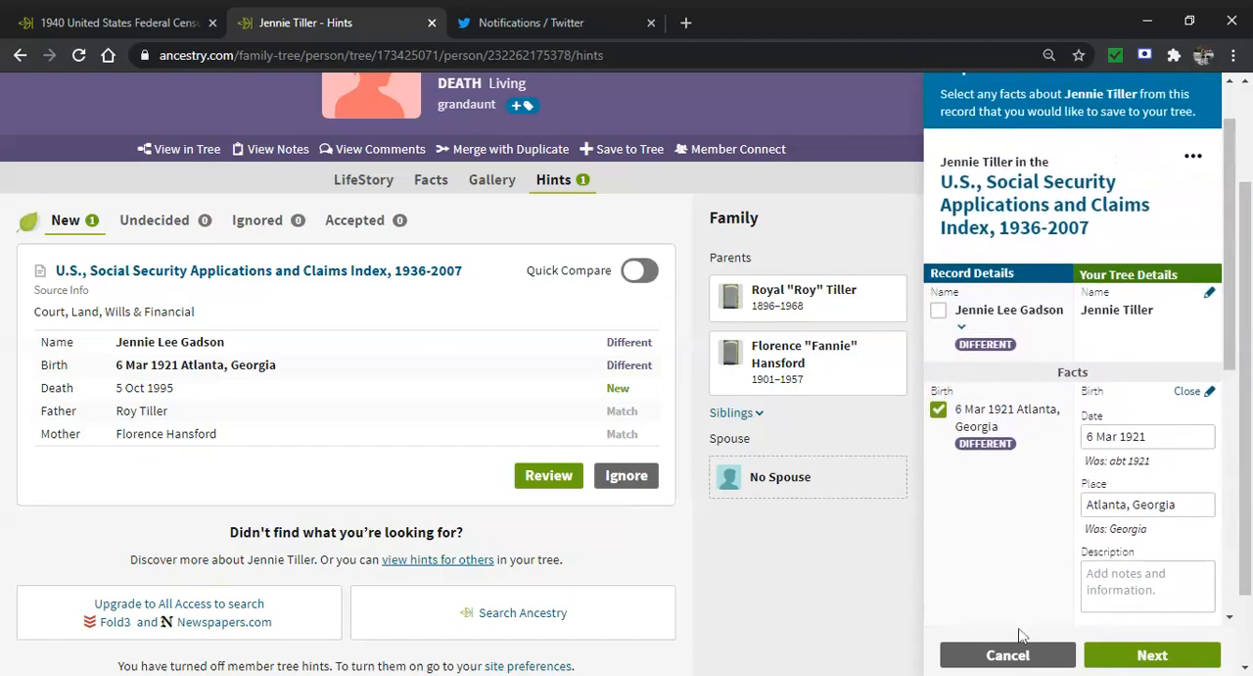
{"action": "mouse_move", "coordinate": [973, 574]}
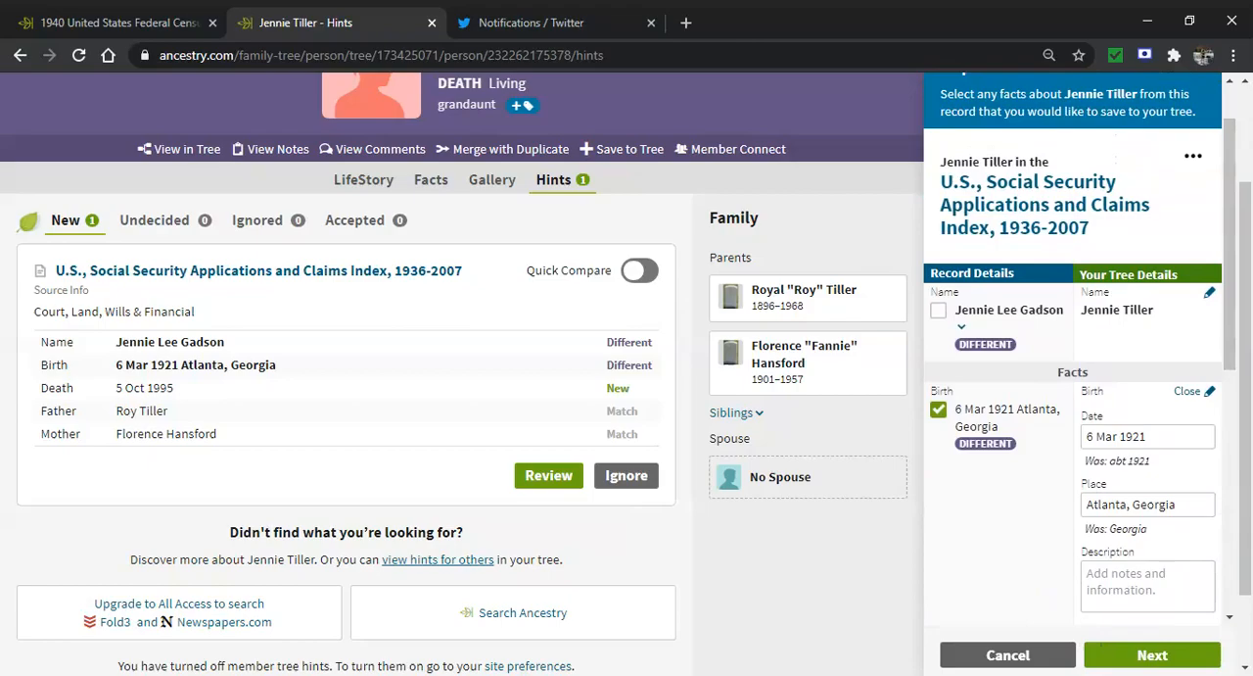
{"action": "mouse_move", "coordinate": [1189, 207]}
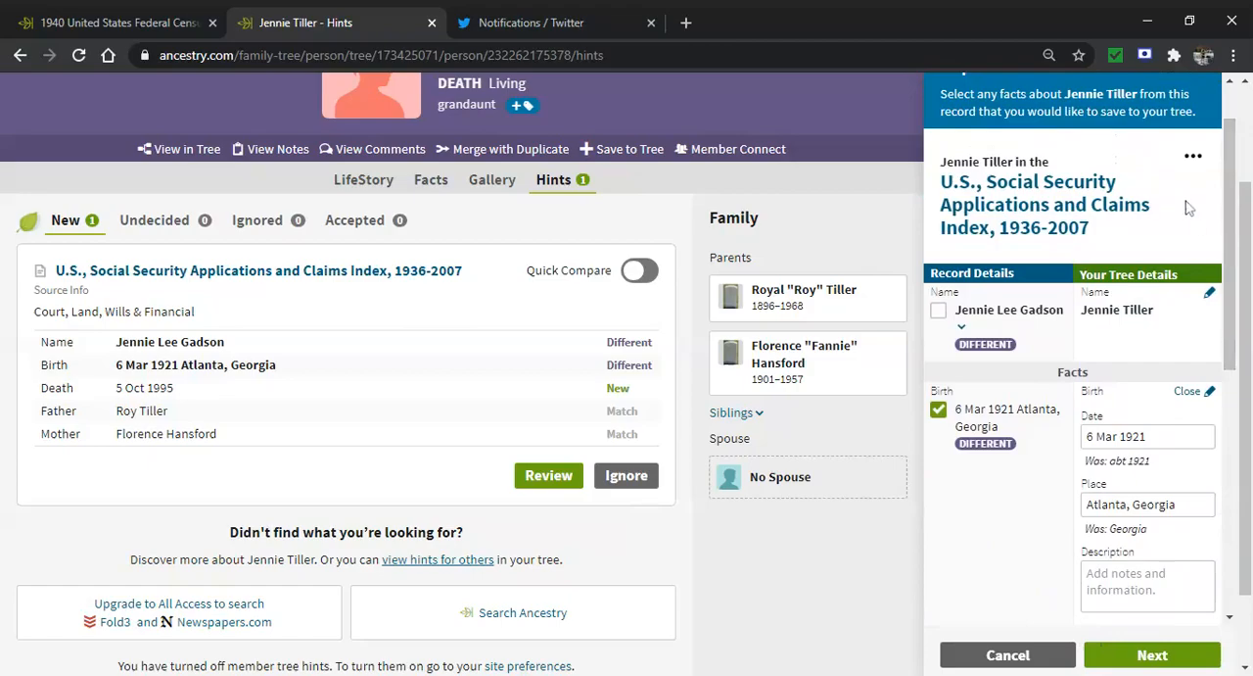
{"action": "mouse_move", "coordinate": [1191, 207]}
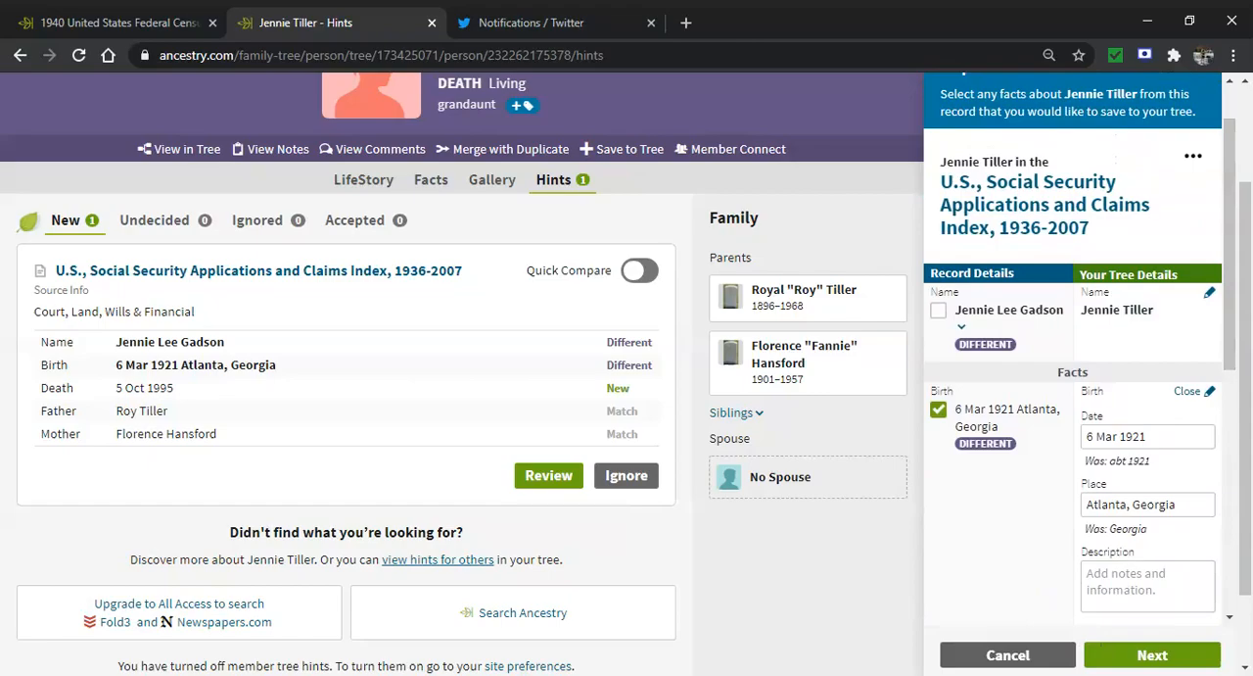
{"action": "mouse_move", "coordinate": [1046, 203]}
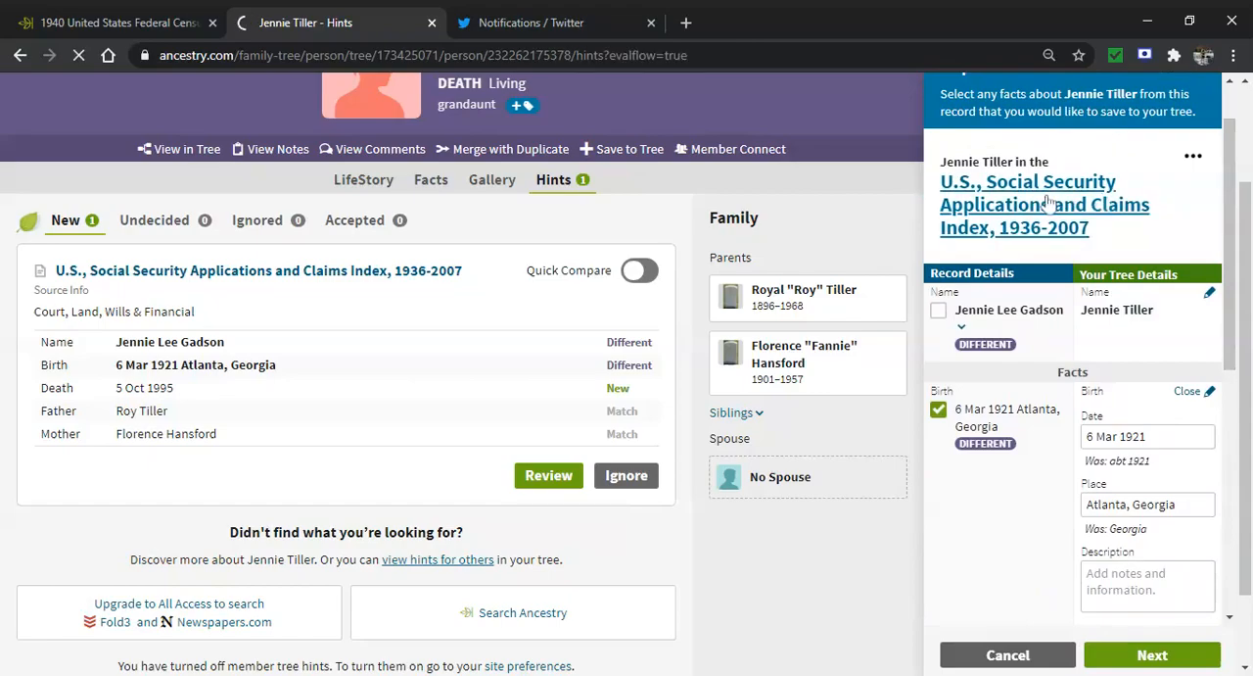
{"action": "left_click", "coordinate": [1045, 204]}
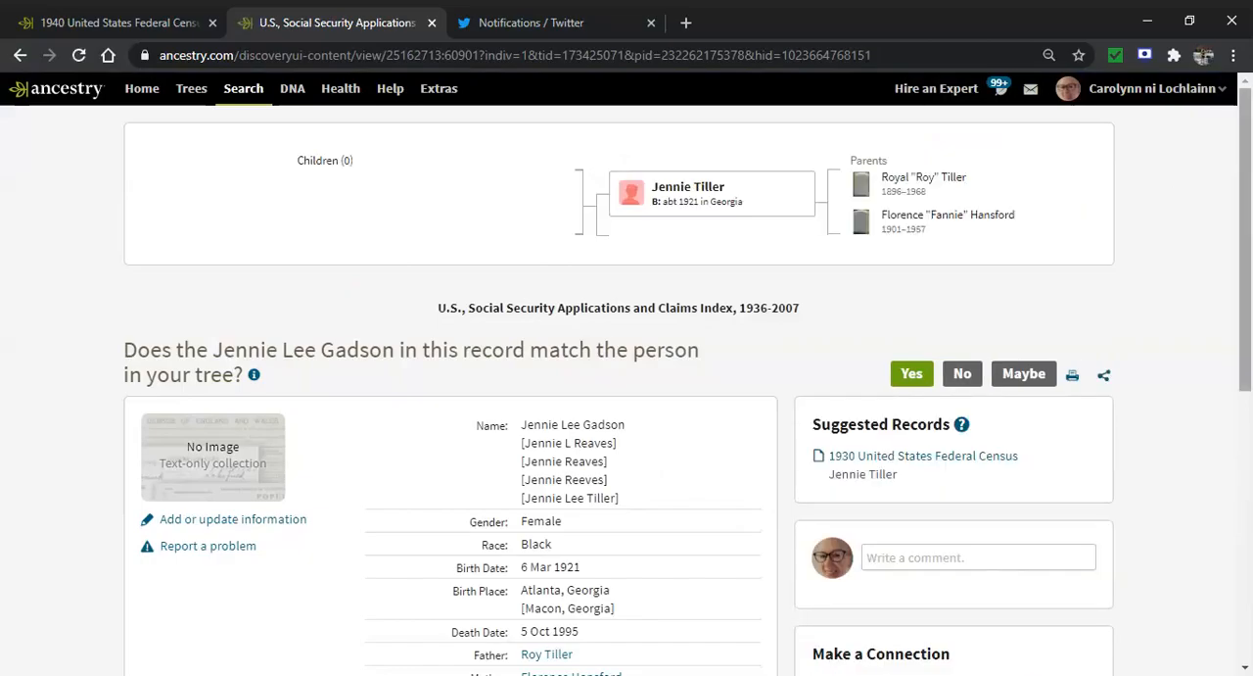
{"action": "scroll", "scroll_direction": "down", "scroll_amount": 3}
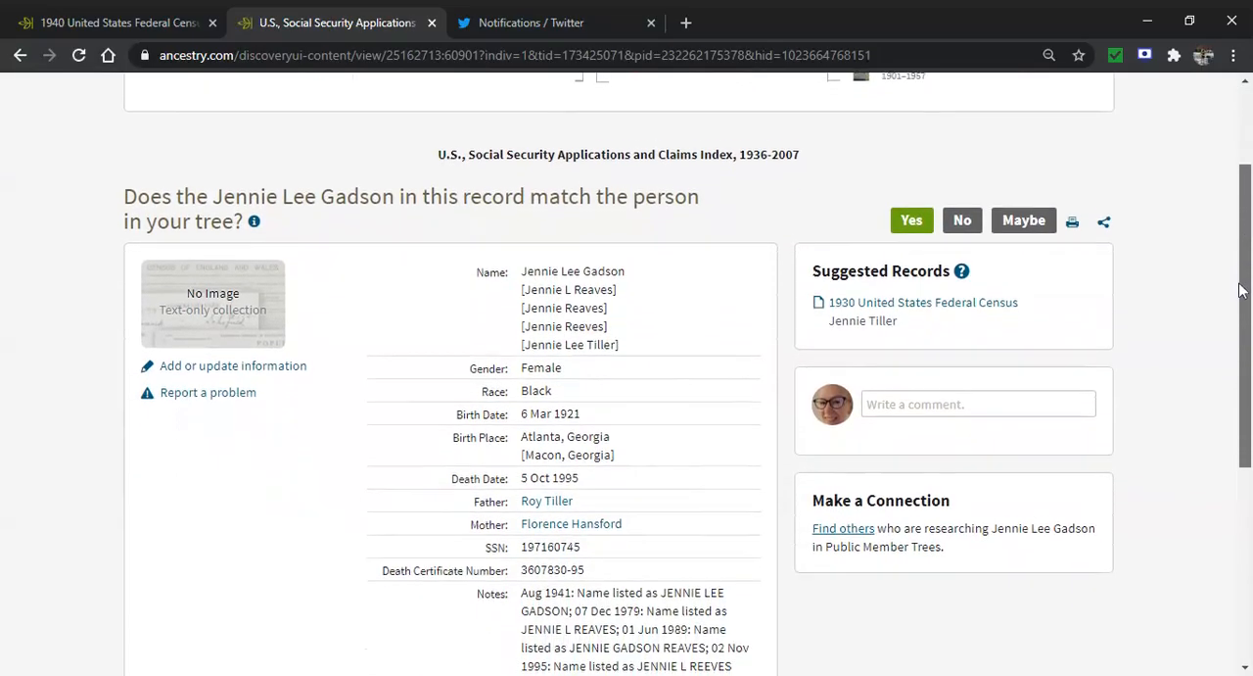
{"action": "scroll", "scroll_direction": "down", "scroll_amount": 3}
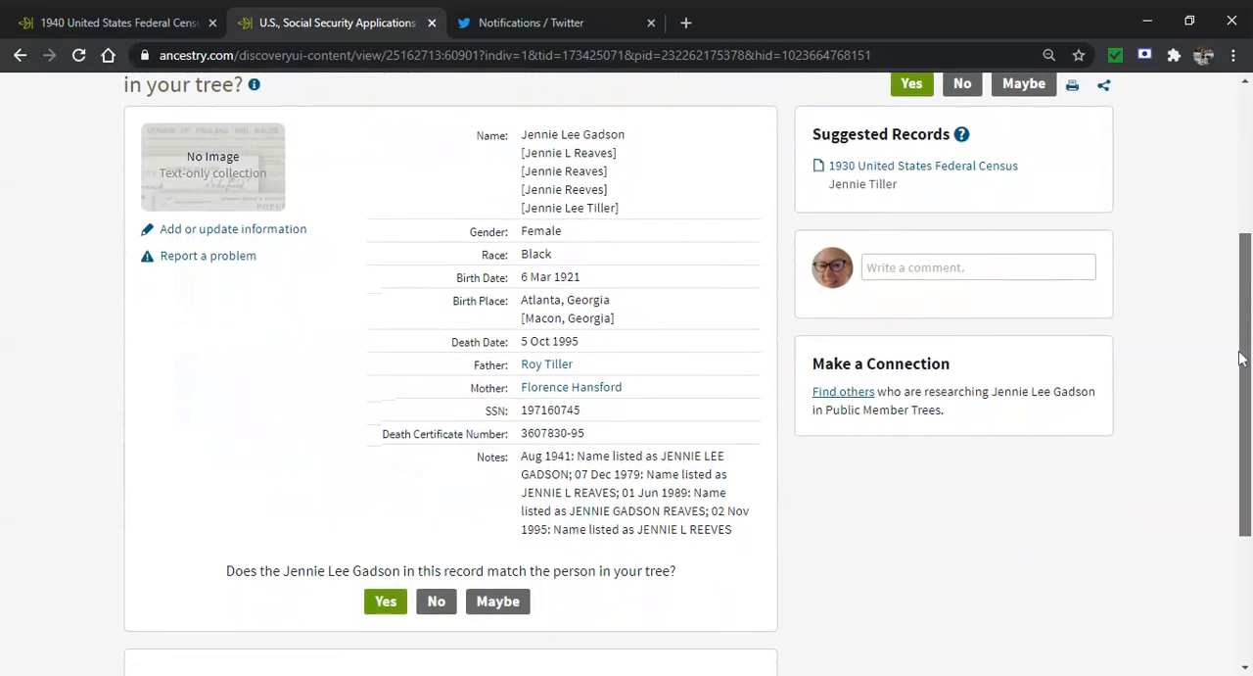
{"action": "scroll", "scroll_direction": "down", "scroll_amount": 3}
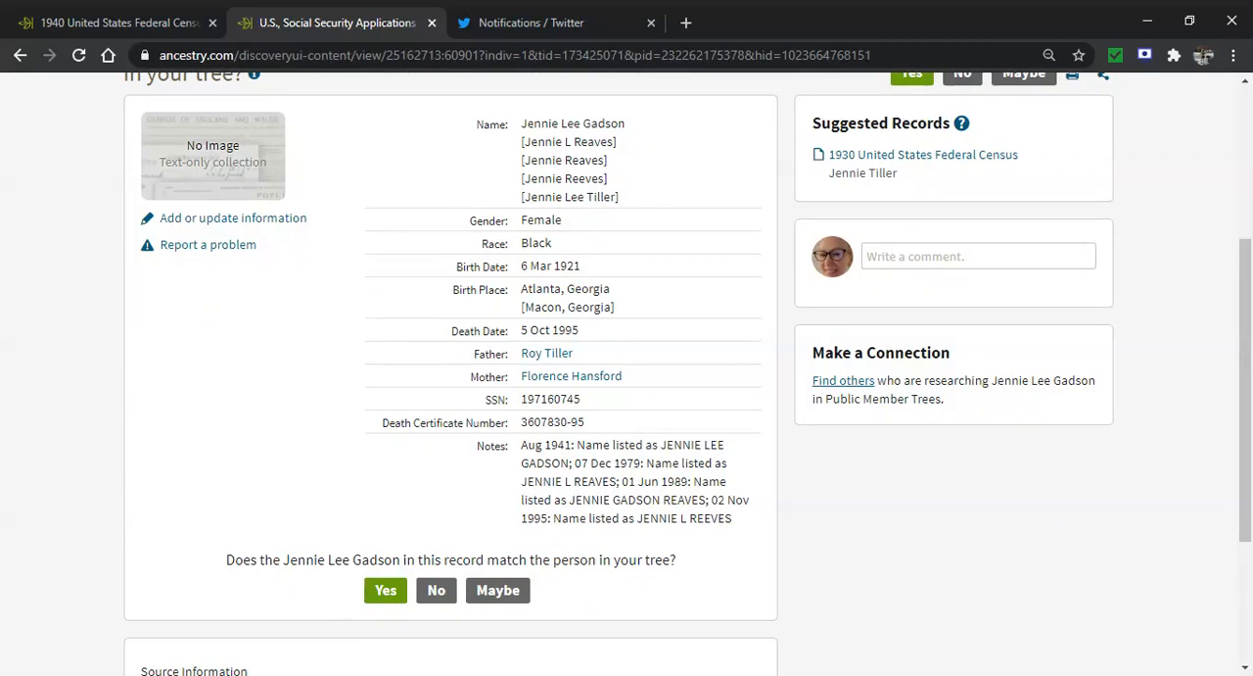
{"action": "mouse_move", "coordinate": [674, 219]}
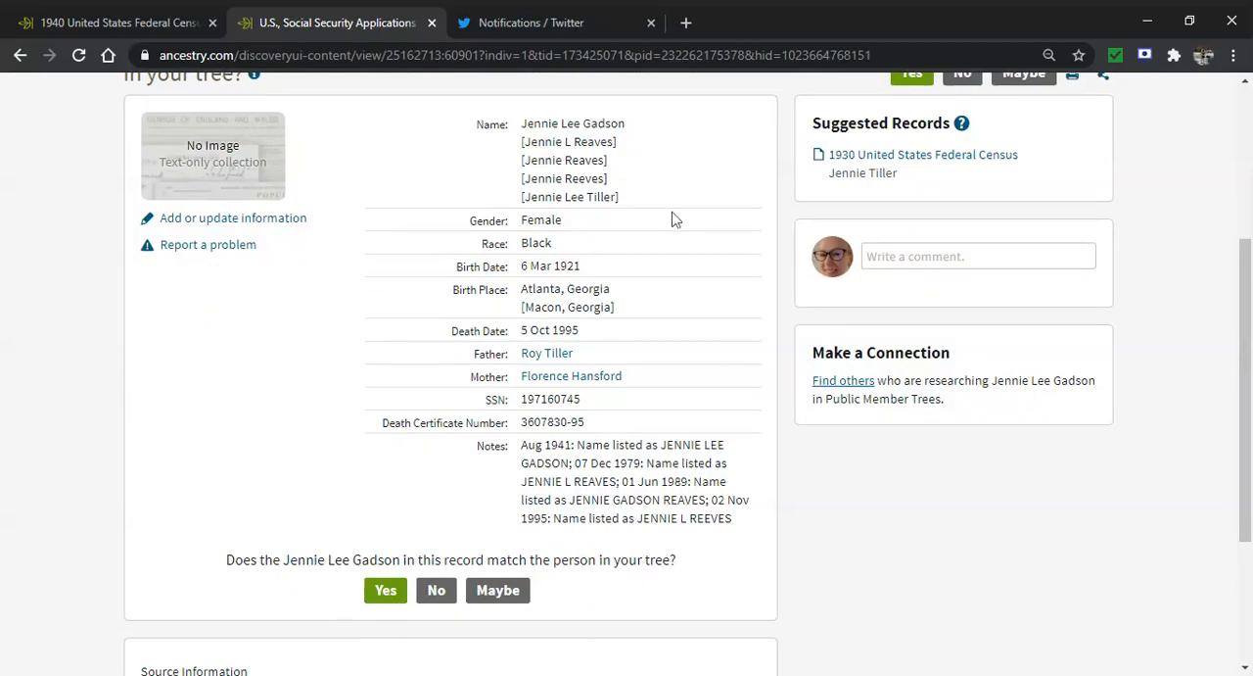
{"action": "mouse_move", "coordinate": [1245, 302]}
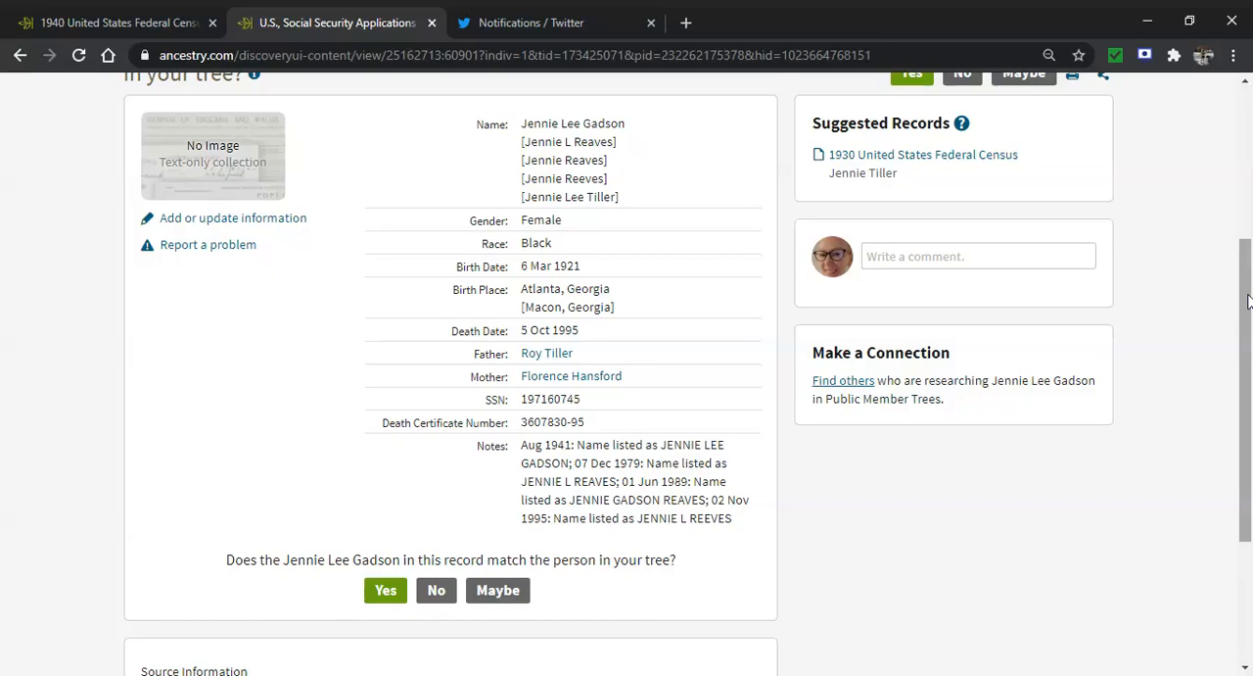
{"action": "scroll", "scroll_direction": "down", "scroll_amount": 3}
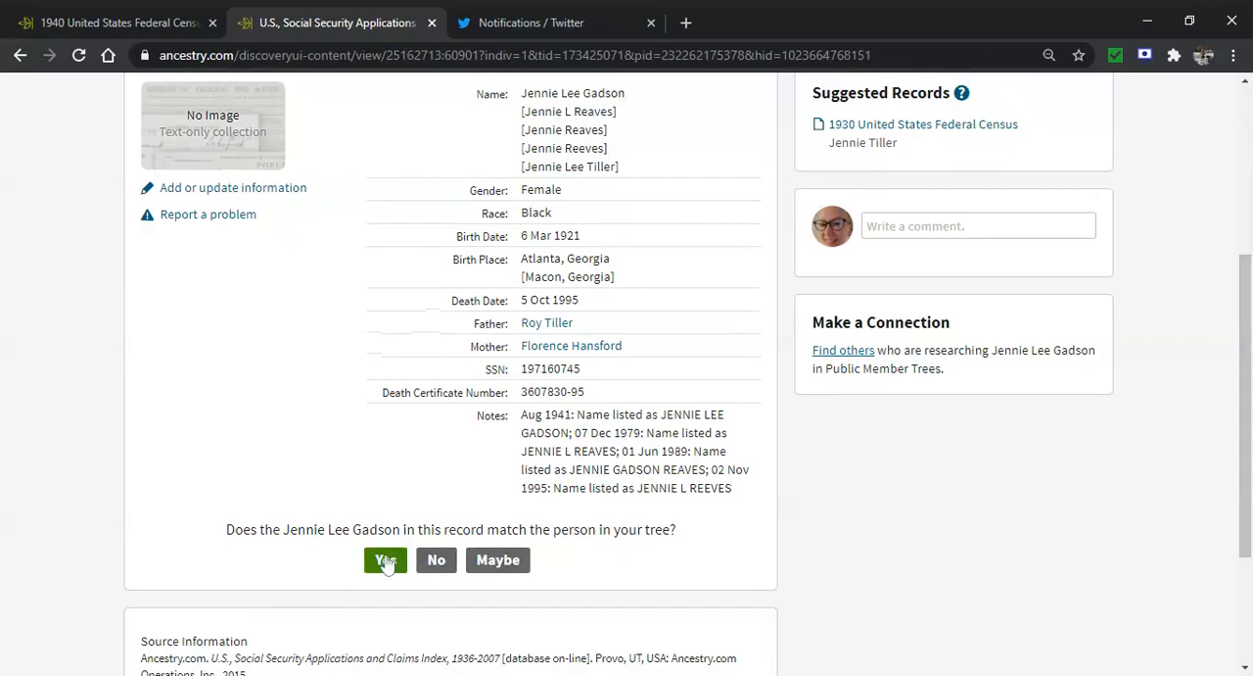
{"action": "left_click", "coordinate": [383, 560]}
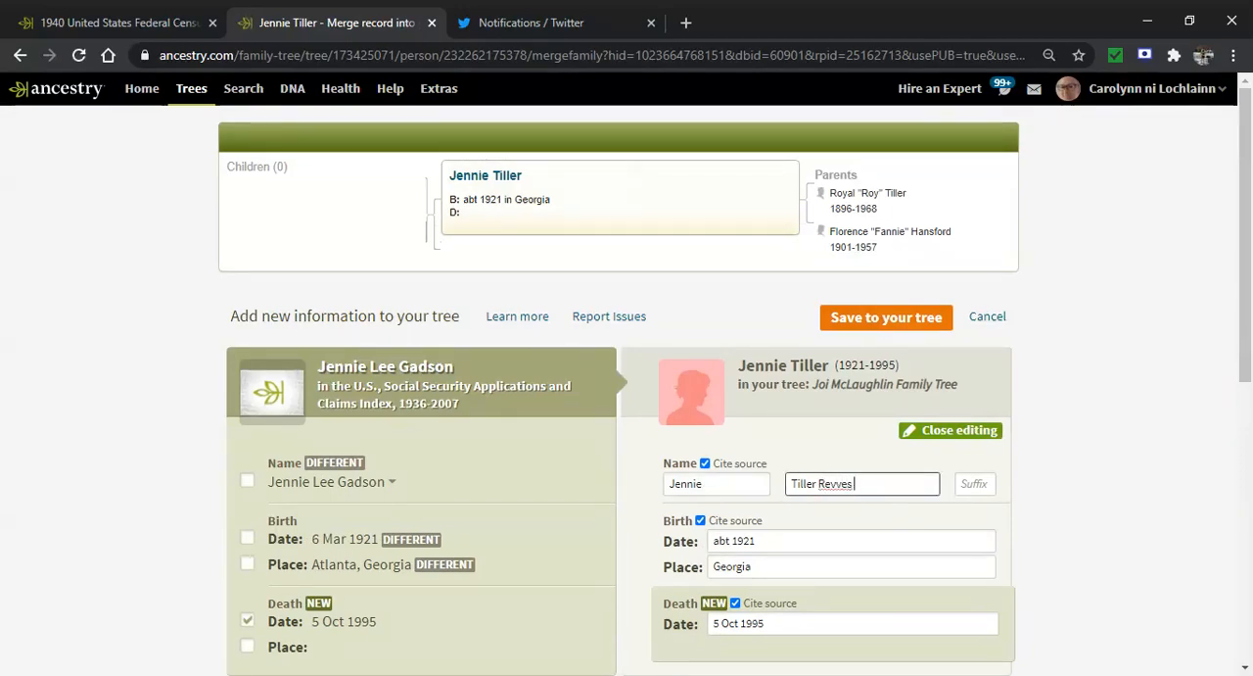
{"action": "type", "text": "Gadson"}
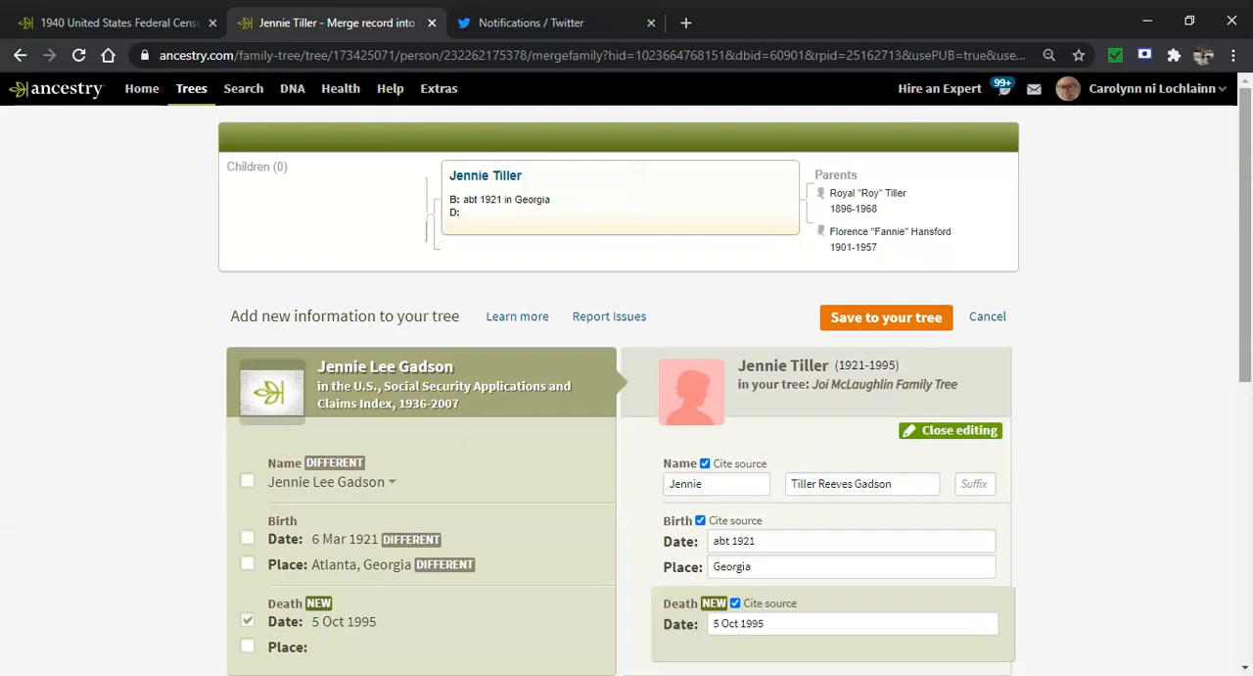
{"action": "scroll", "scroll_direction": "down", "scroll_amount": 3}
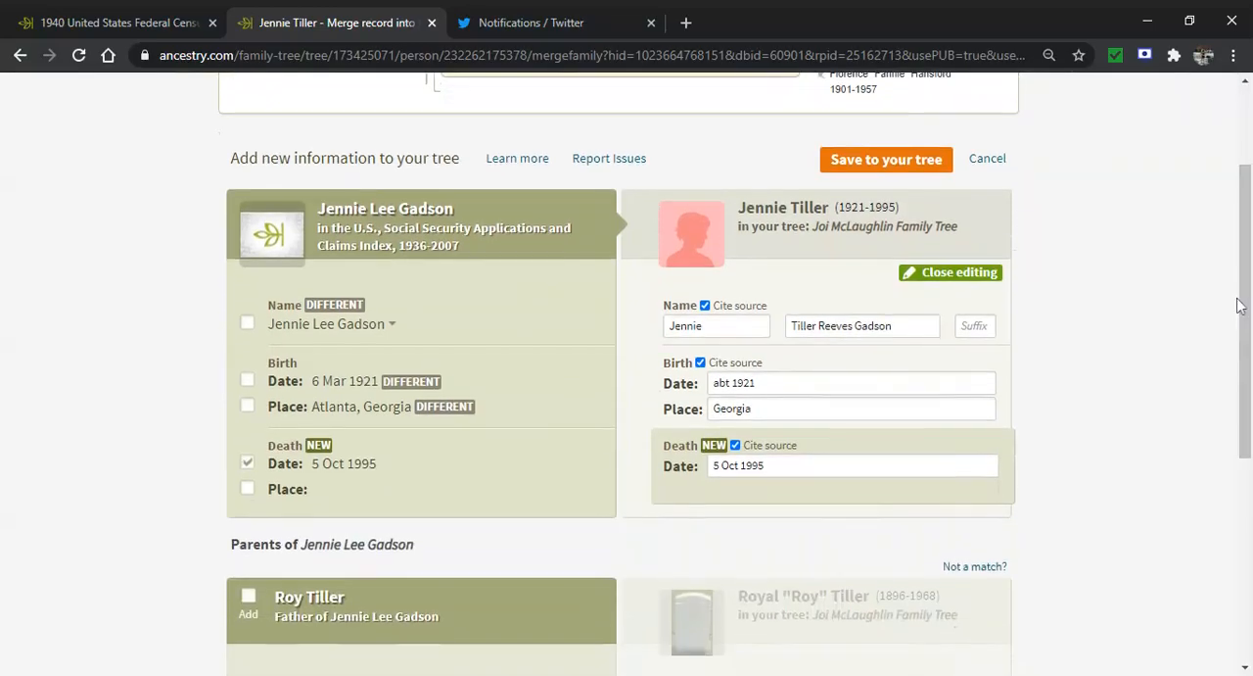
{"action": "left_click", "coordinate": [247, 380]}
{"action": "type", "text": " Lee"}
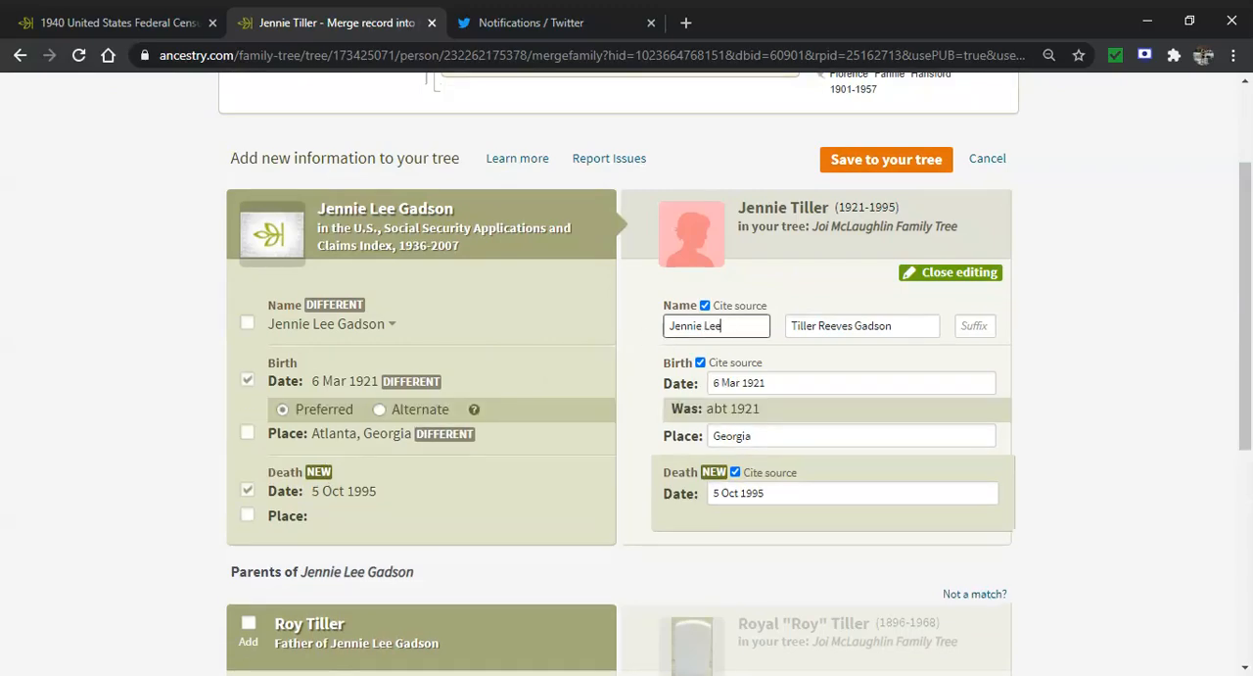
{"action": "left_click", "coordinate": [850, 382]}
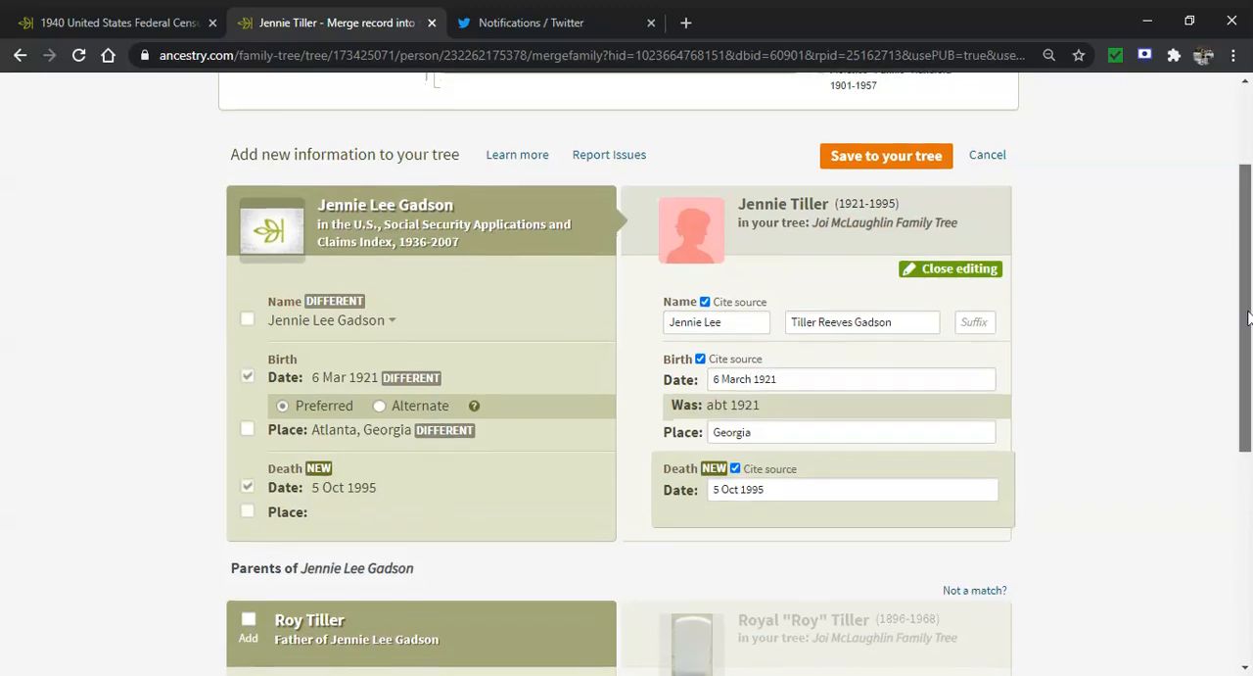
- Set the birth place to Atlanta, Fulton, Georgia, United States and death date to 5 October 1995
{"action": "scroll", "scroll_direction": "down", "scroll_amount": 3}
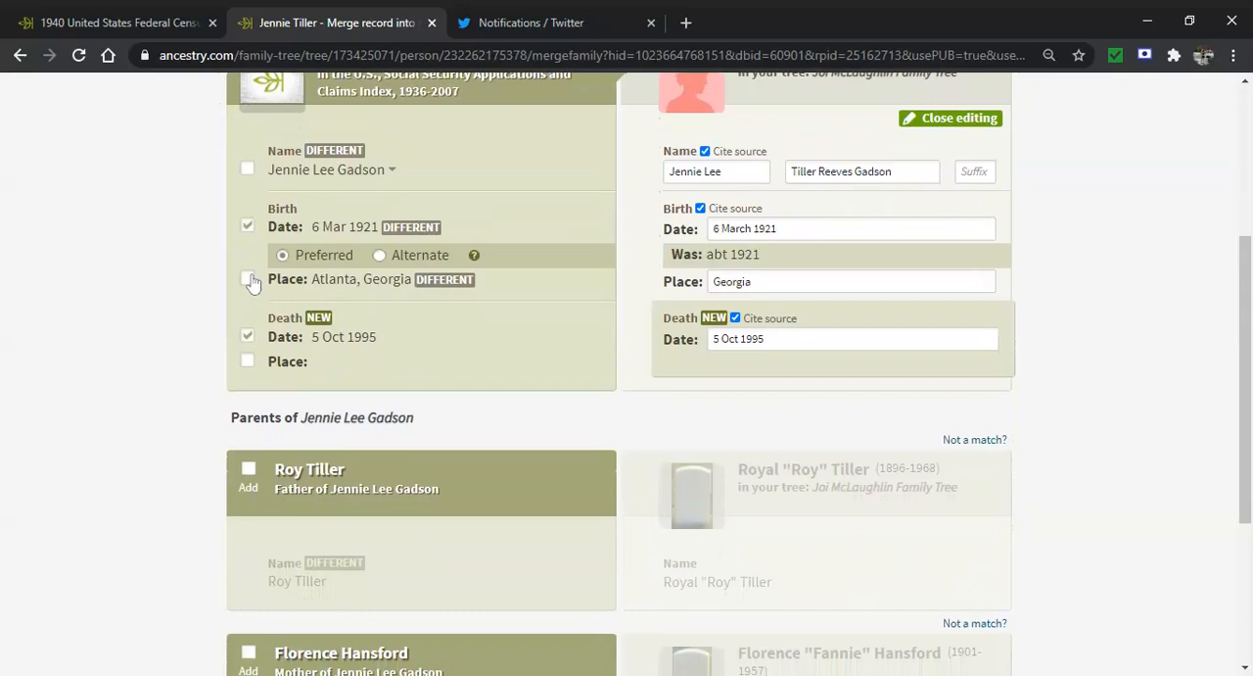
{"action": "left_click", "coordinate": [247, 278]}
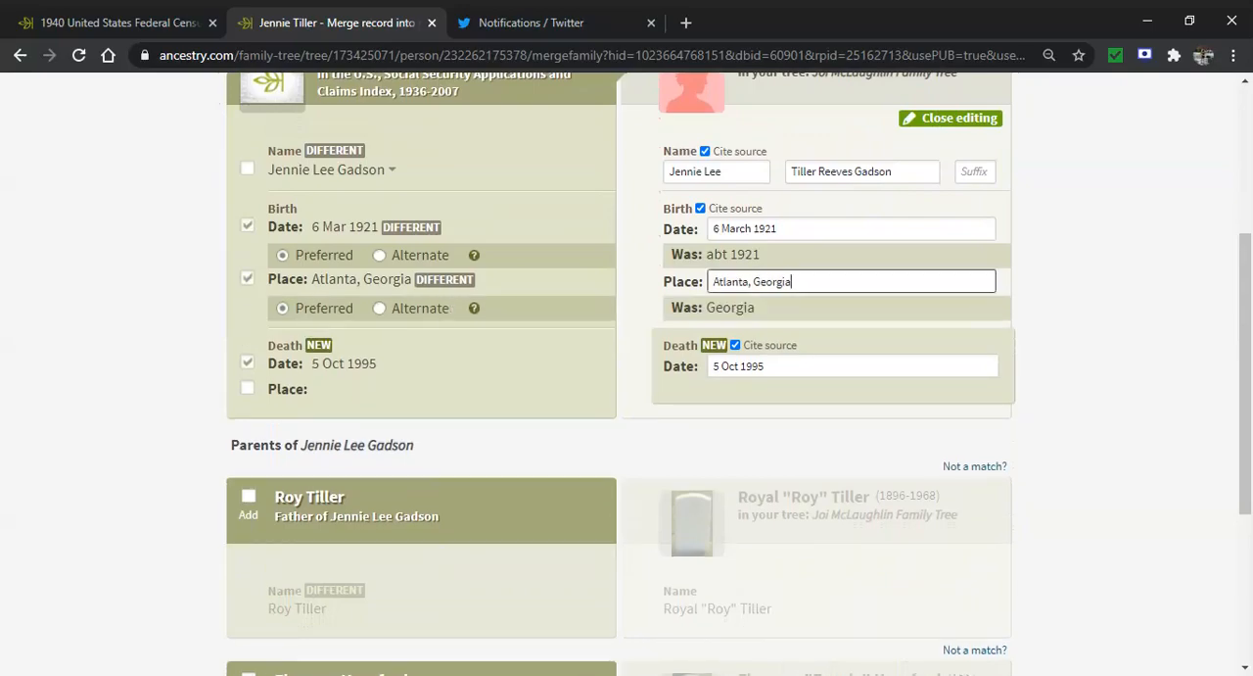
{"action": "type", "text": "Atlanta, Fulton, Georgia, USA"}
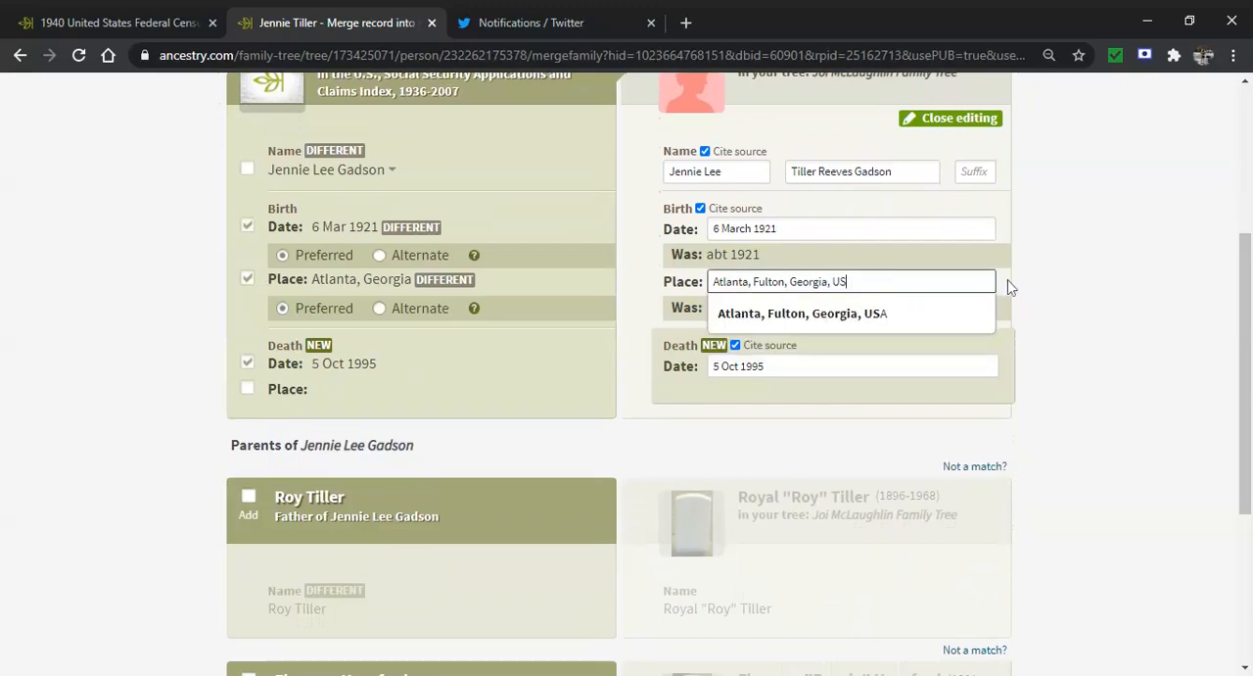
{"action": "type", "text": "Unitrd"}
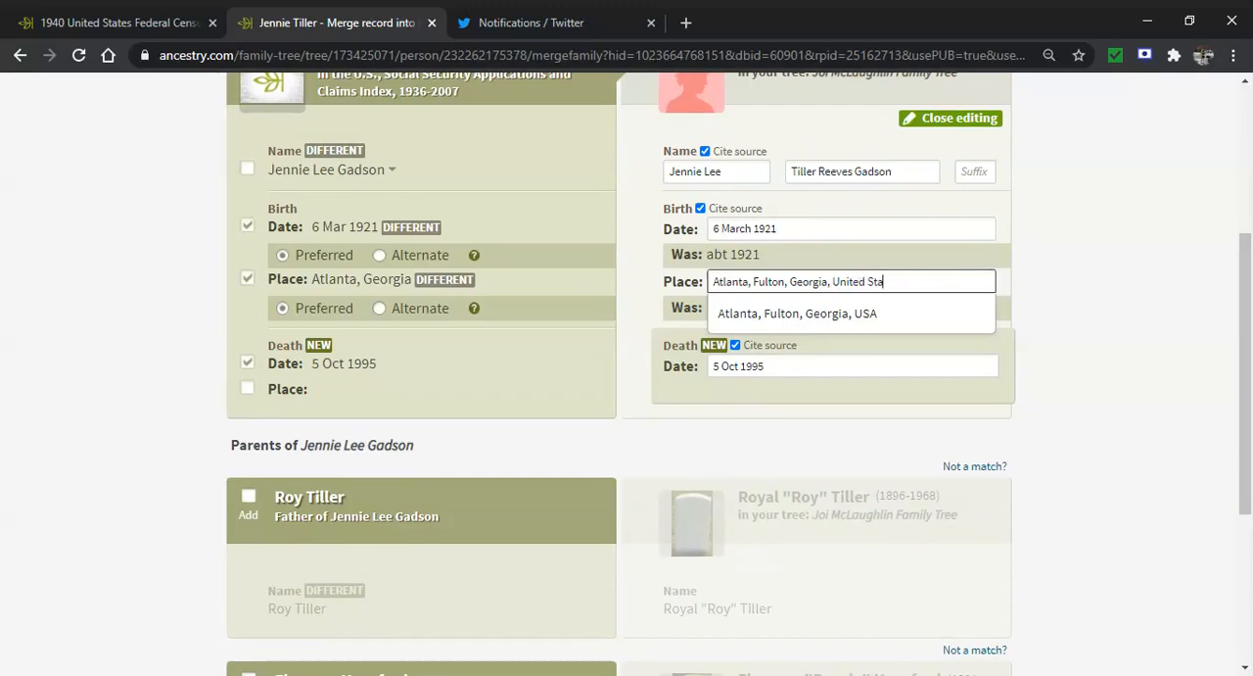
{"action": "left_click", "coordinate": [797, 314]}
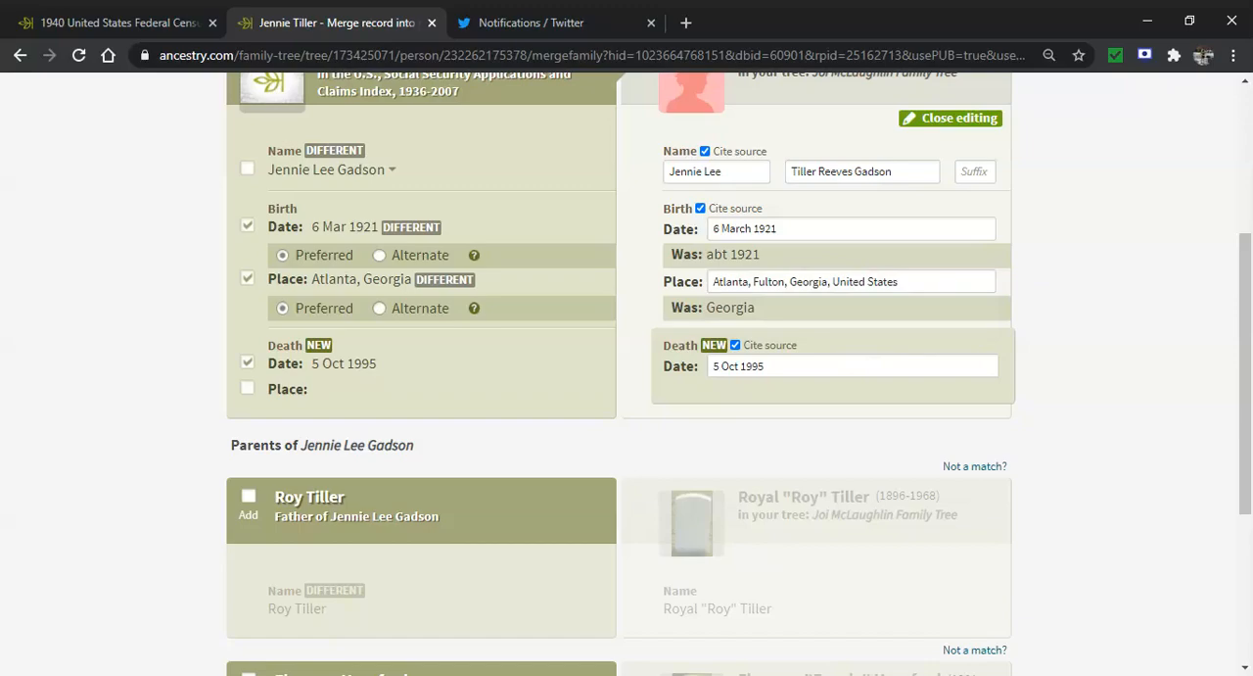
{"action": "left_click", "coordinate": [851, 364]}
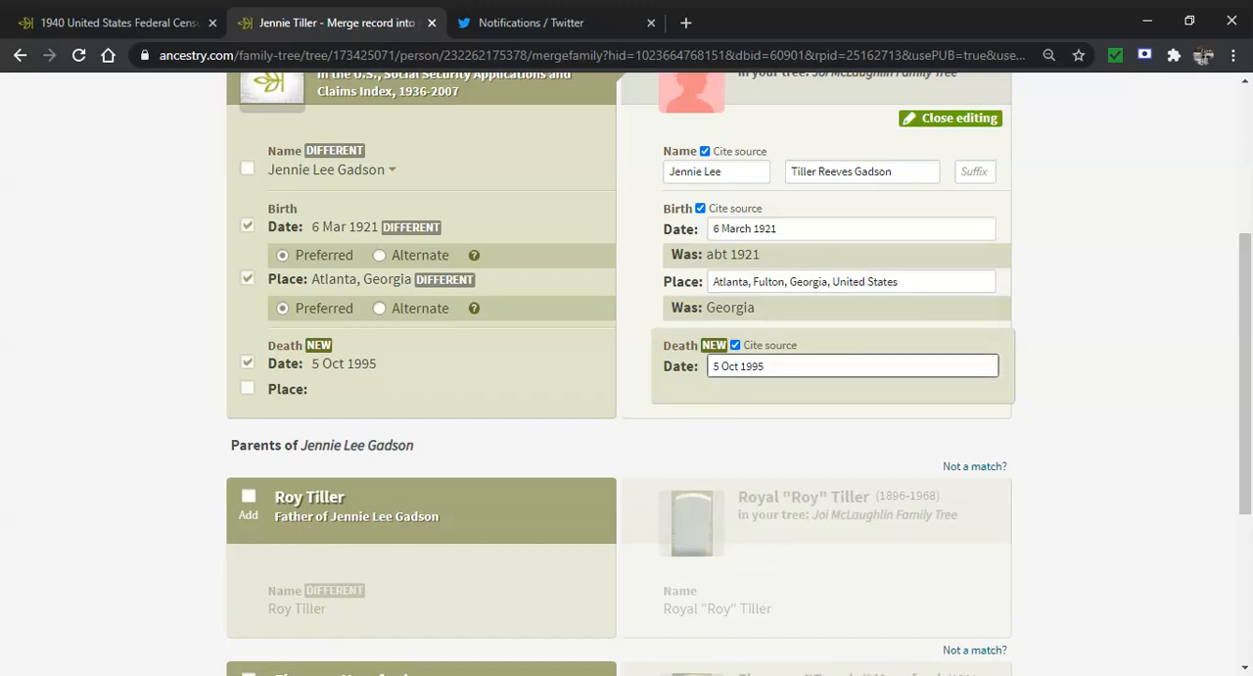
{"action": "left_click", "coordinate": [851, 364]}
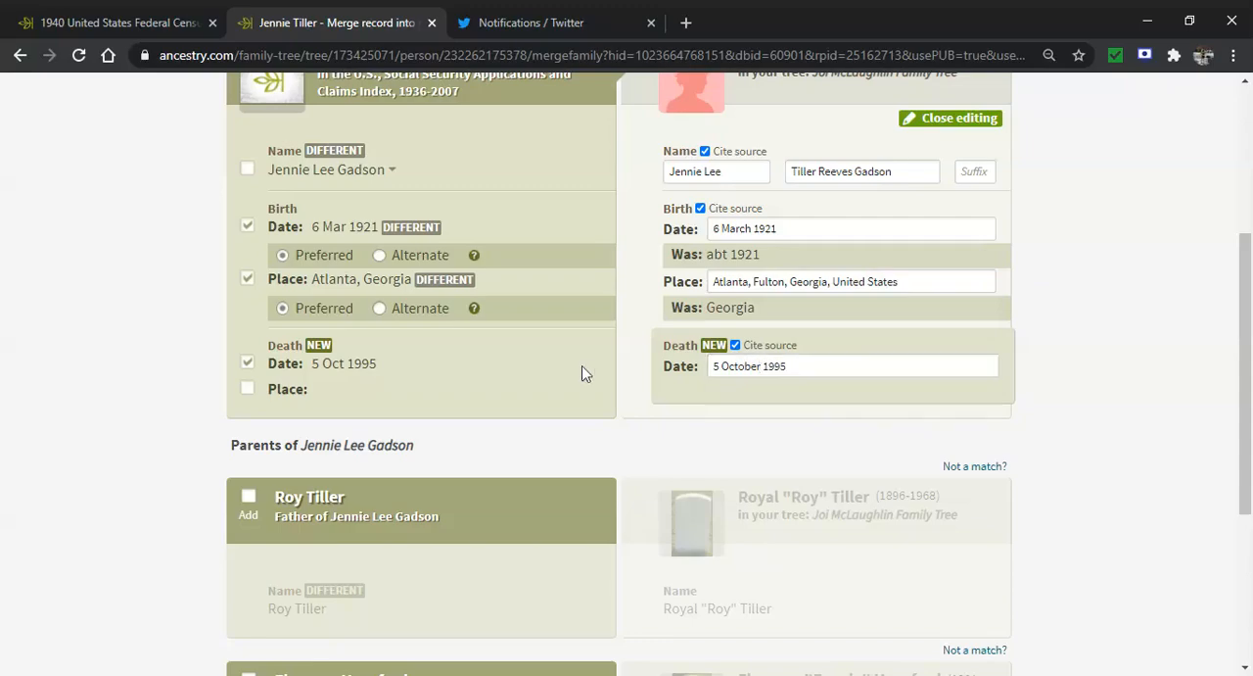
{"action": "scroll", "scroll_direction": "down", "scroll_amount": 3}
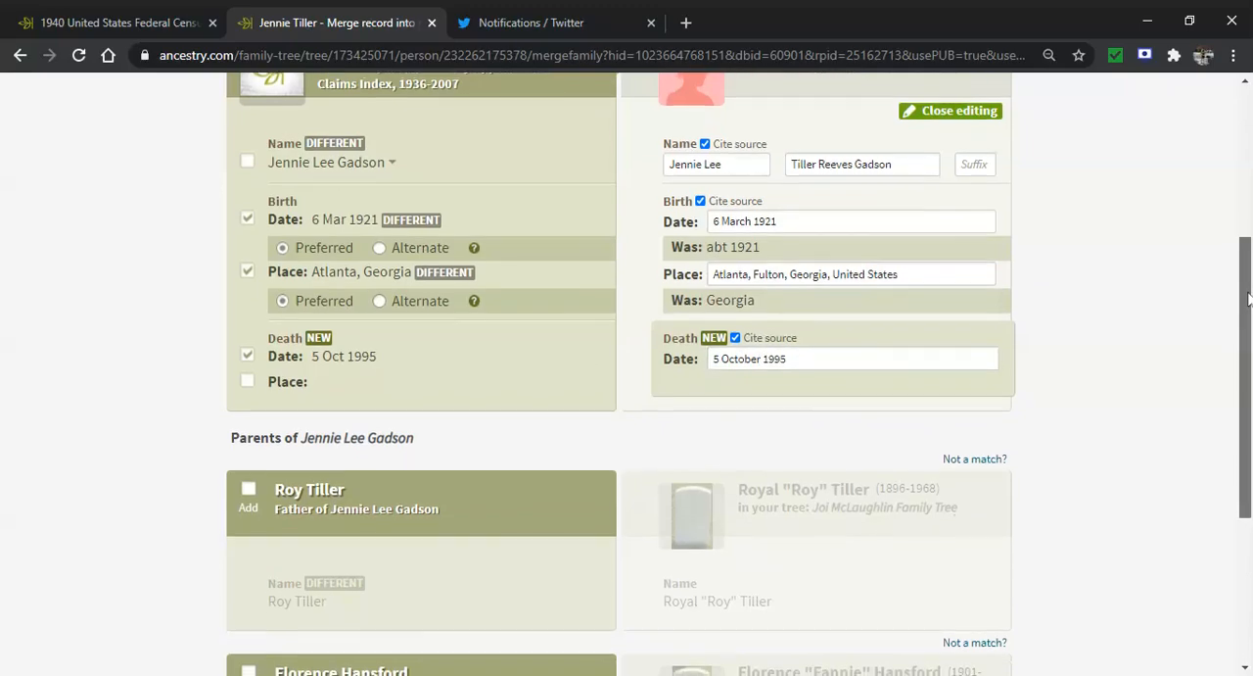
{"action": "scroll", "scroll_direction": "down", "scroll_amount": 3}
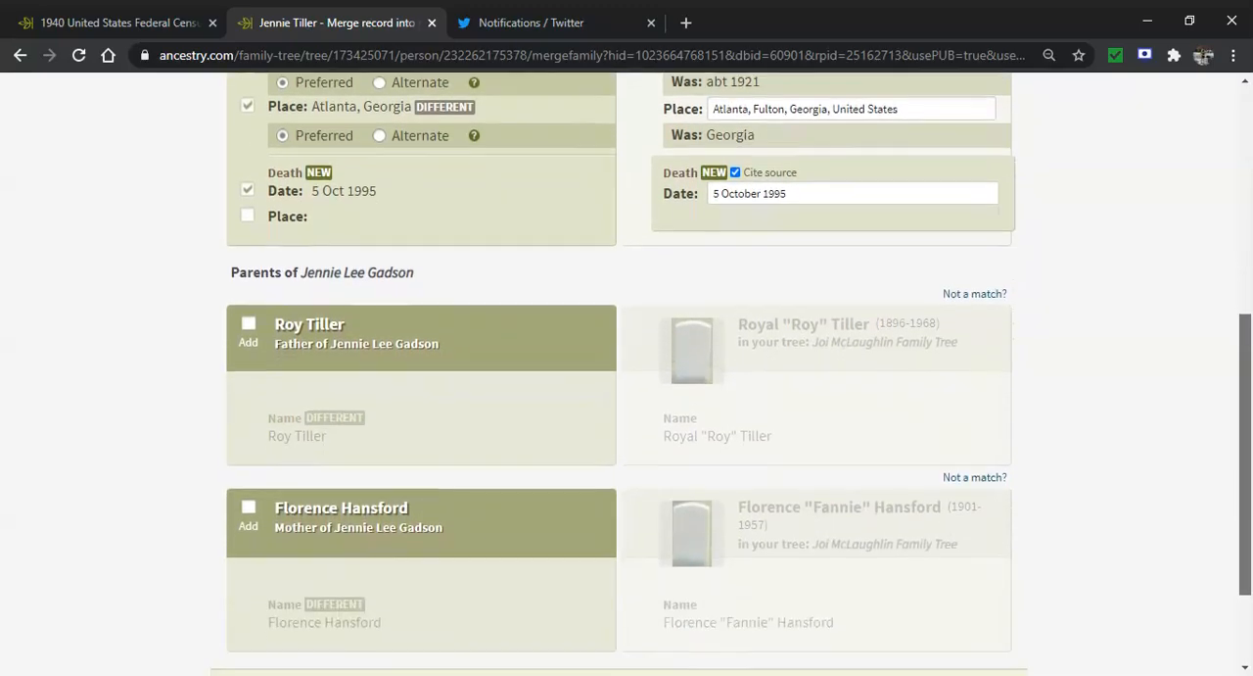
{"action": "scroll", "scroll_direction": "down", "scroll_amount": 3}
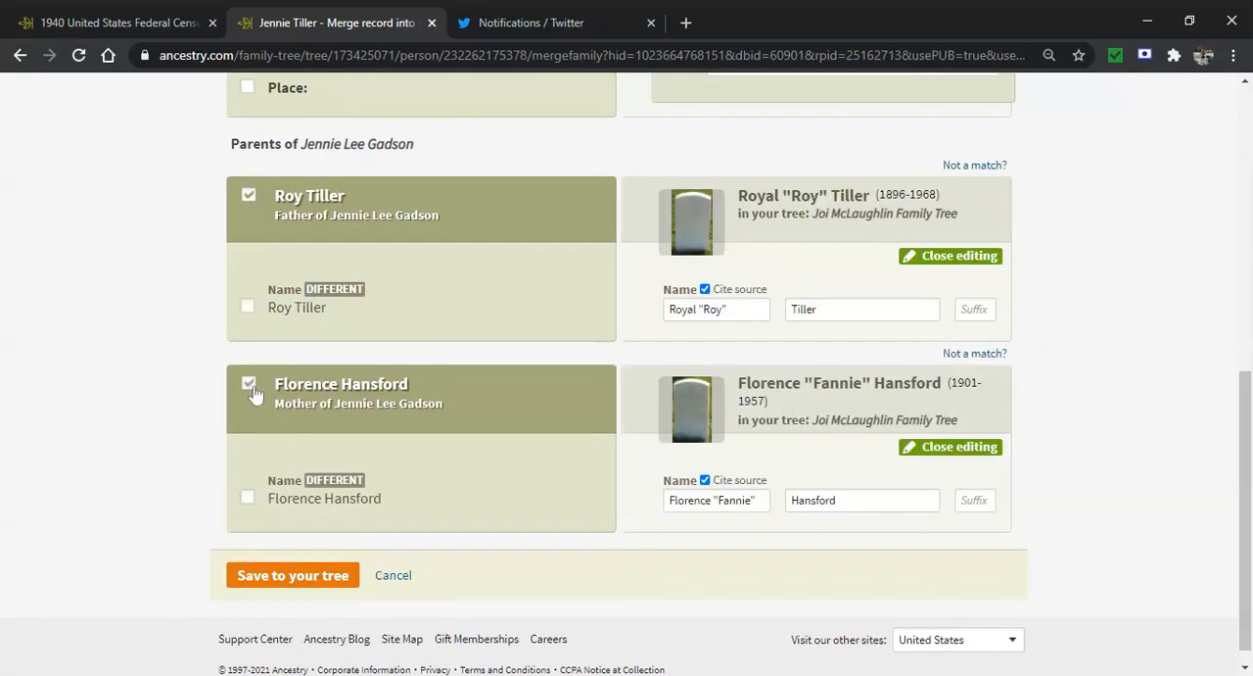
{"action": "scroll", "scroll_direction": "down", "scroll_amount": 3}
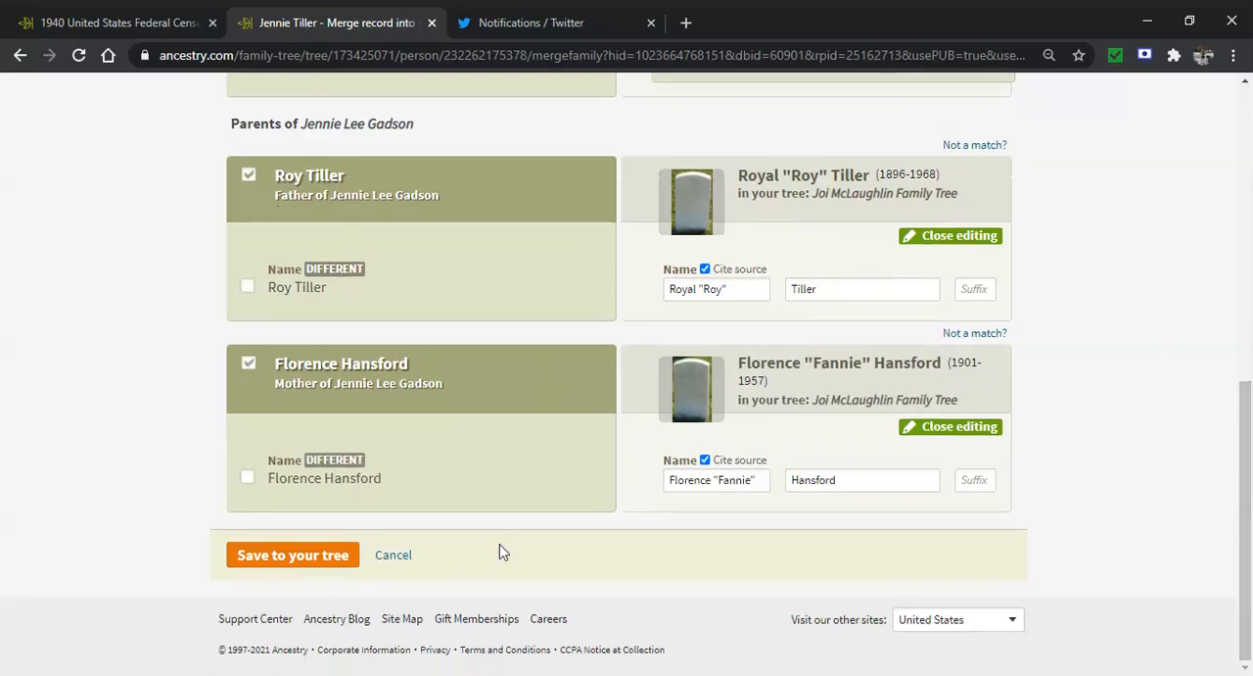
{"action": "left_click", "coordinate": [291, 554]}
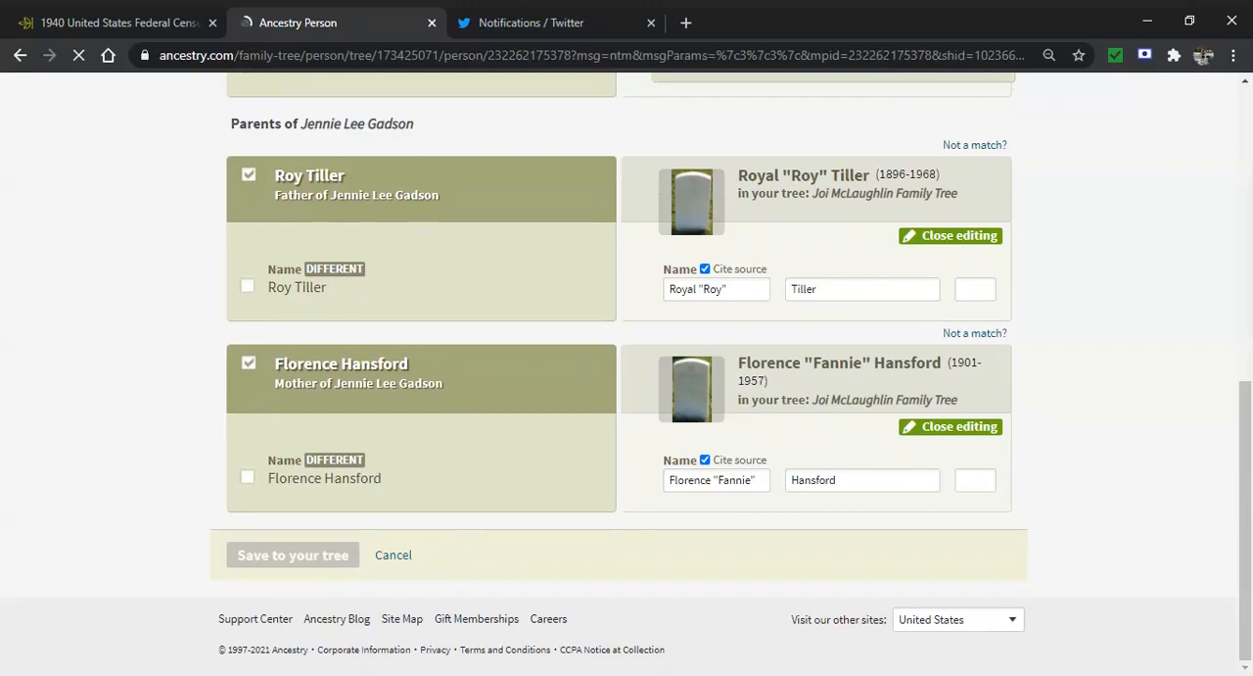
{"action": "left_click", "coordinate": [292, 554]}
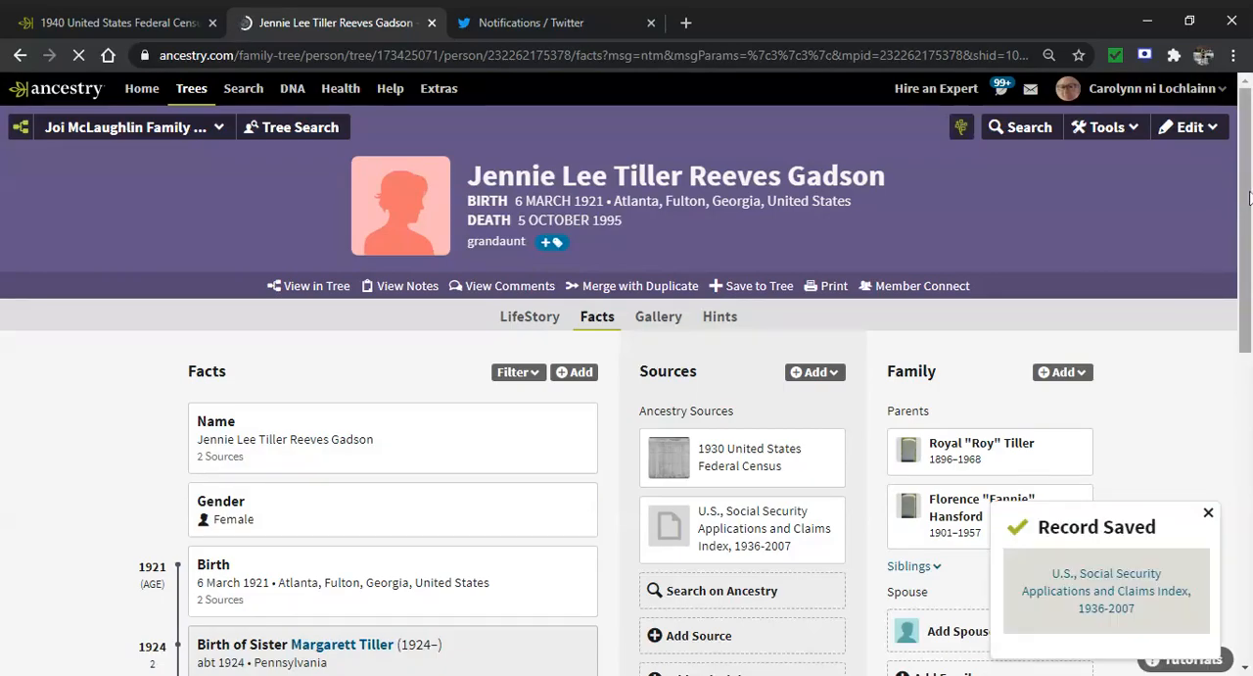
{"action": "left_click", "coordinate": [1206, 513]}
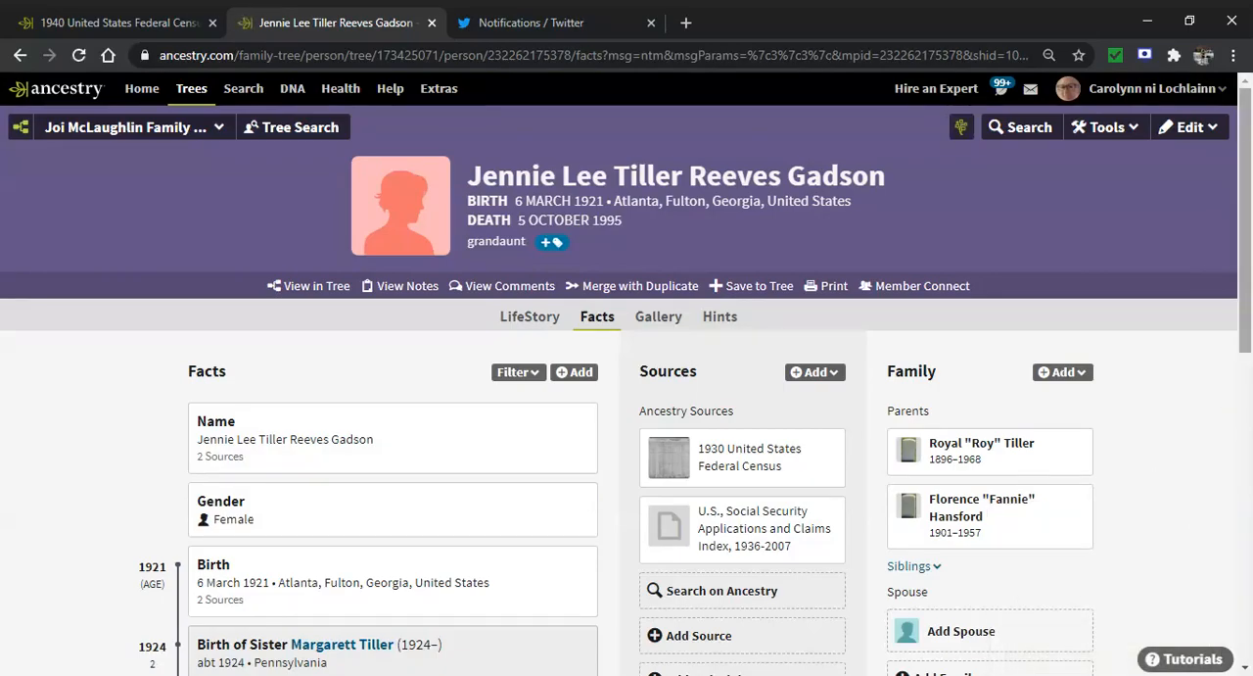
{"action": "scroll", "scroll_direction": "down", "scroll_amount": 3}
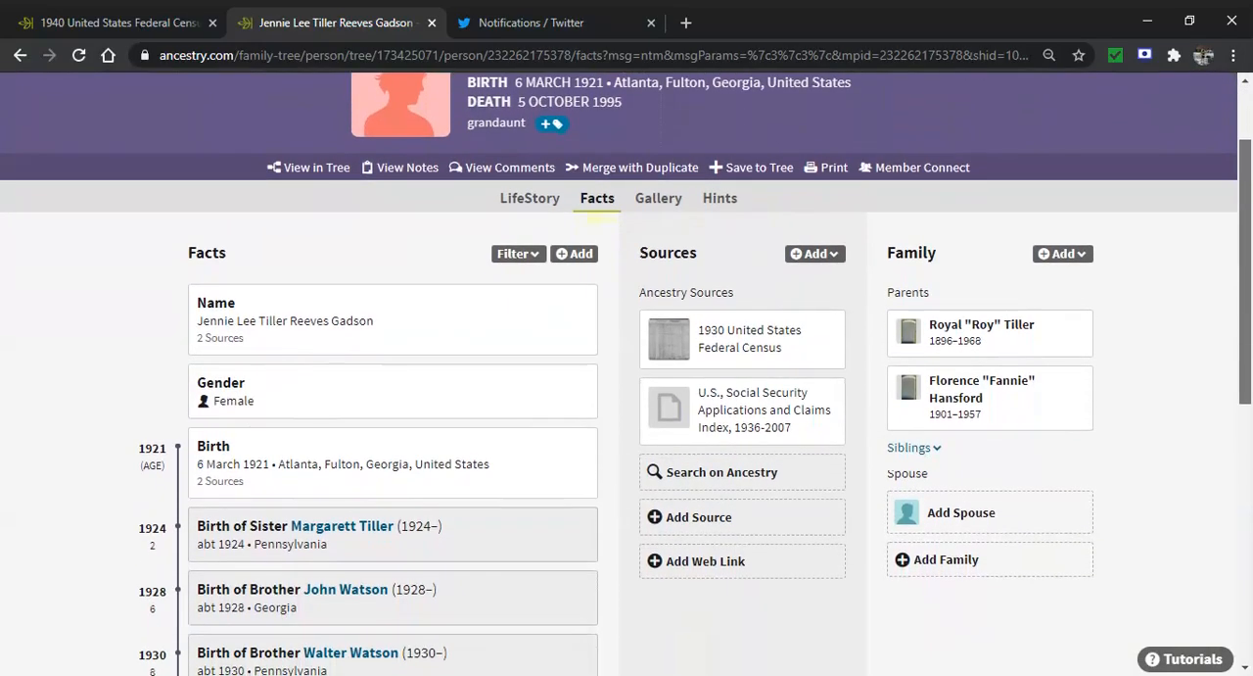
- Add spouse Reeves to Jennie, marked deceased, birth date about 1920, and save
{"action": "left_click", "coordinate": [961, 513]}
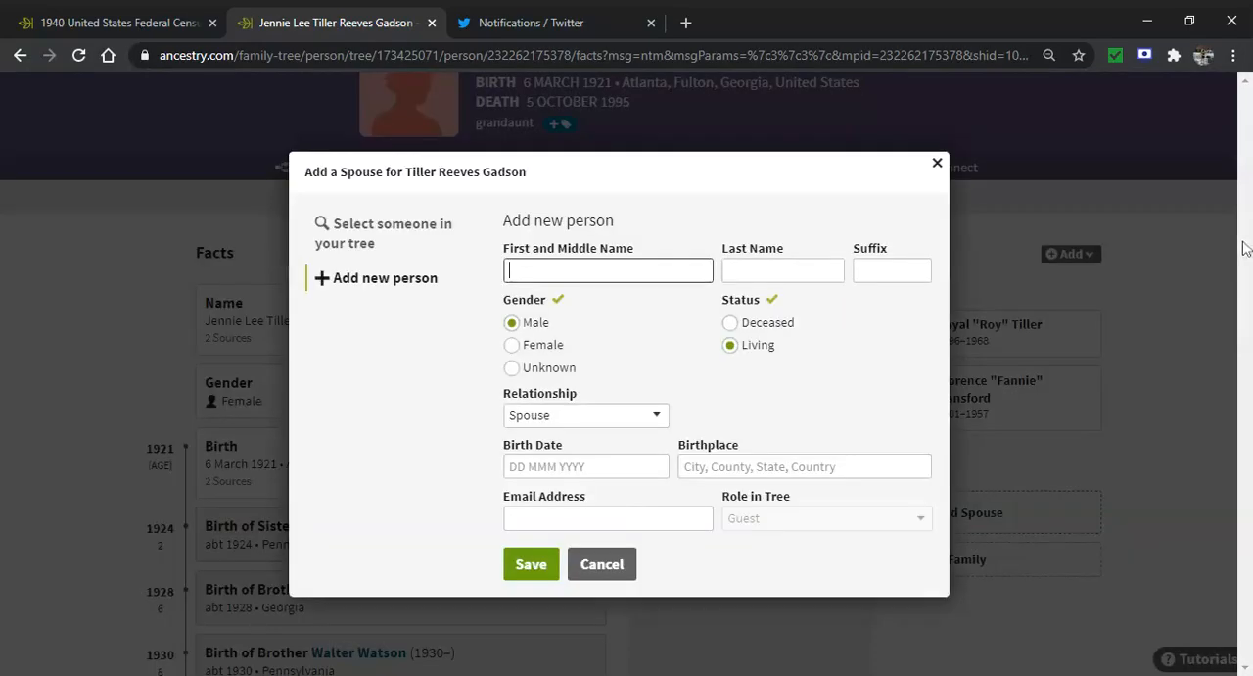
{"action": "type", "text": "Reeves"}
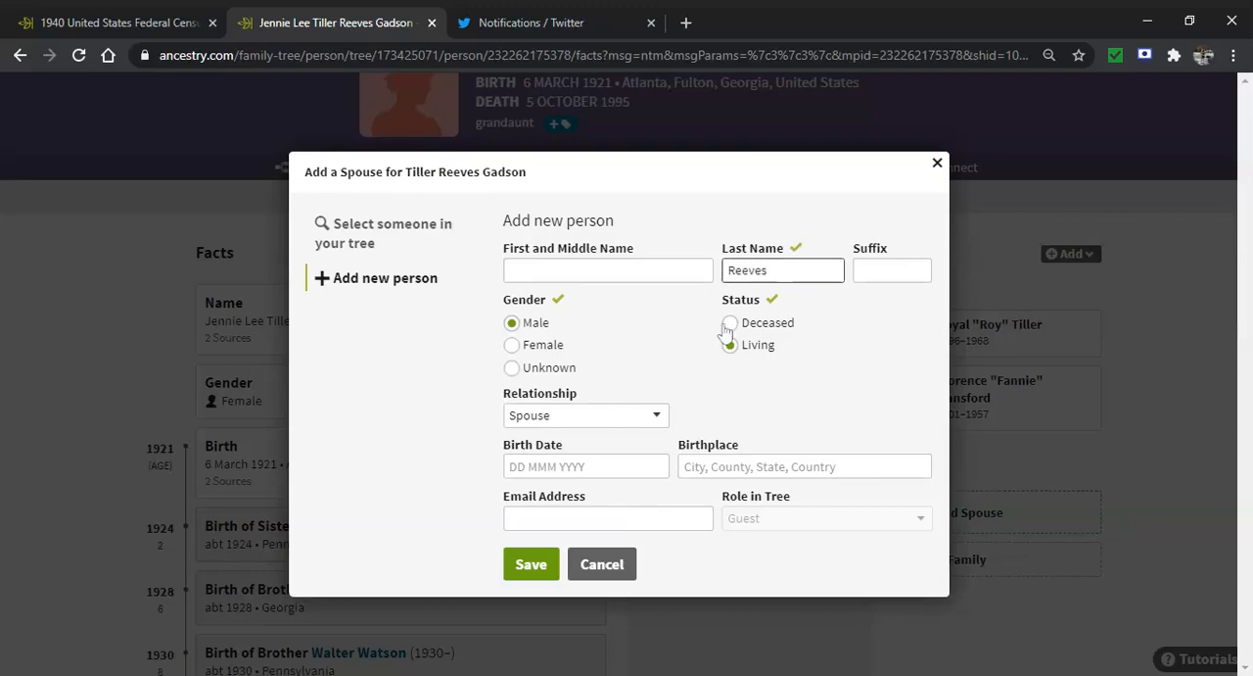
{"action": "left_click", "coordinate": [729, 321]}
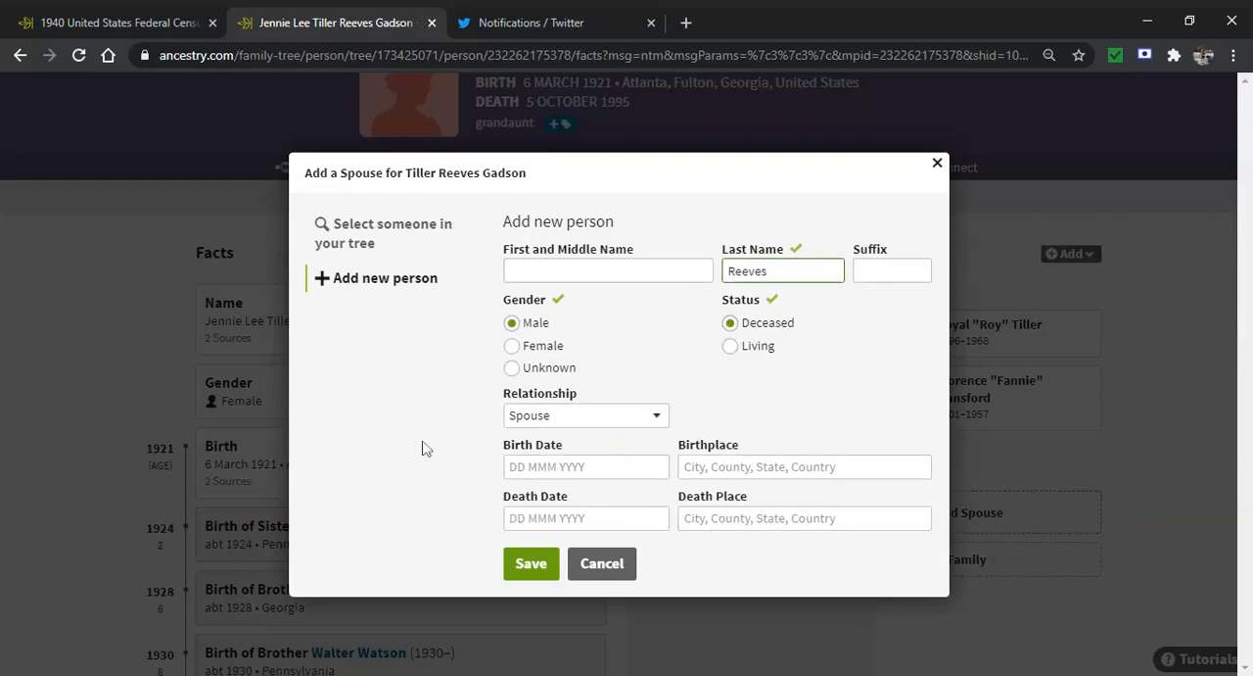
{"action": "type", "text": "a"}
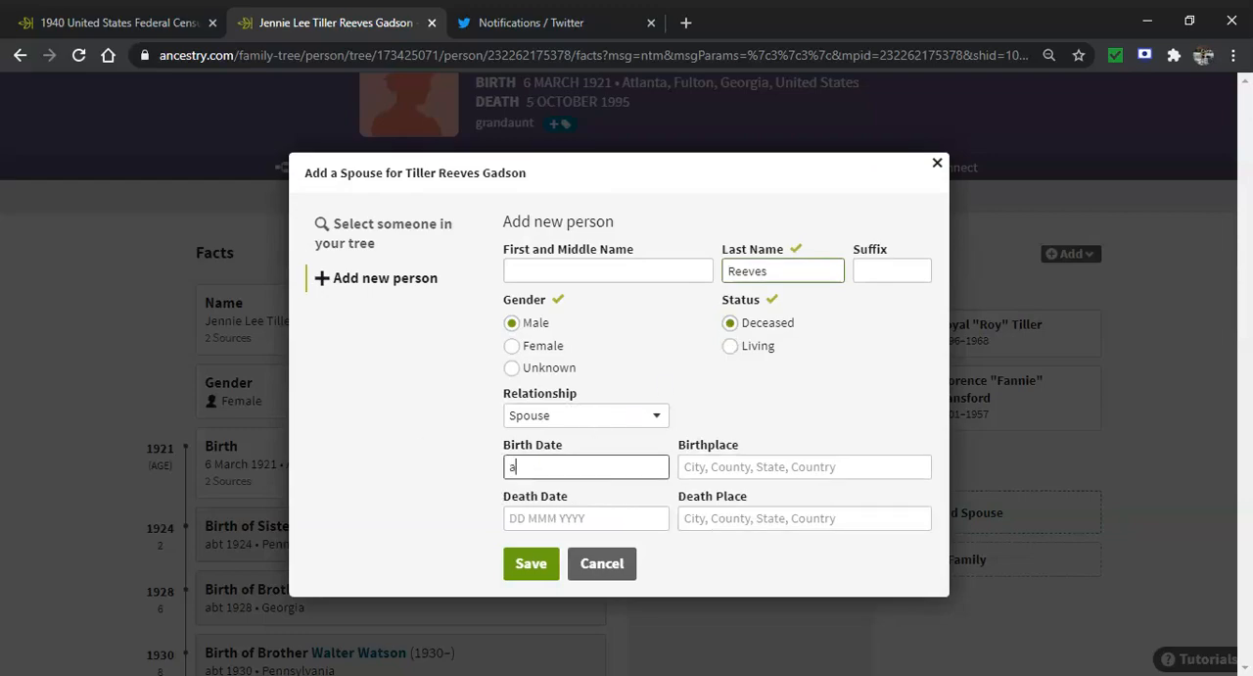
{"action": "type", "text": "bout 1920"}
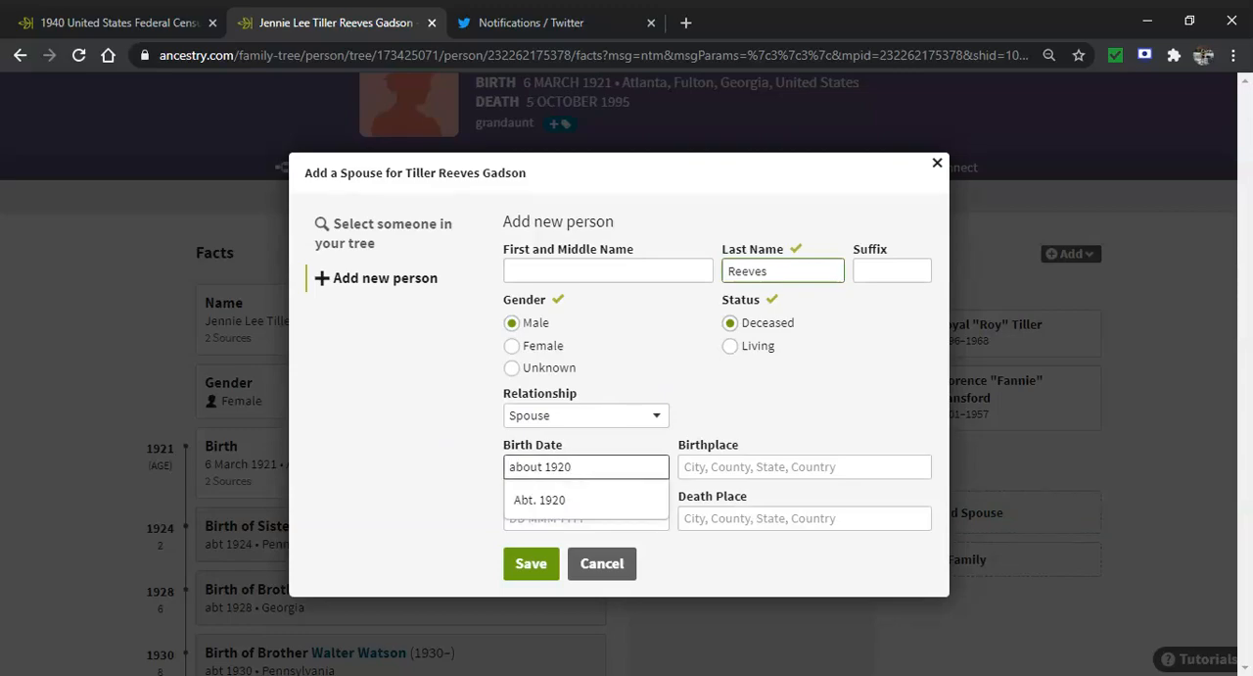
{"action": "left_click", "coordinate": [530, 564]}
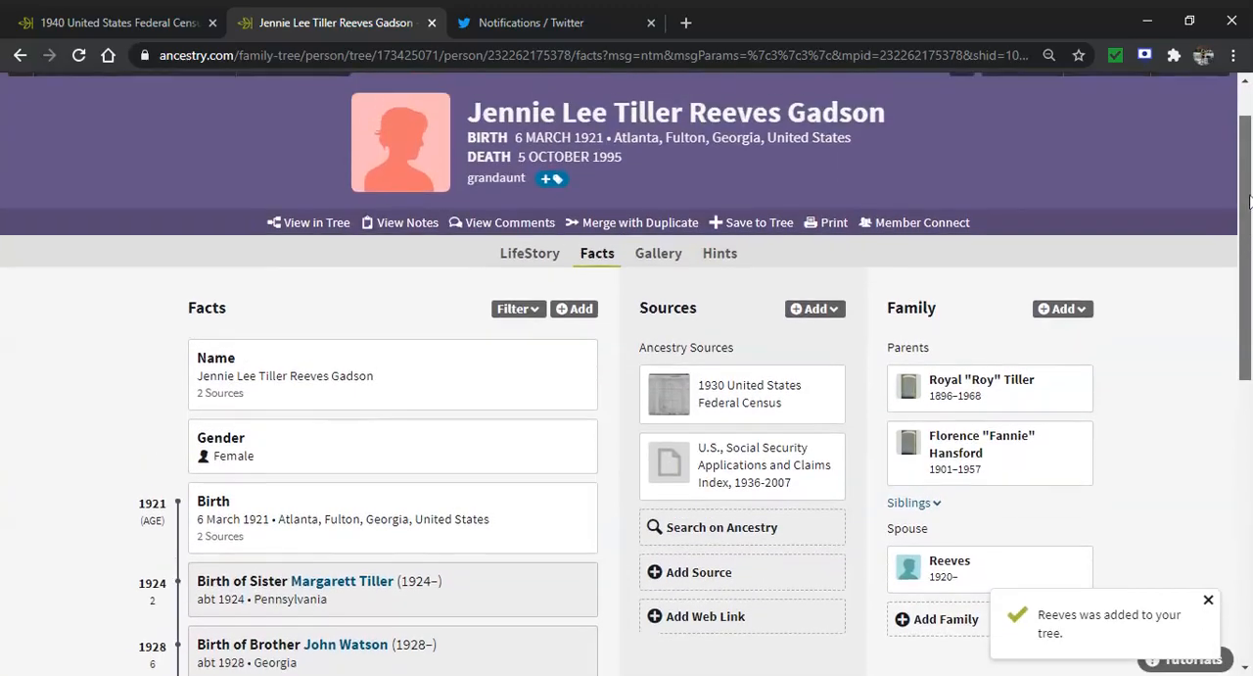
- Add a second spouse Gadson, marked deceased, birth date about 1920, and save
{"action": "scroll", "scroll_direction": "down", "scroll_amount": 3}
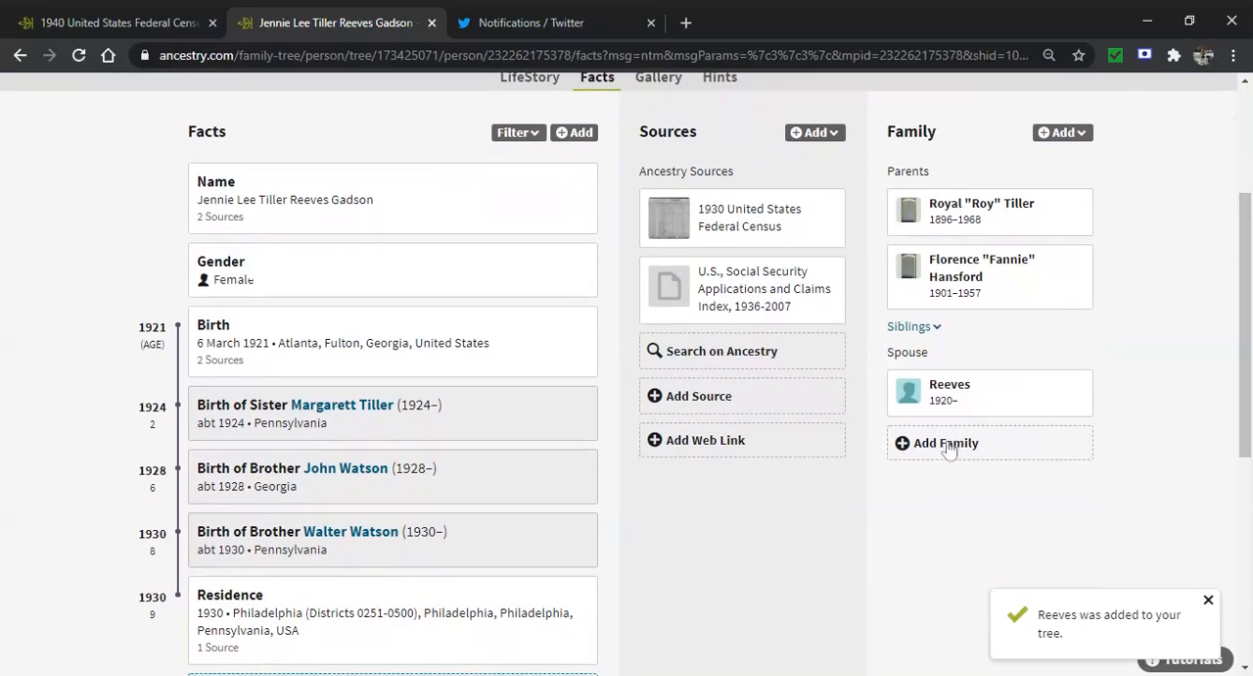
{"action": "left_click", "coordinate": [944, 443]}
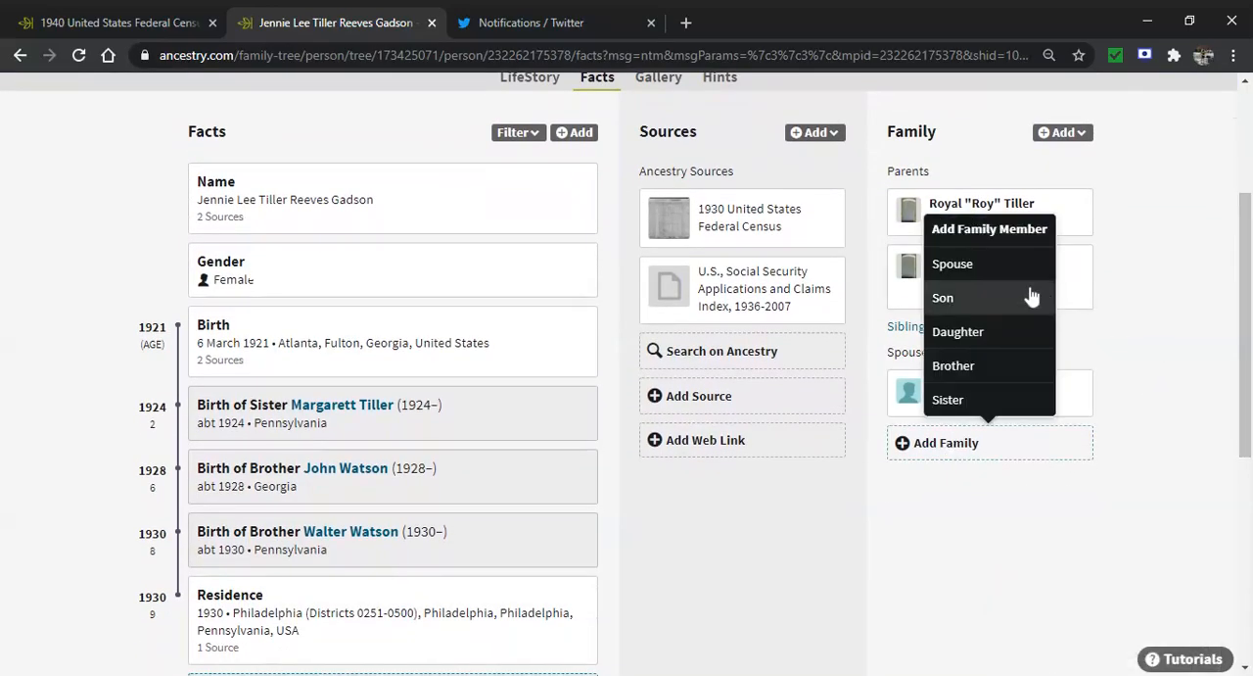
{"action": "left_click", "coordinate": [952, 263]}
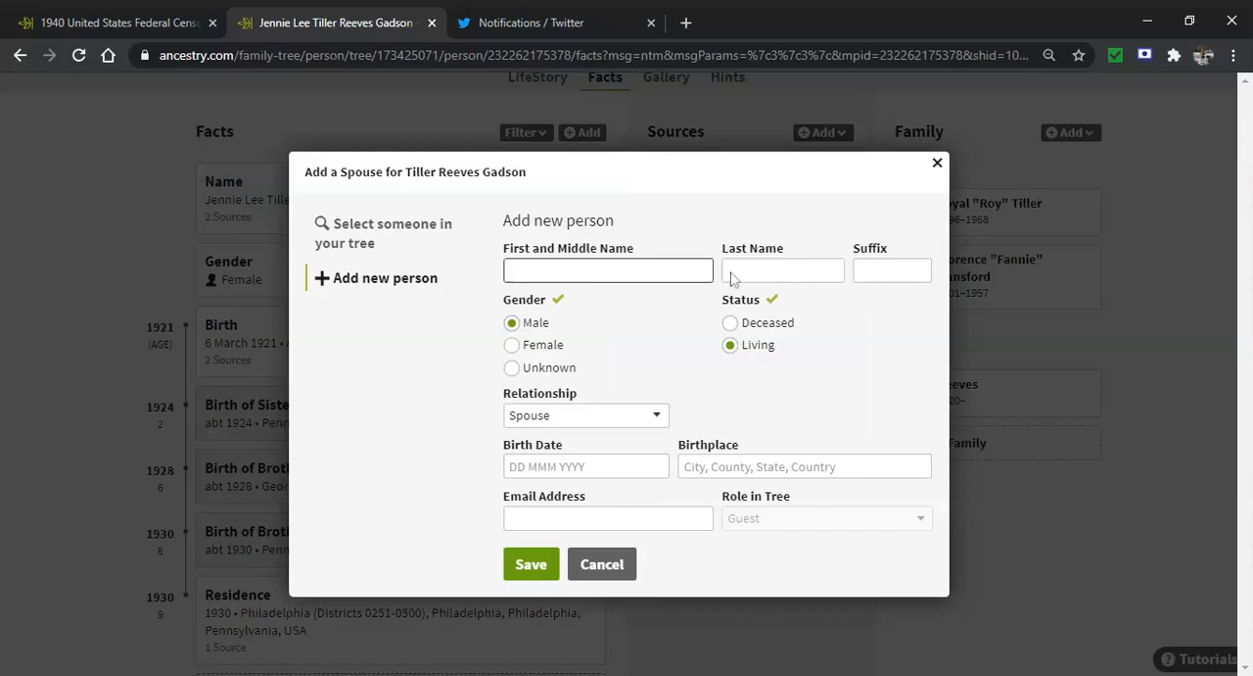
{"action": "type", "text": "Gadso"}
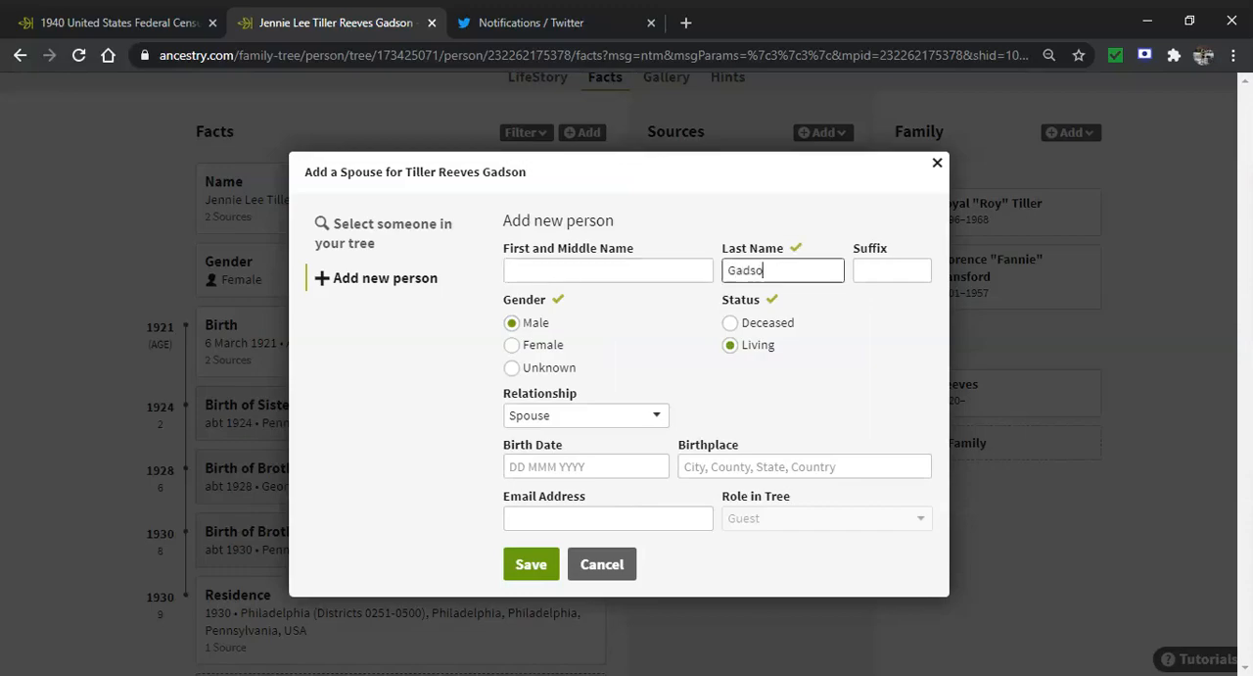
{"action": "left_click", "coordinate": [728, 321]}
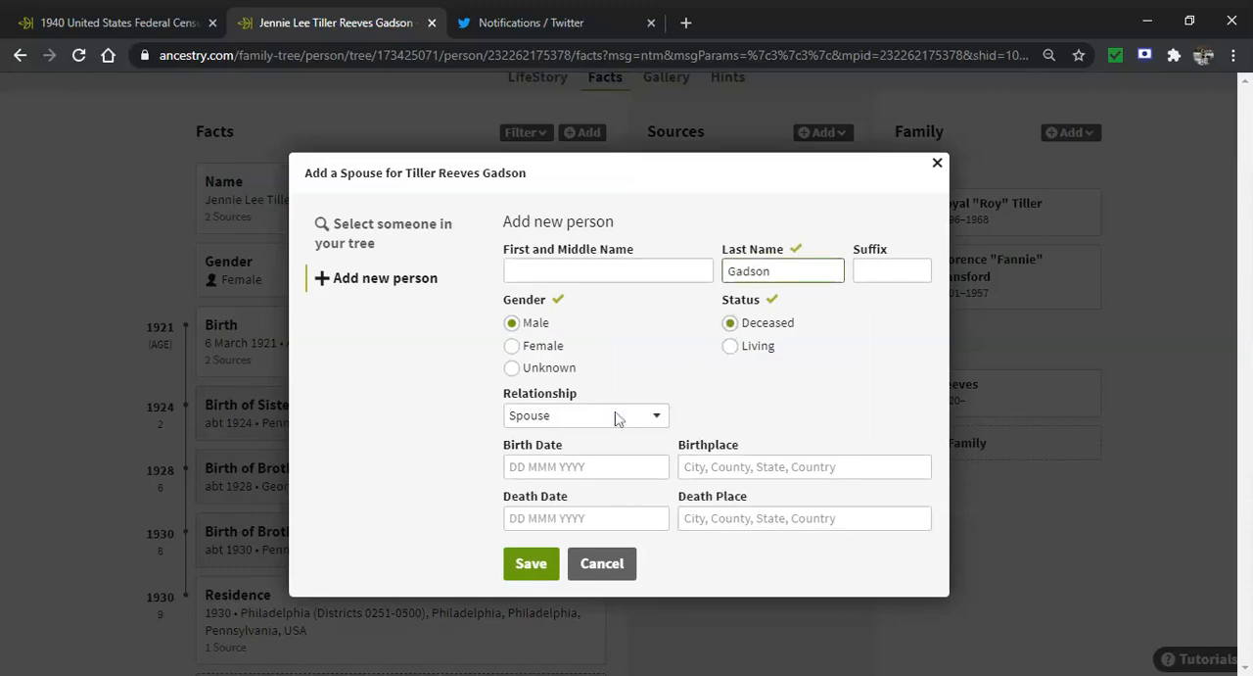
{"action": "type", "text": "about"}
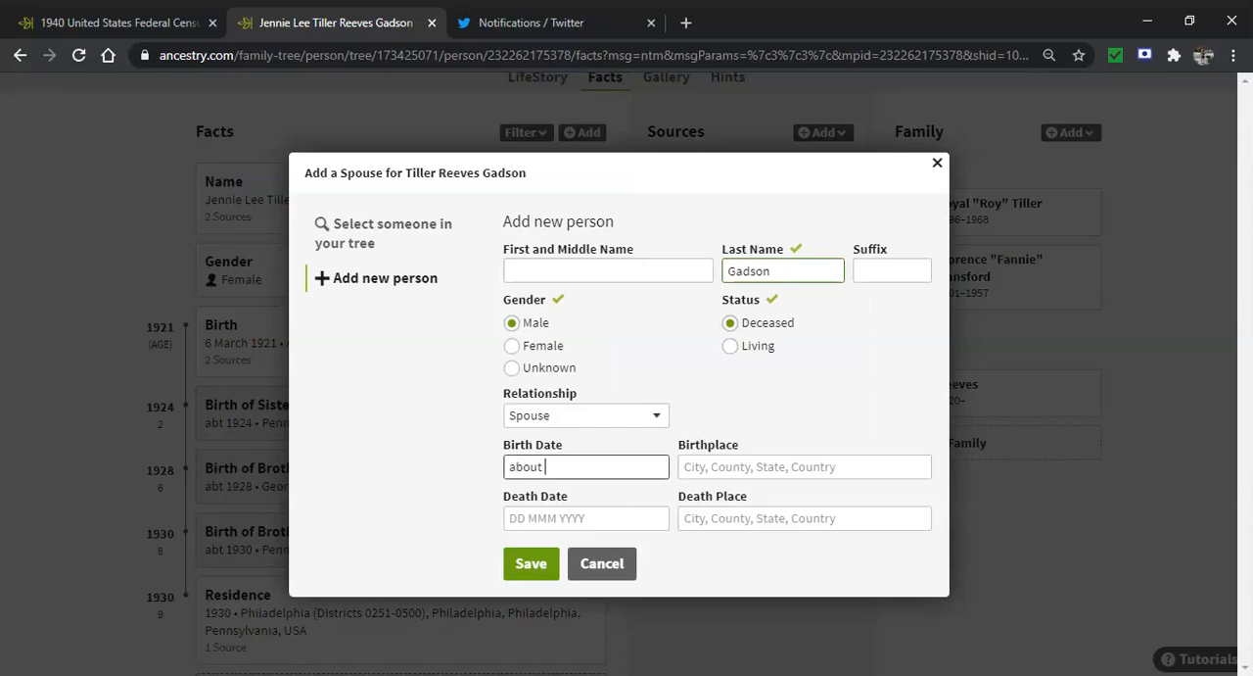
{"action": "type", "text": "1920"}
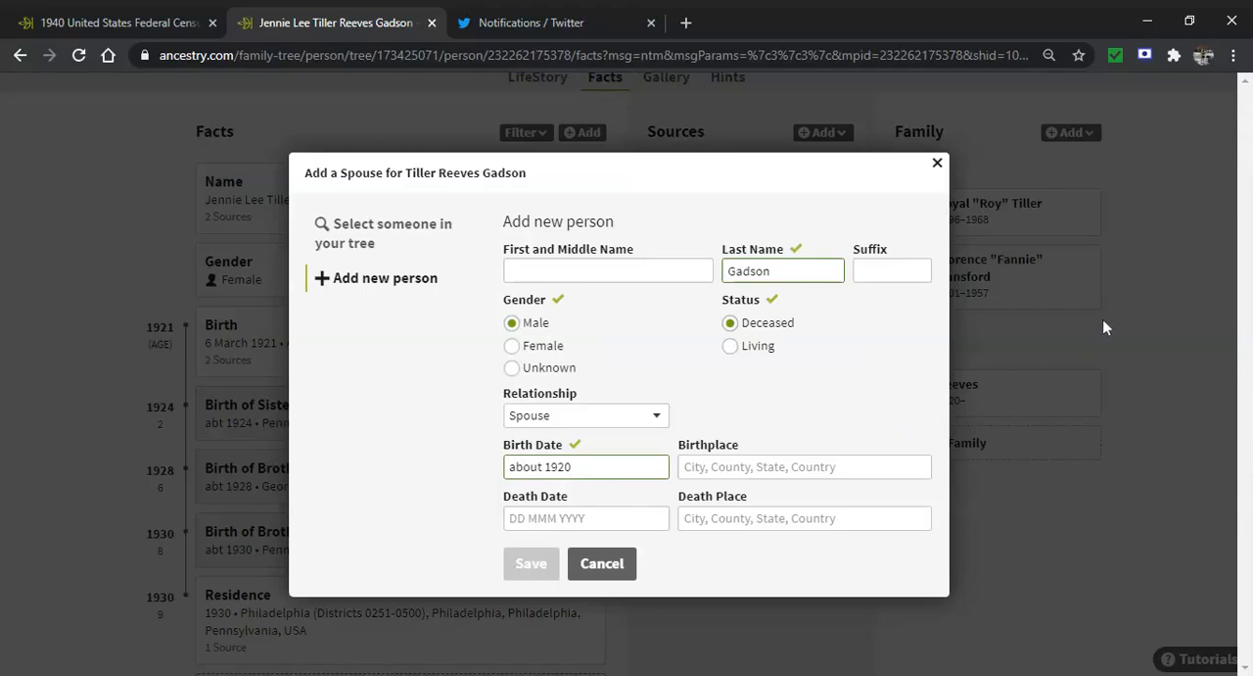
{"action": "left_click", "coordinate": [531, 564]}
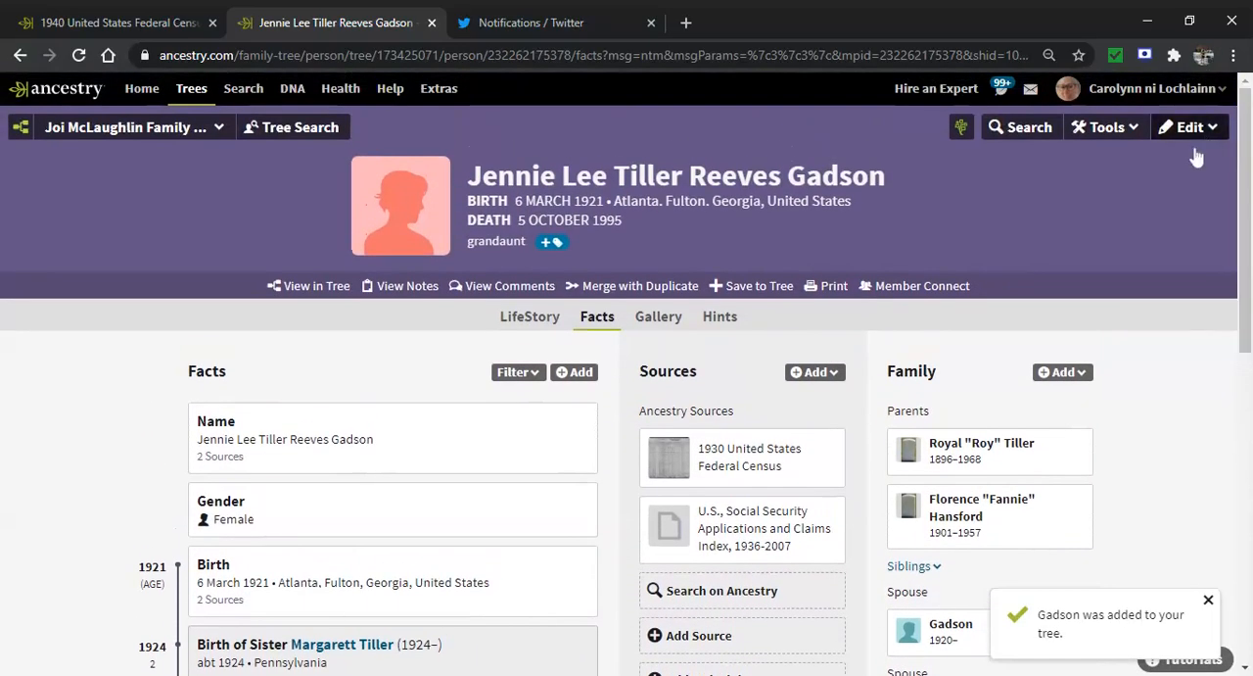
{"action": "left_click", "coordinate": [1190, 125]}
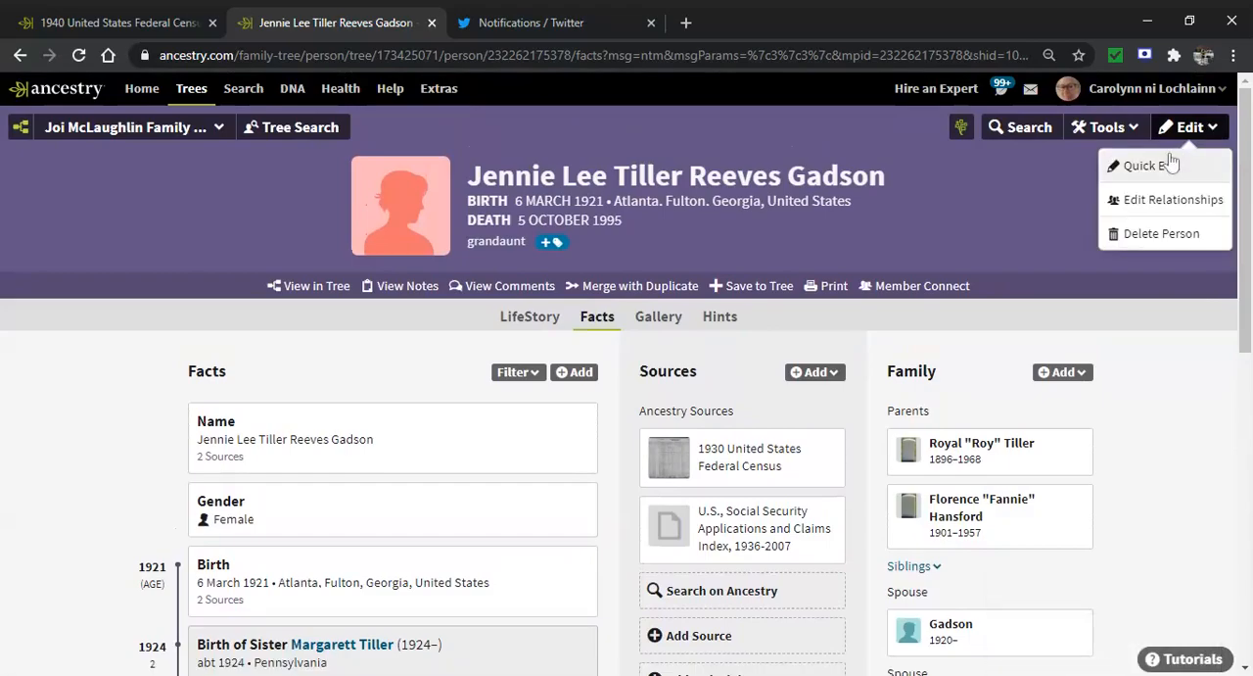
{"action": "left_click", "coordinate": [1146, 165]}
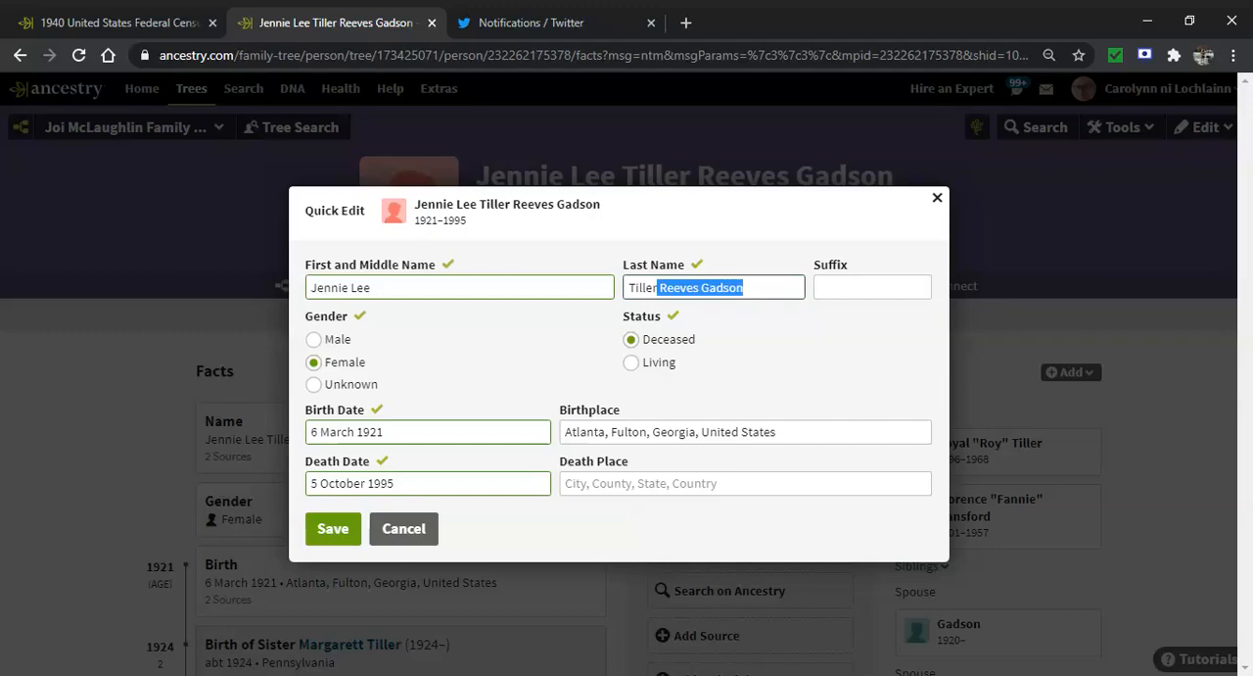
{"action": "key", "text": "Delete"}
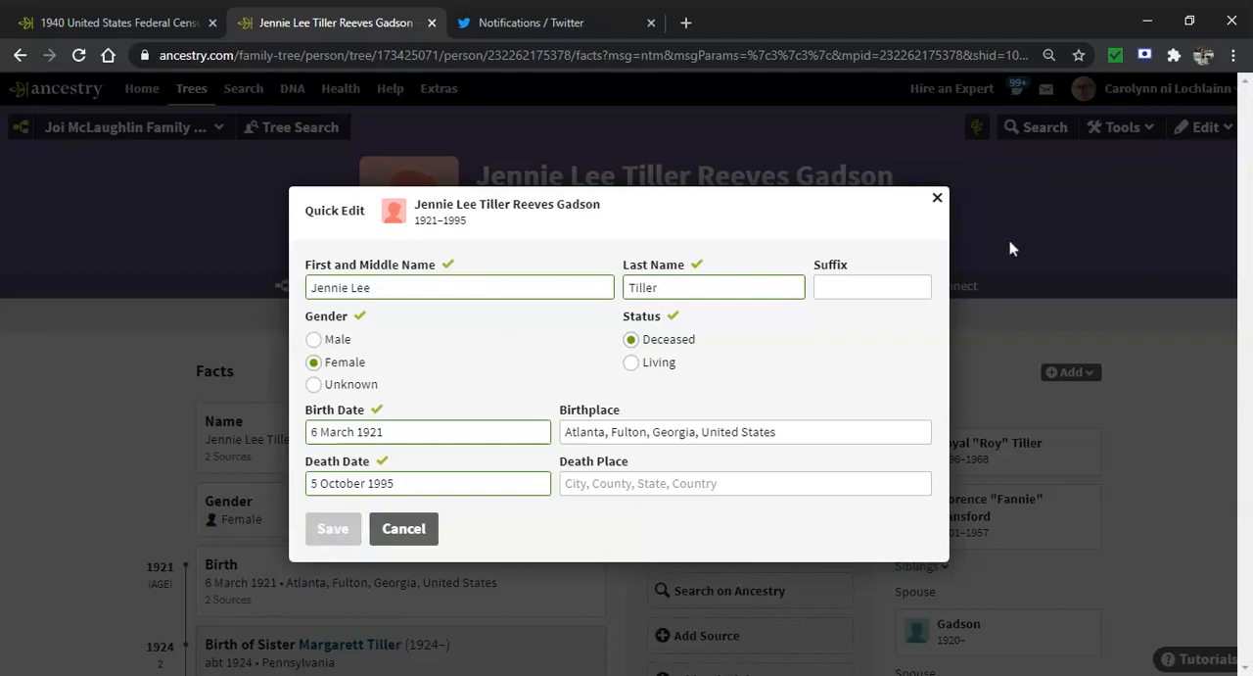
{"action": "left_click", "coordinate": [333, 529]}
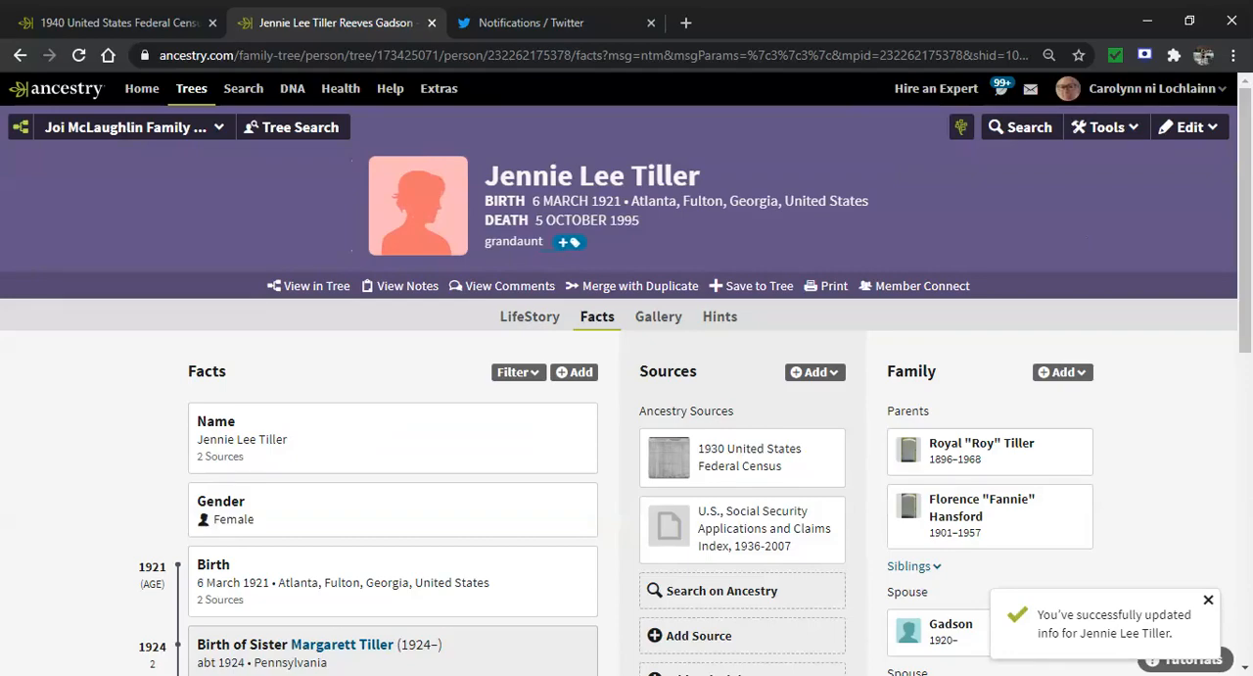
{"action": "left_click", "coordinate": [1206, 599]}
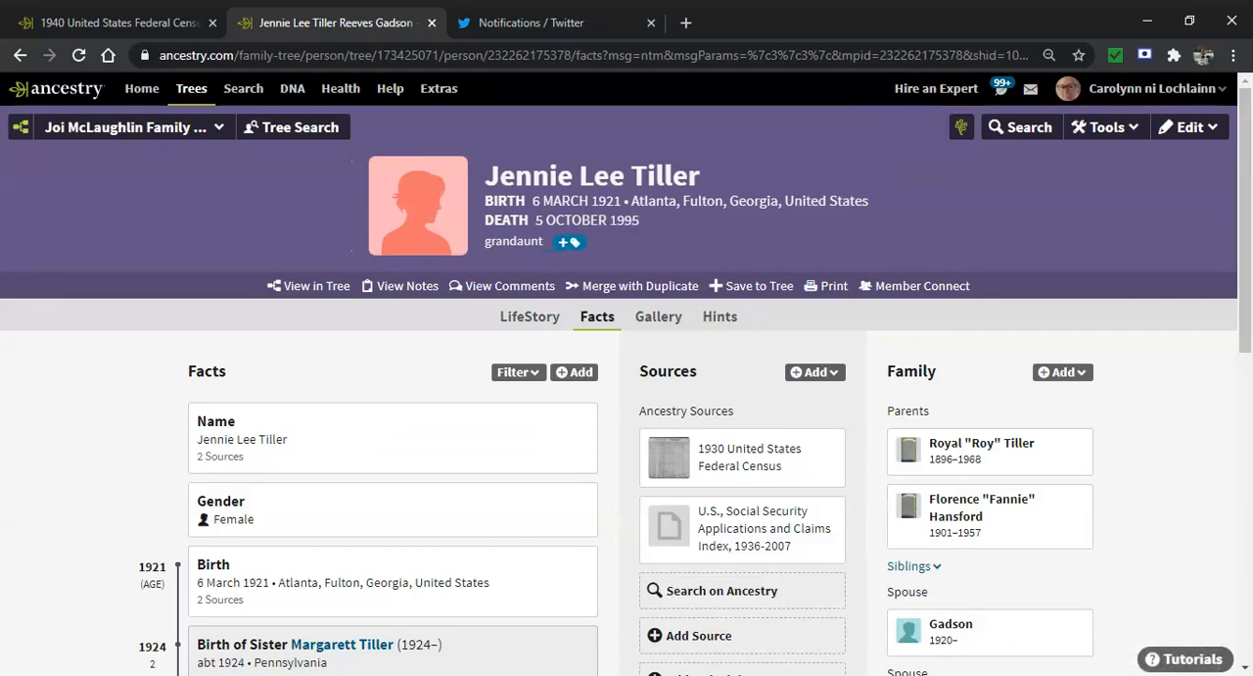